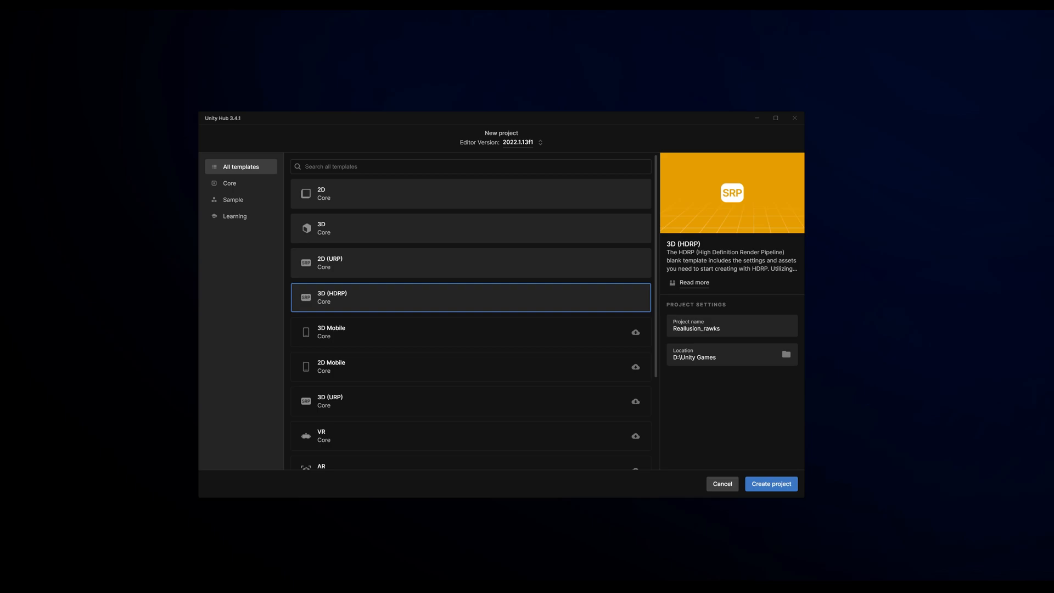
pyautogui.moveTo(135, 201)
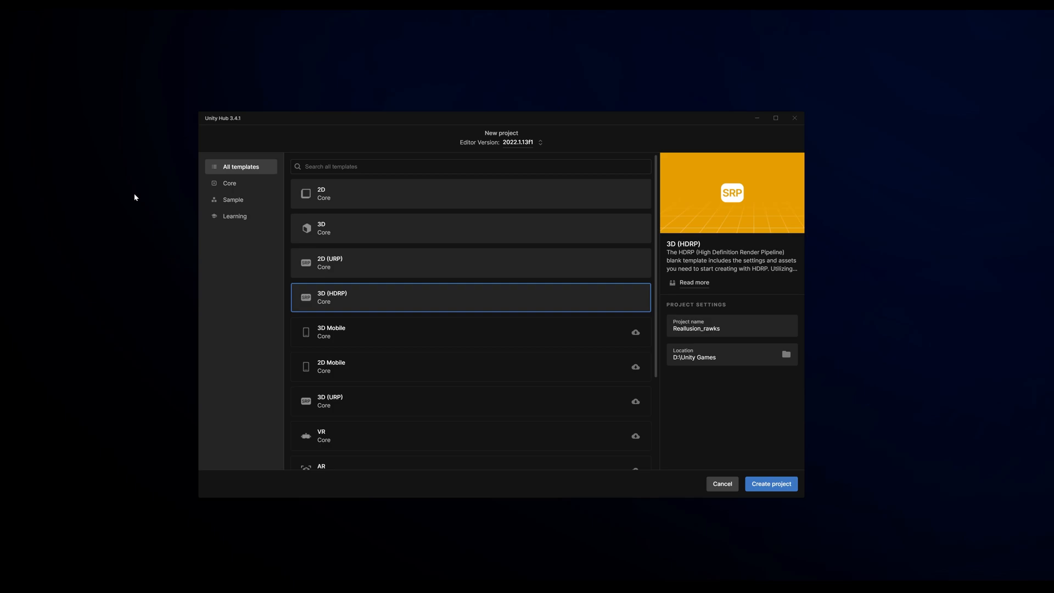
pyautogui.moveTo(352, 301)
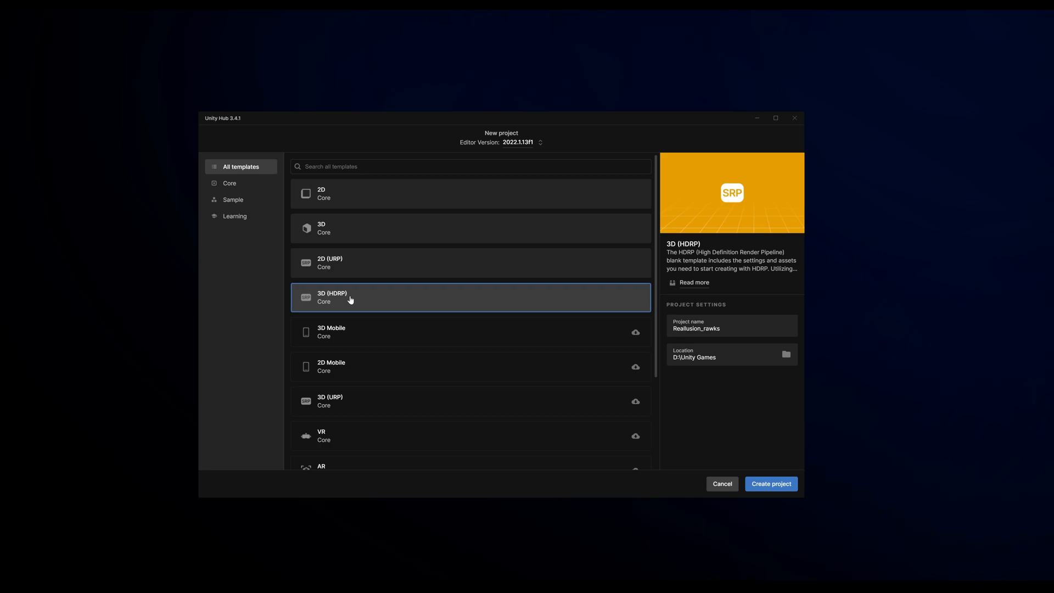
pyautogui.moveTo(624, 286)
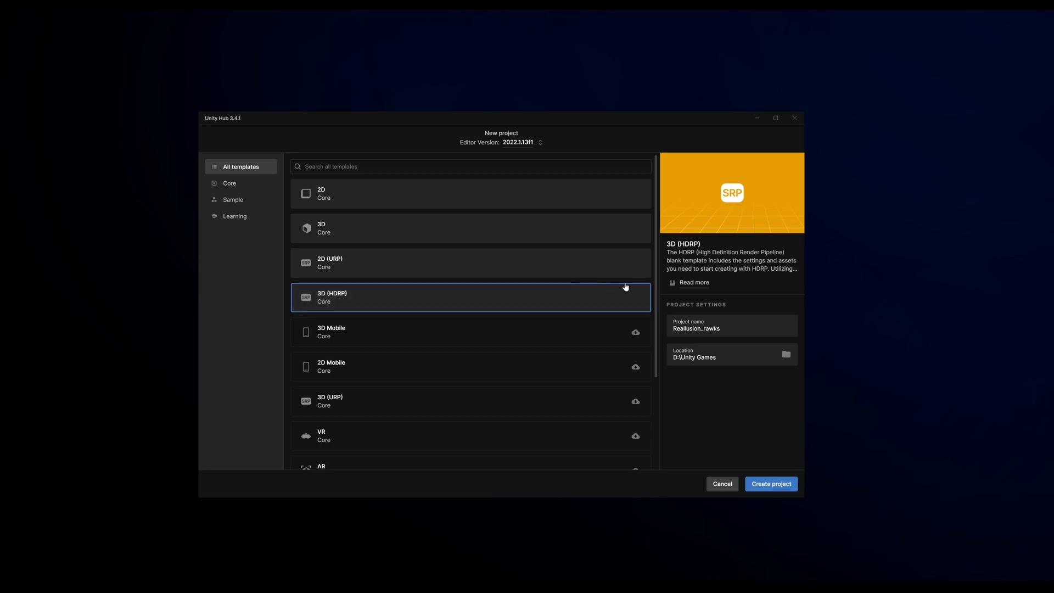
# - Choose the 3D (HDRP) template for the Reallusion_rawks project
pyautogui.click(731, 326)
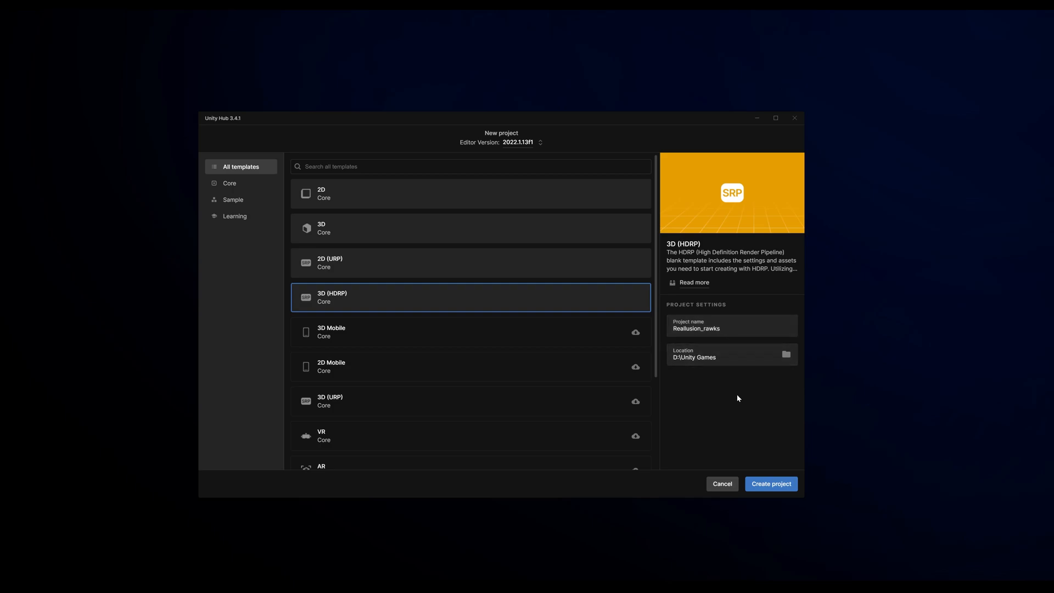
pyautogui.moveTo(770, 484)
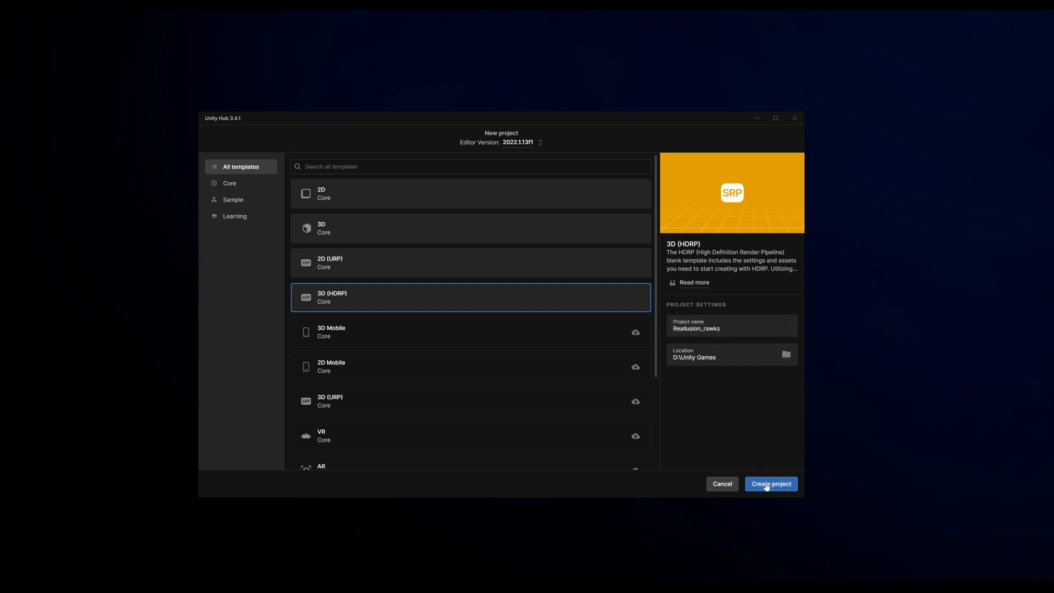
# - Create the project, then add a Reallusion Characters folder in Assets and enter it
pyautogui.click(771, 483)
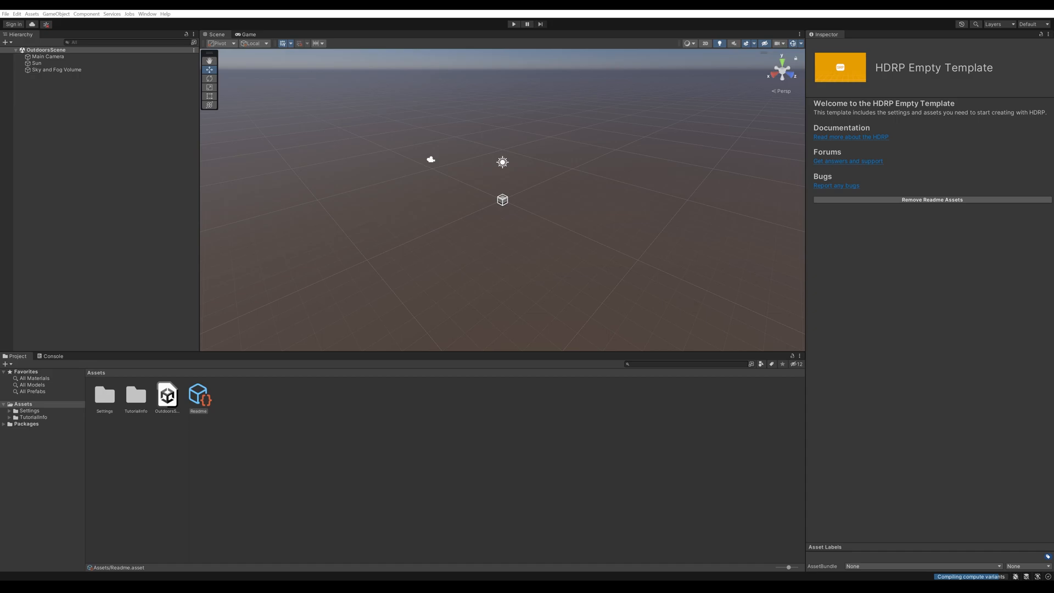
pyautogui.moveTo(49, 237)
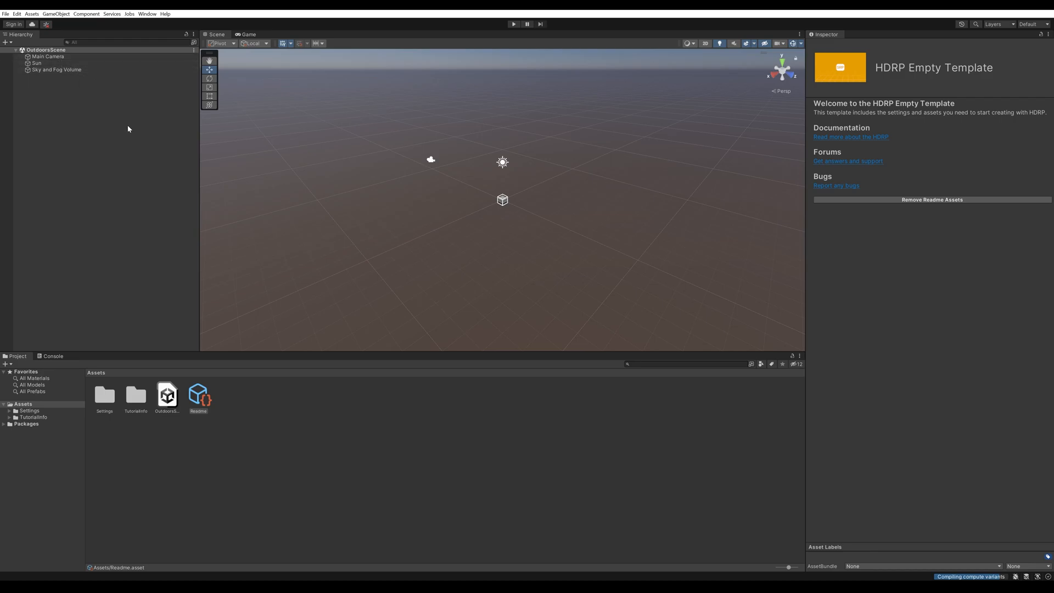
pyautogui.moveTo(219, 443)
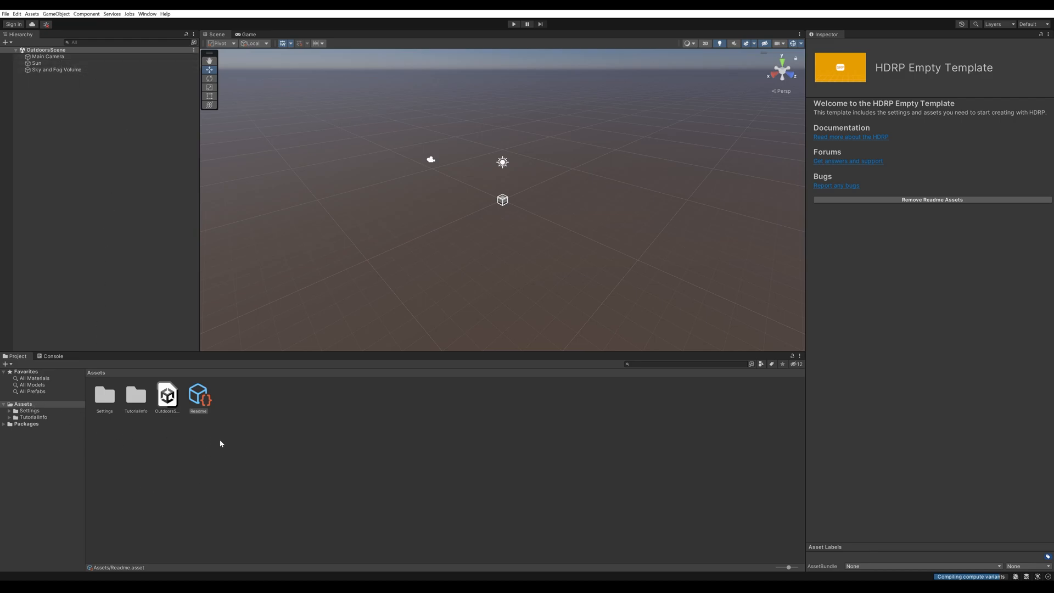
pyautogui.moveTo(29, 403)
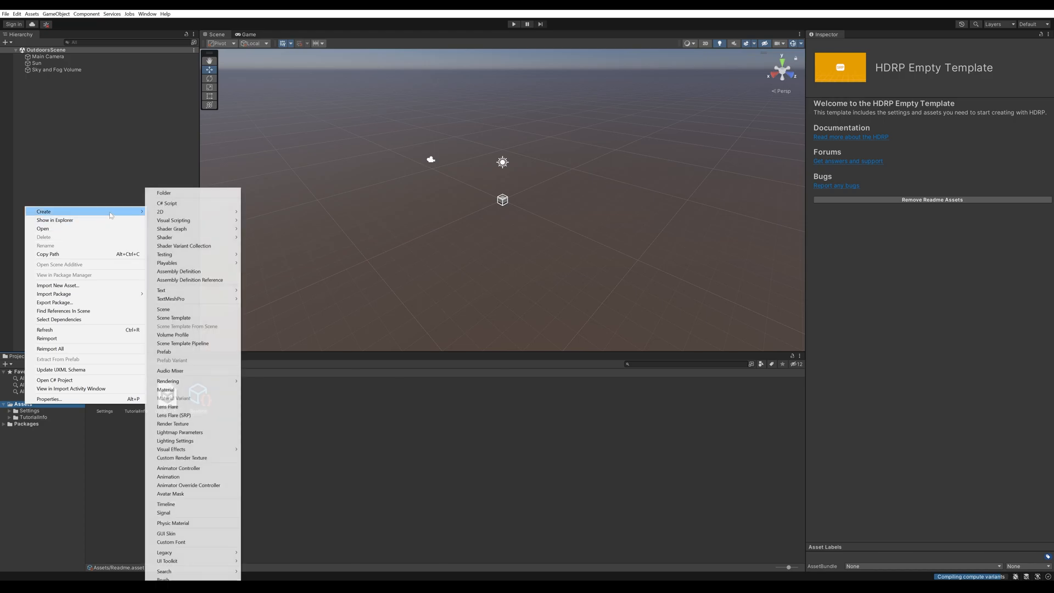
pyautogui.click(164, 193)
pyautogui.write('Reallusion Characters')
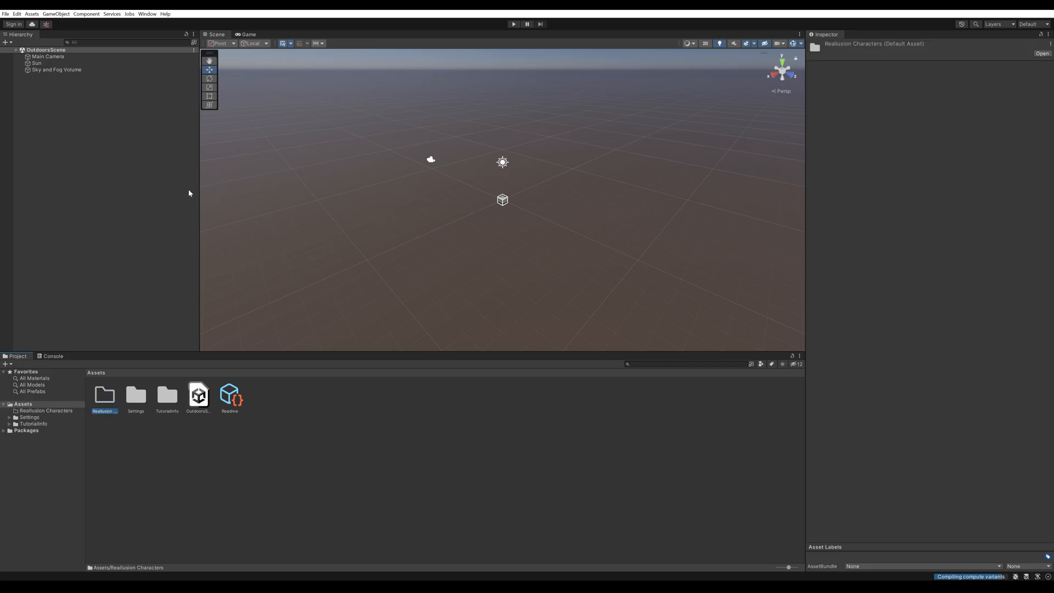
pyautogui.doubleClick(104, 395)
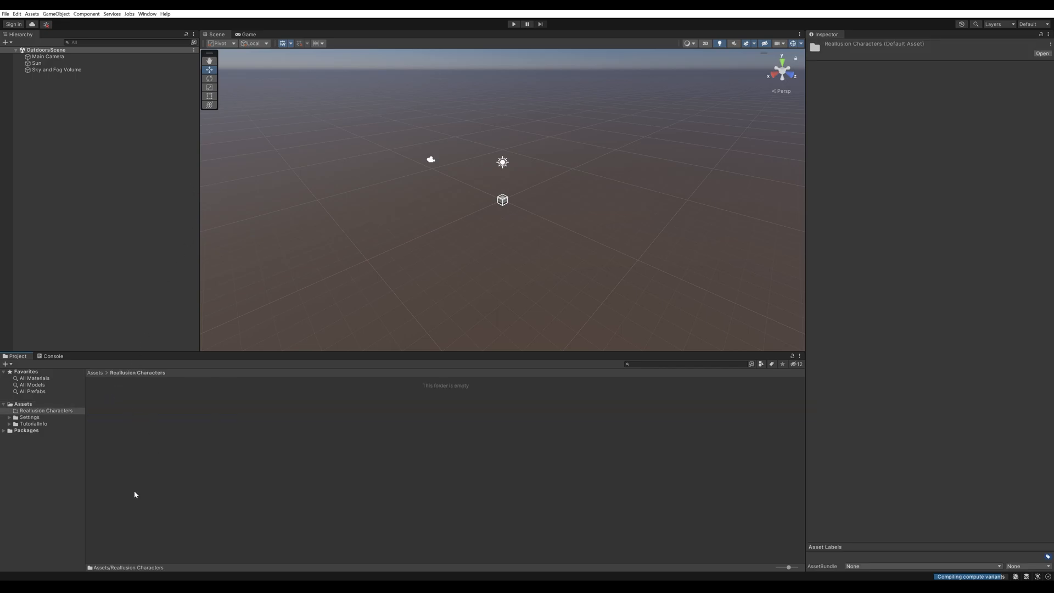
pyautogui.moveTo(382, 438)
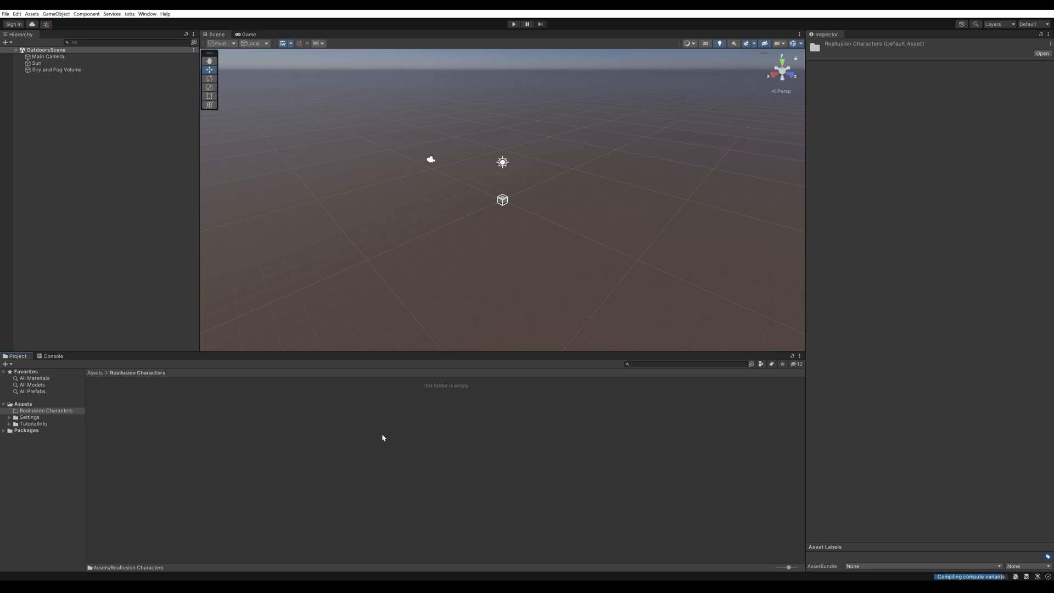
pyautogui.moveTo(338, 450)
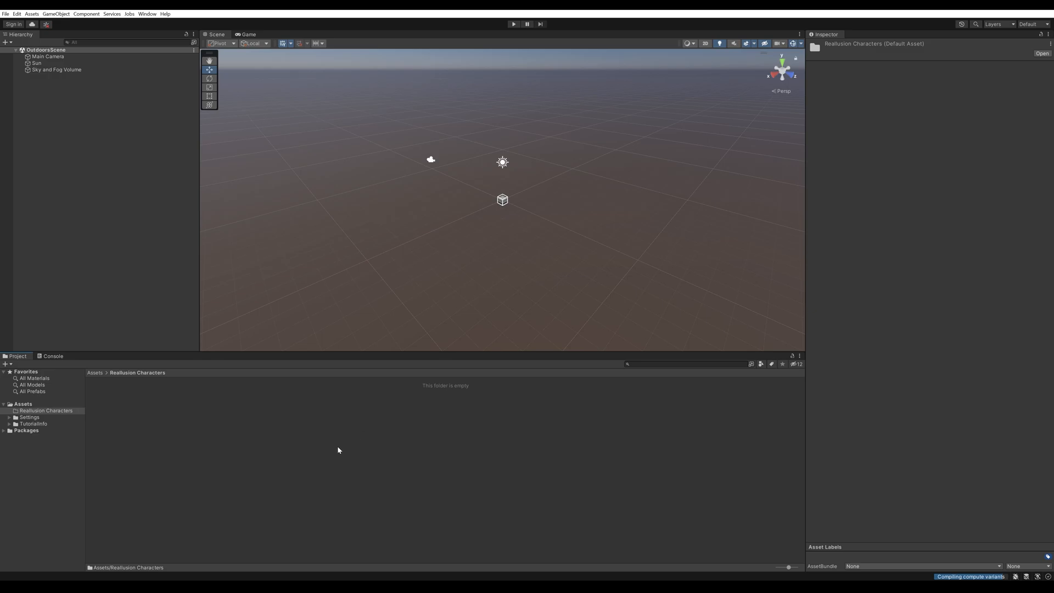
pyautogui.moveTo(315, 456)
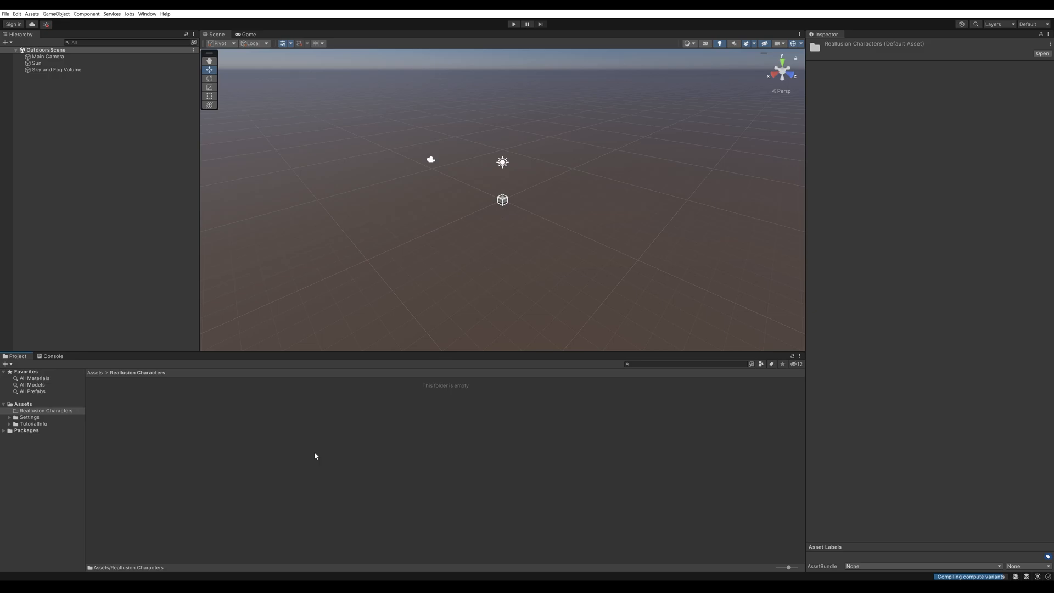
pyautogui.moveTo(307, 445)
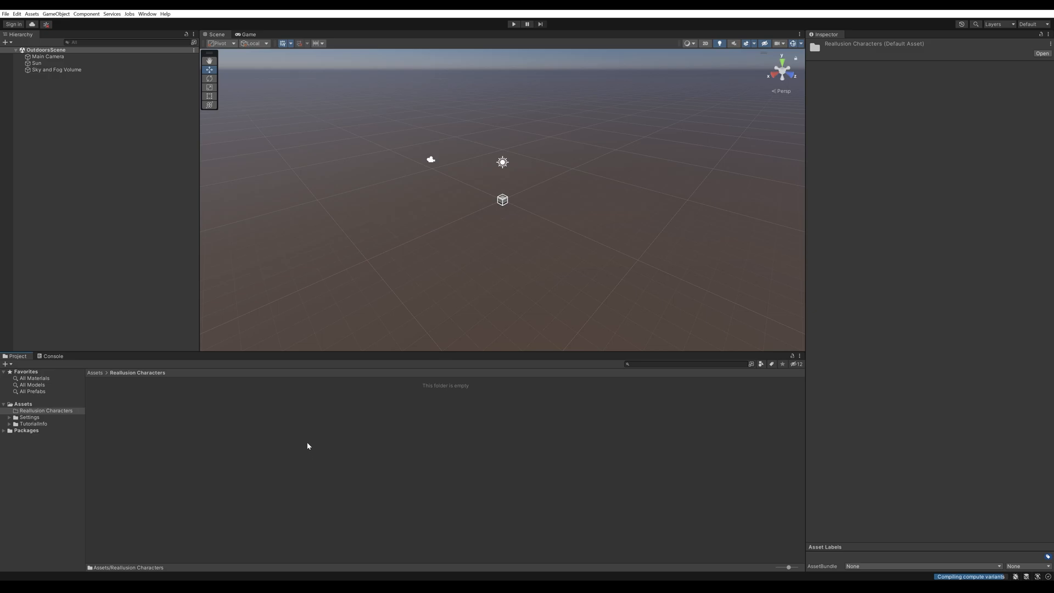
pyautogui.moveTo(314, 434)
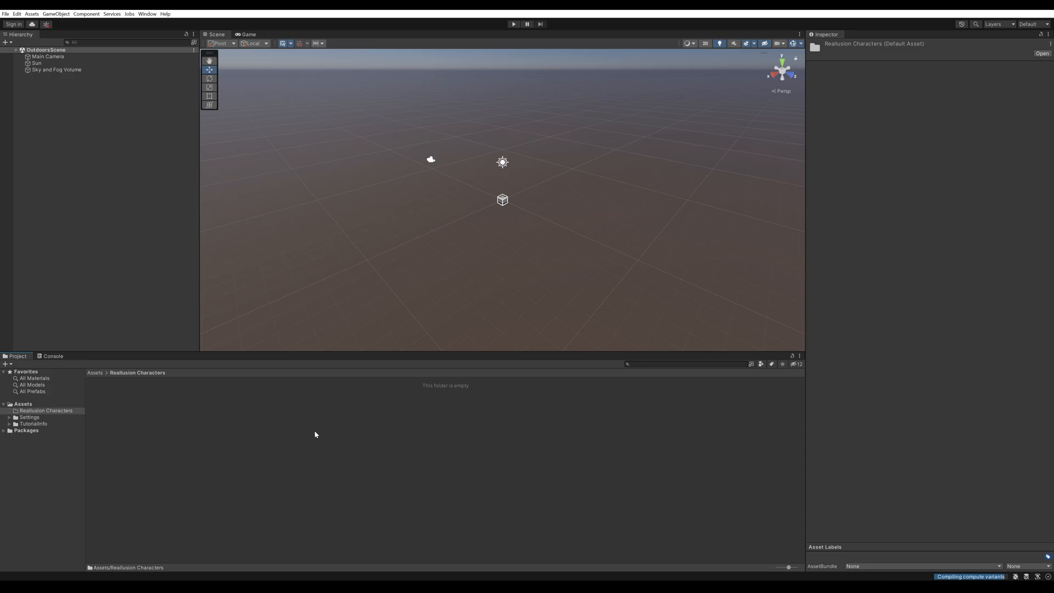
pyautogui.moveTo(244, 435)
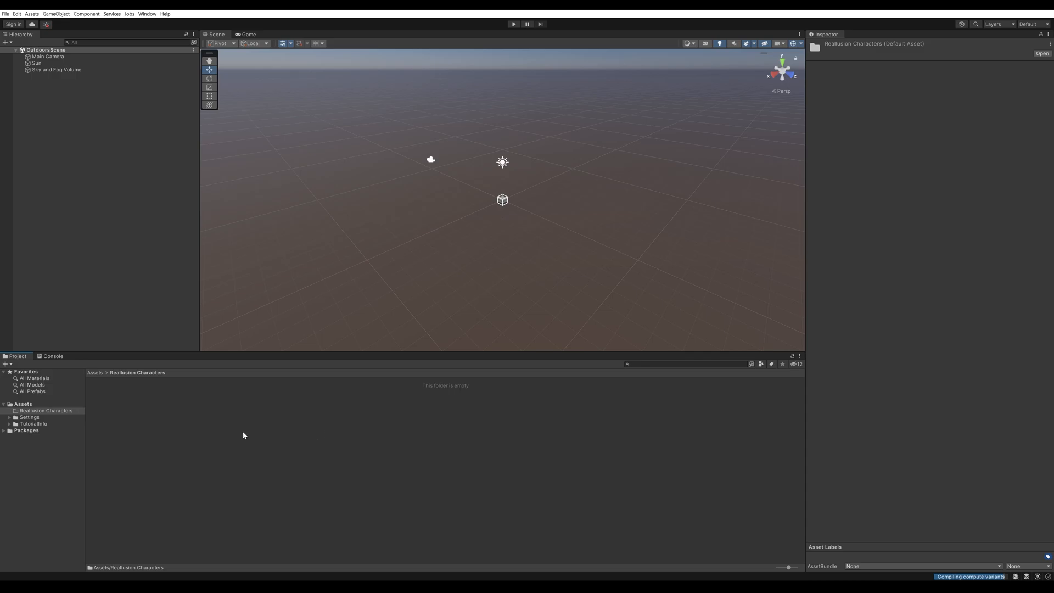
pyautogui.moveTo(237, 439)
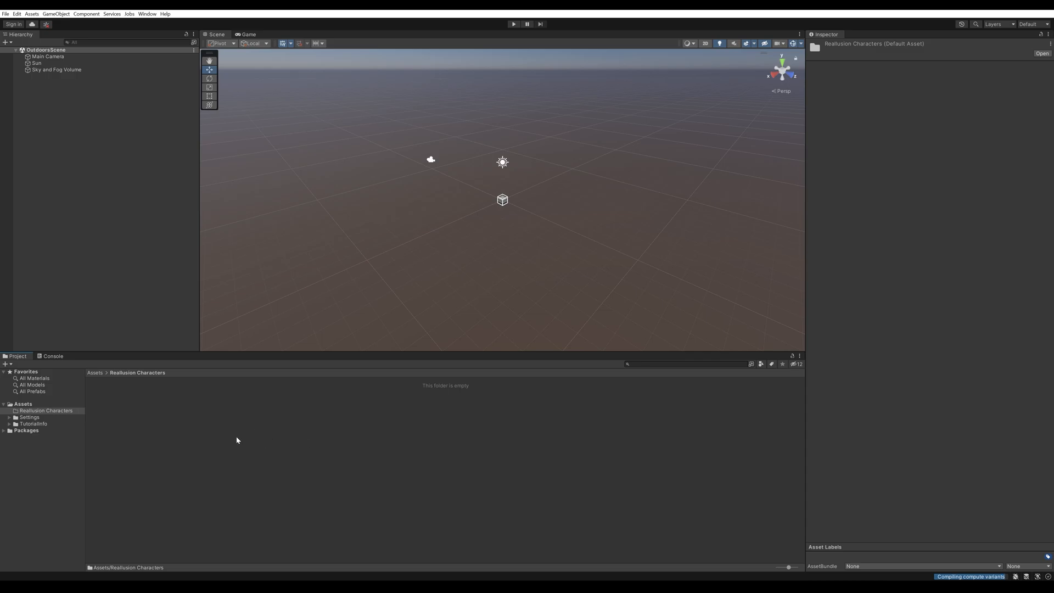
pyautogui.moveTo(208, 423)
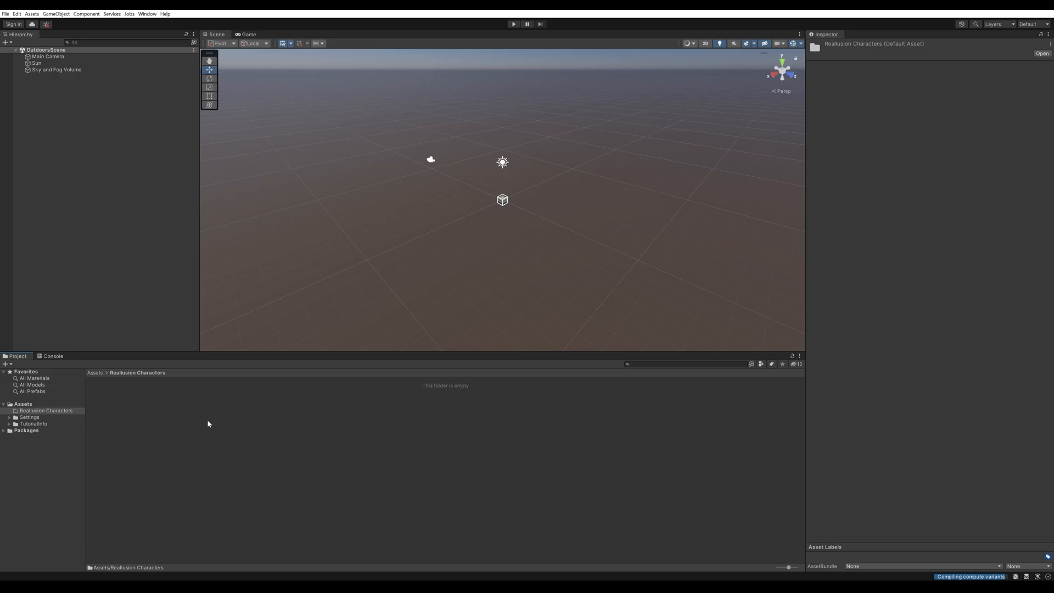
pyautogui.moveTo(103, 322)
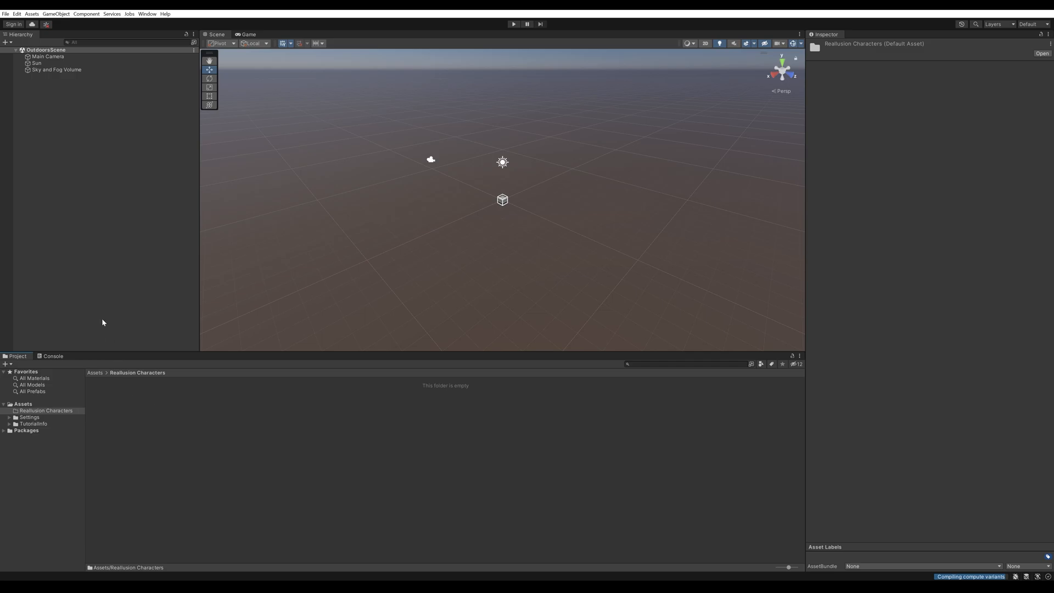
pyautogui.moveTo(98, 155)
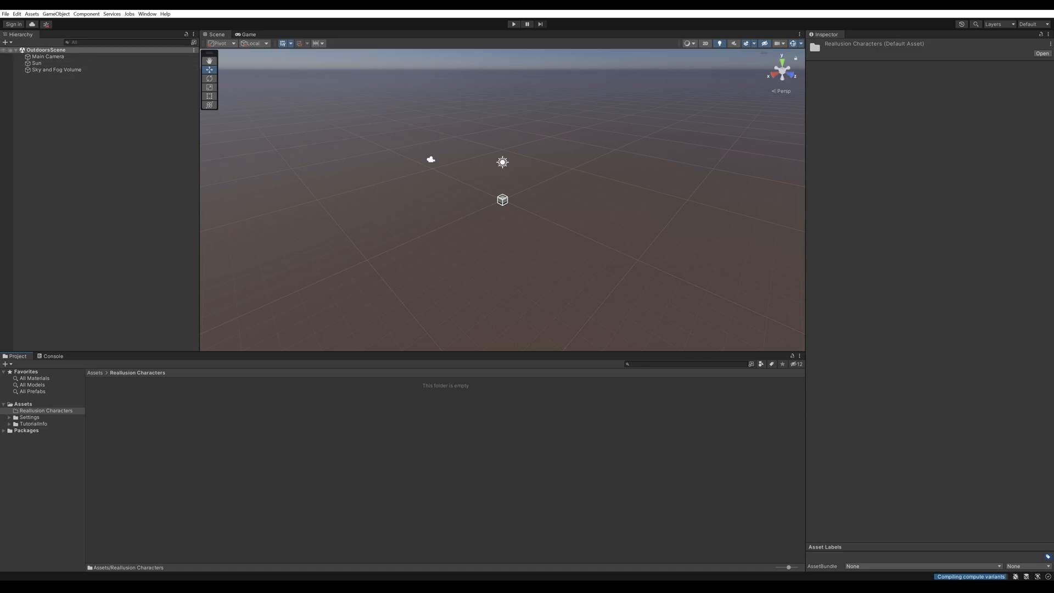
pyautogui.click(146, 13)
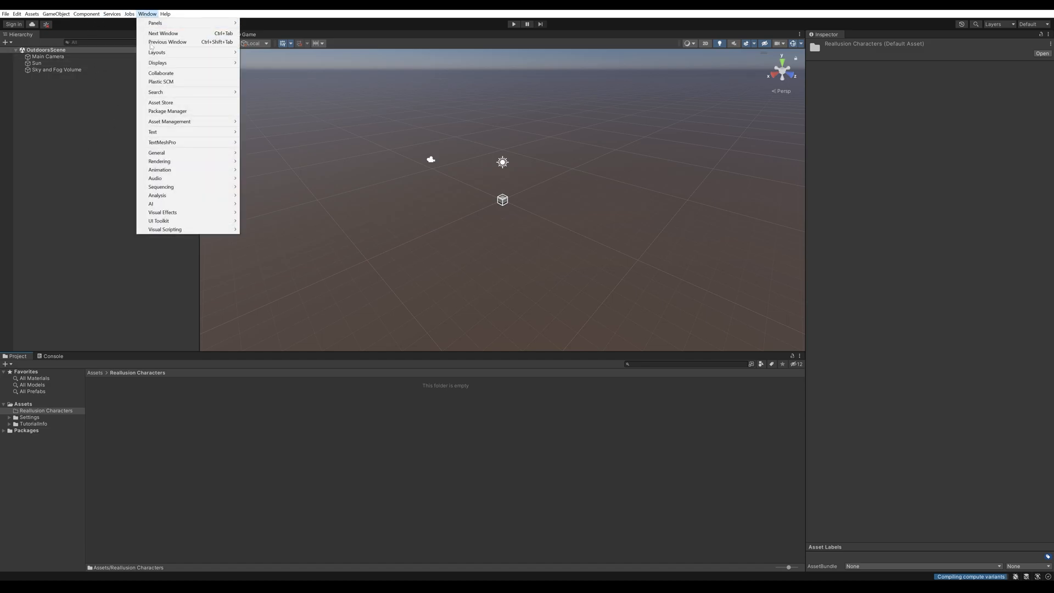
pyautogui.click(167, 111)
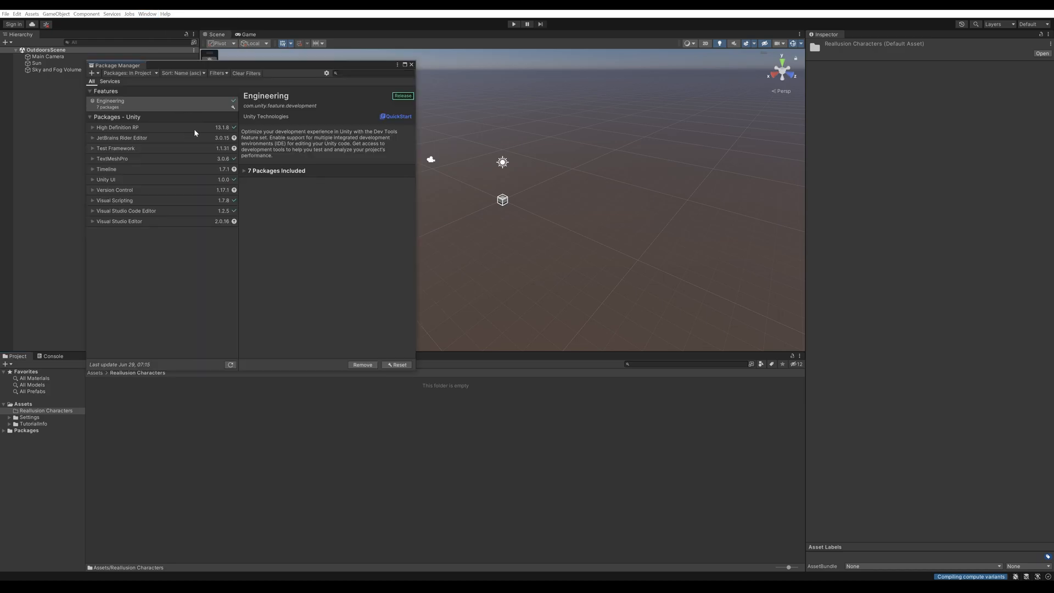
pyautogui.moveTo(134, 242)
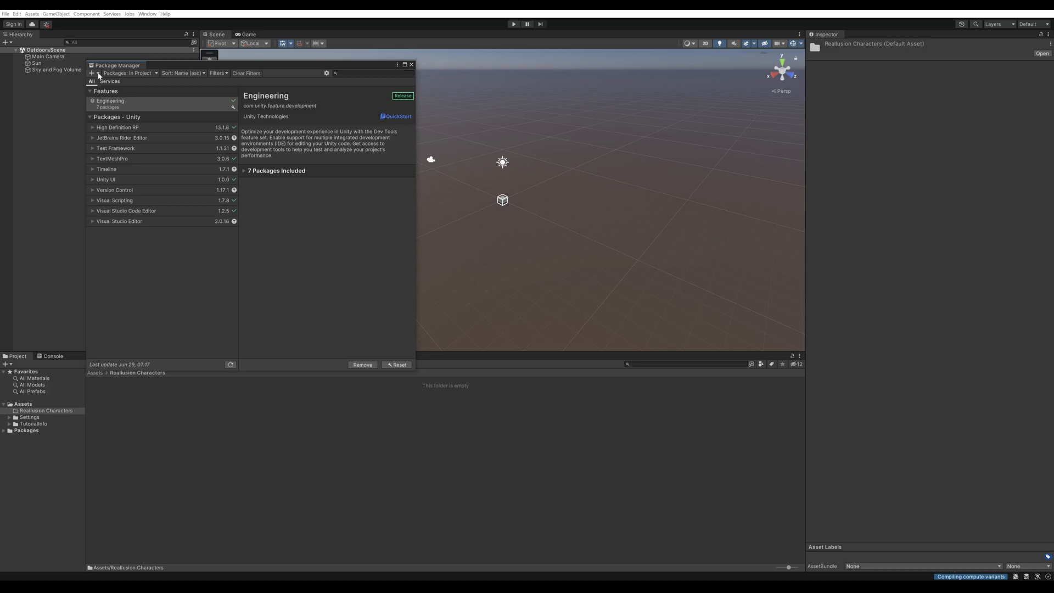
pyautogui.click(91, 73)
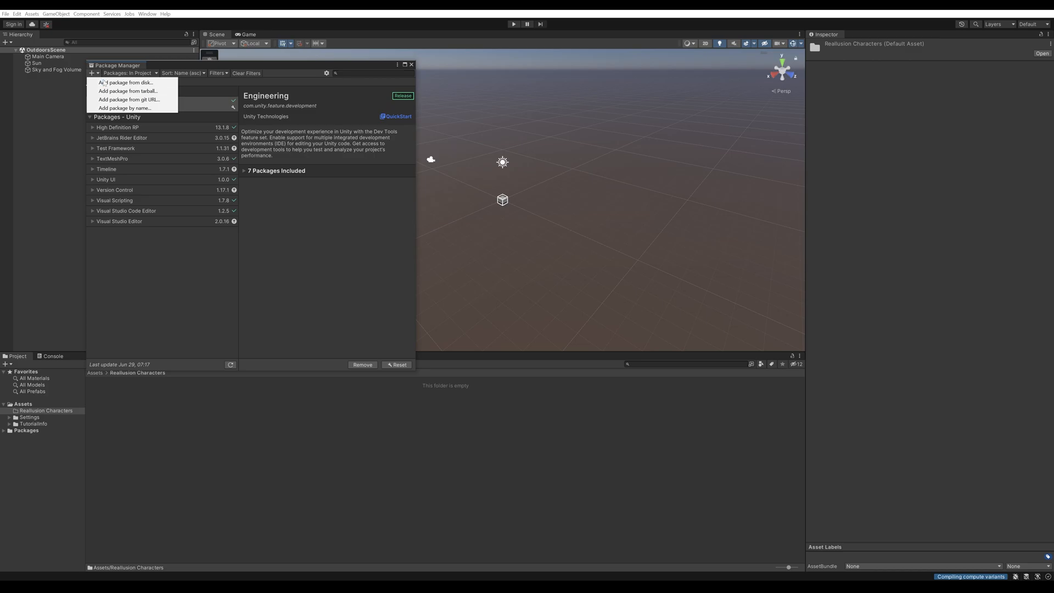
pyautogui.moveTo(130, 82)
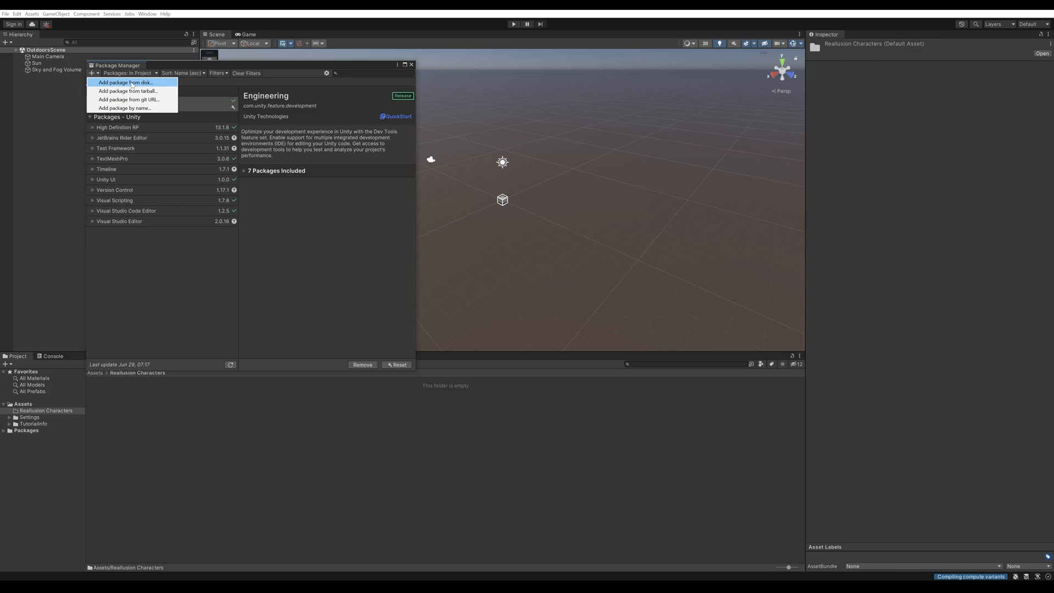
pyautogui.moveTo(165, 300)
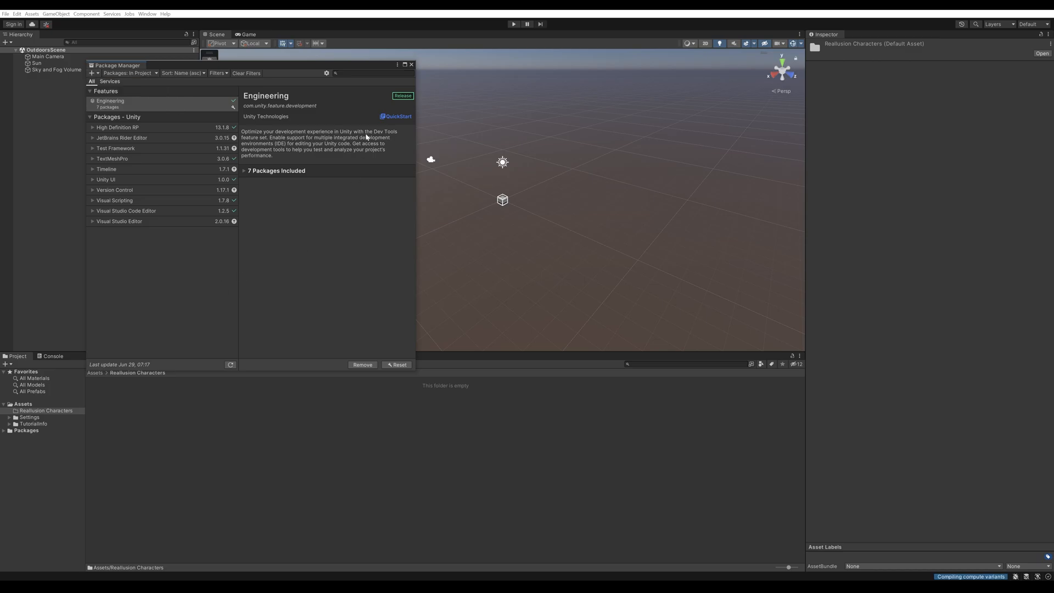
pyautogui.click(410, 64)
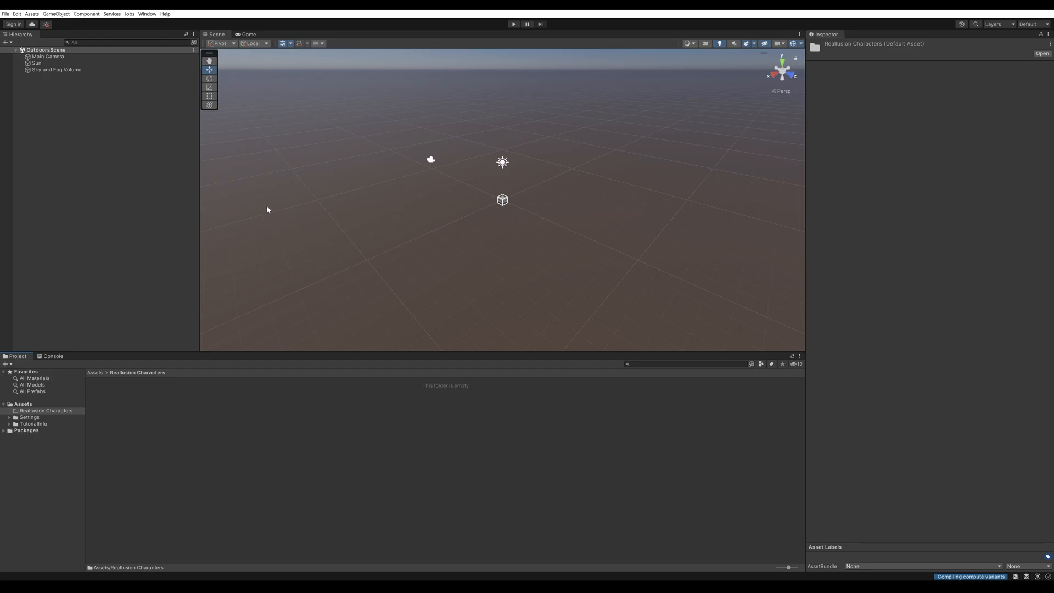
pyautogui.moveTo(147, 168)
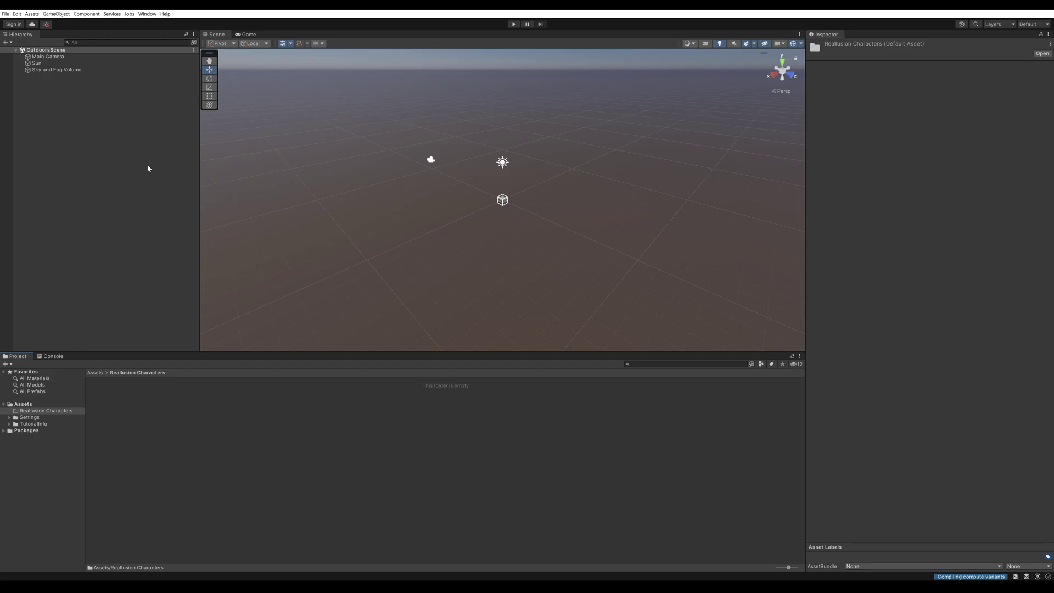
pyautogui.moveTo(132, 132)
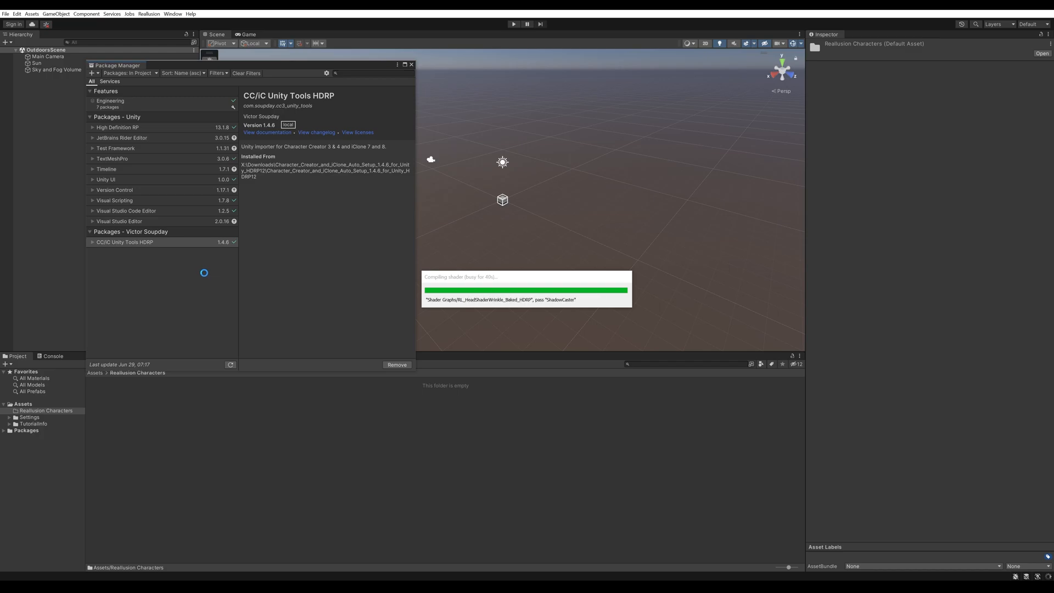
# - Confirm the CC/iC Unity Tools HDRP 1.4.6 package install from disk
pyautogui.click(410, 65)
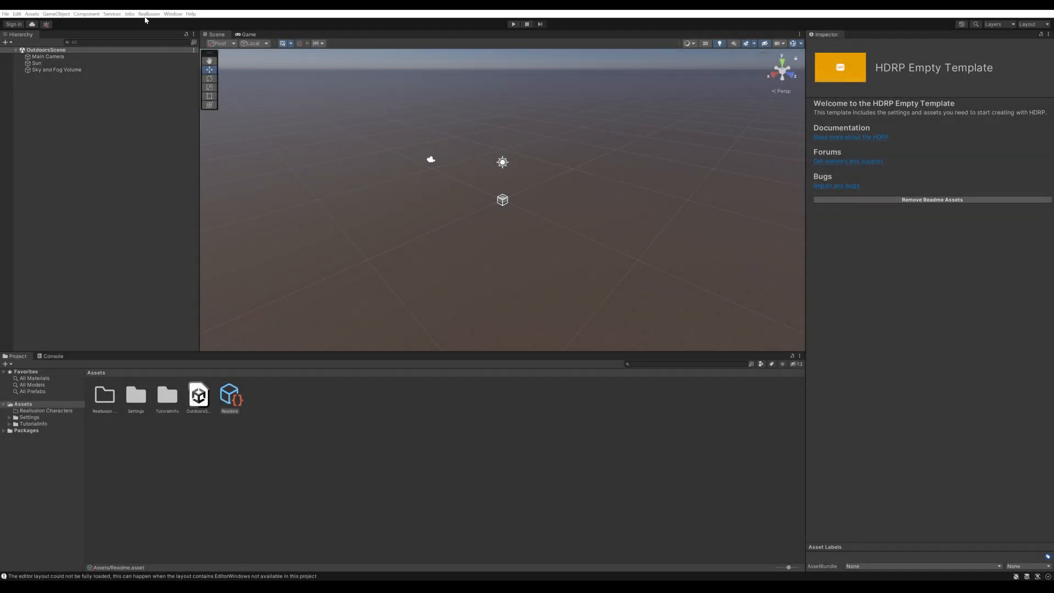
# - Check the new Reallusion menu and create an RL_01 folder inside Reallusion Characters
pyautogui.click(148, 14)
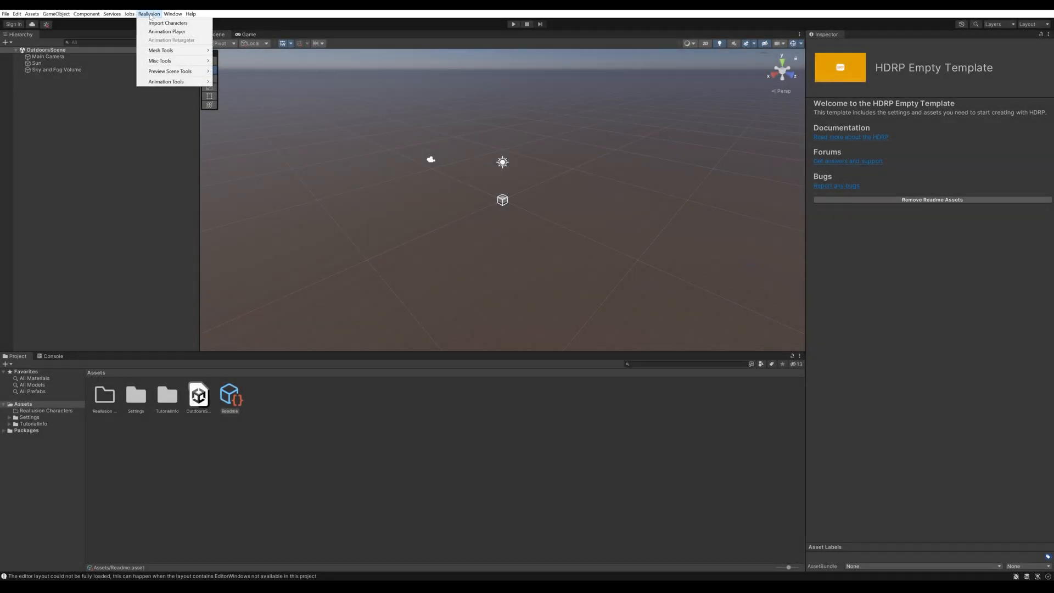
pyautogui.moveTo(161, 49)
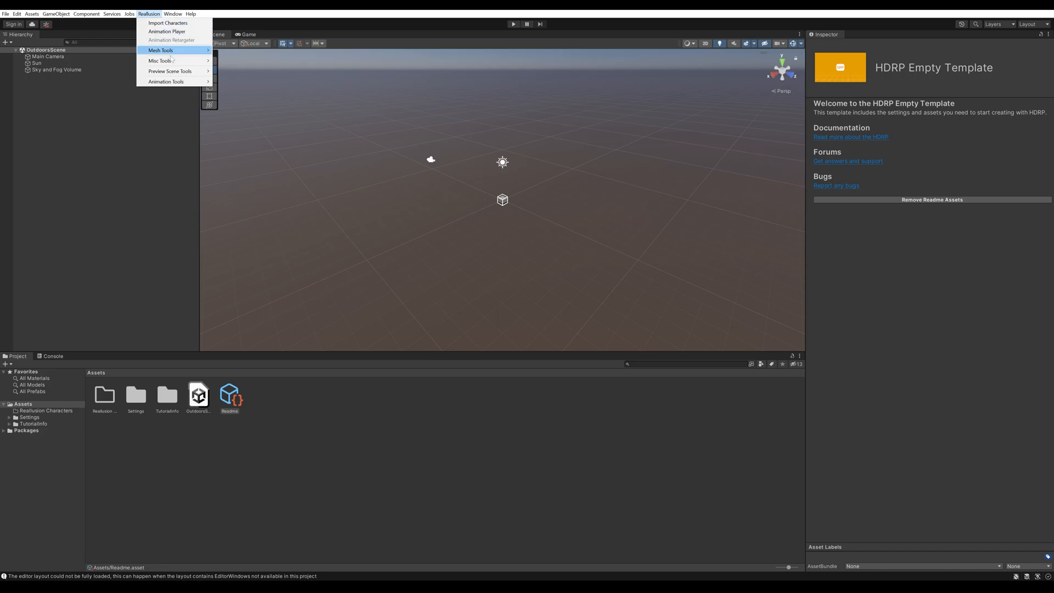
pyautogui.moveTo(159, 61)
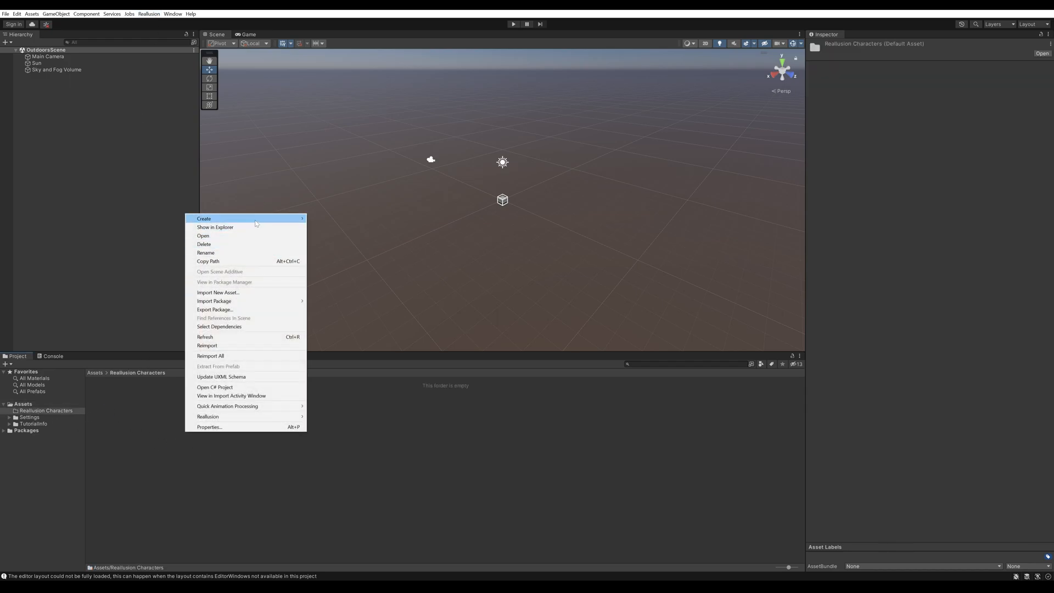
pyautogui.click(203, 219)
pyautogui.write('RL_01')
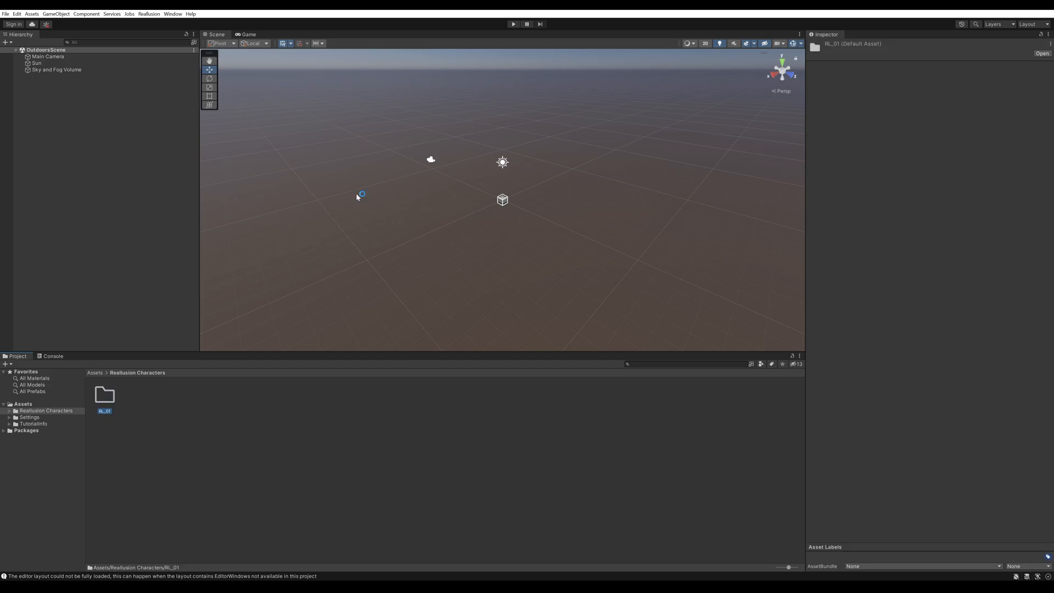
# - Enter RL_01 and inspect the imported anemona.fbm folder and anemona JSON file
pyautogui.doubleClick(104, 394)
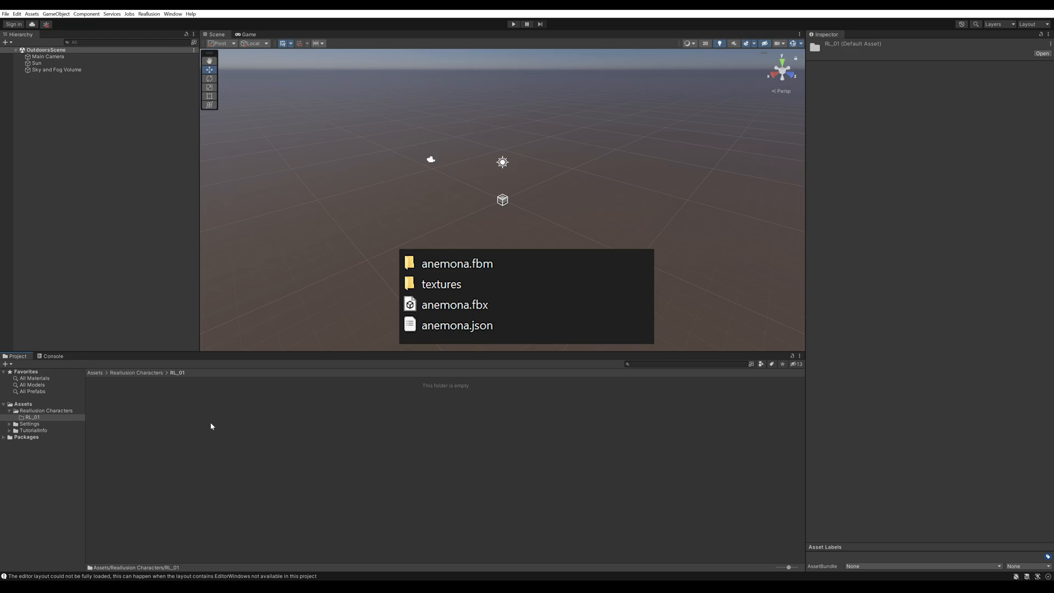
pyautogui.moveTo(172, 435)
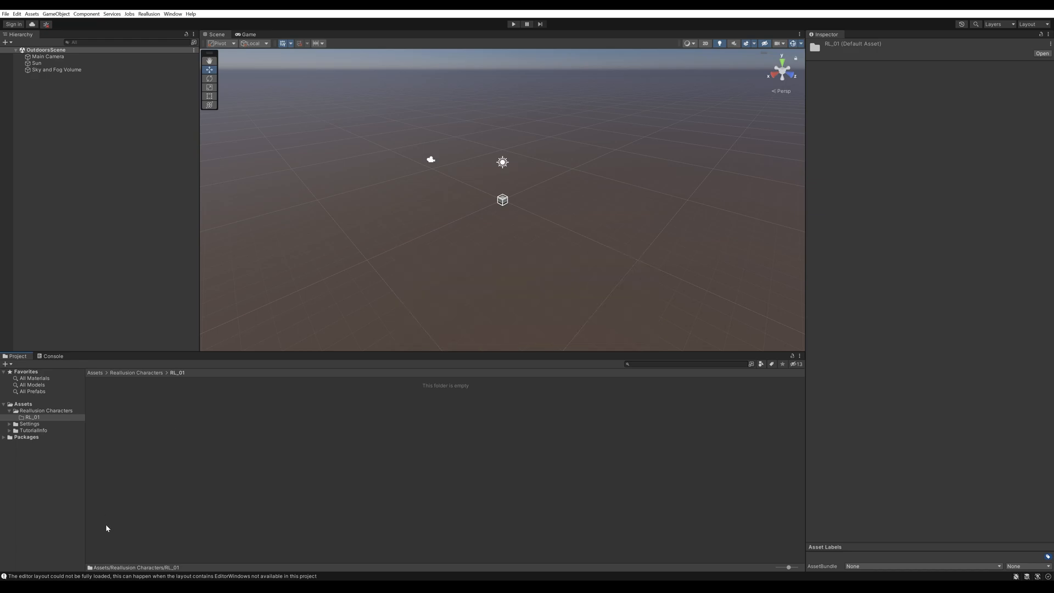
pyautogui.moveTo(56, 503)
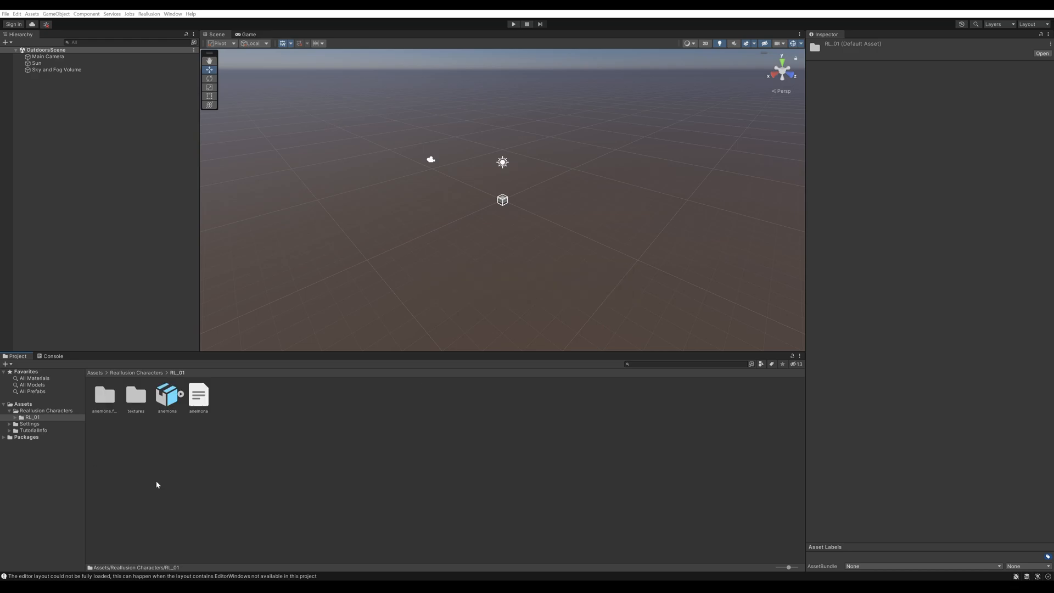
pyautogui.click(105, 395)
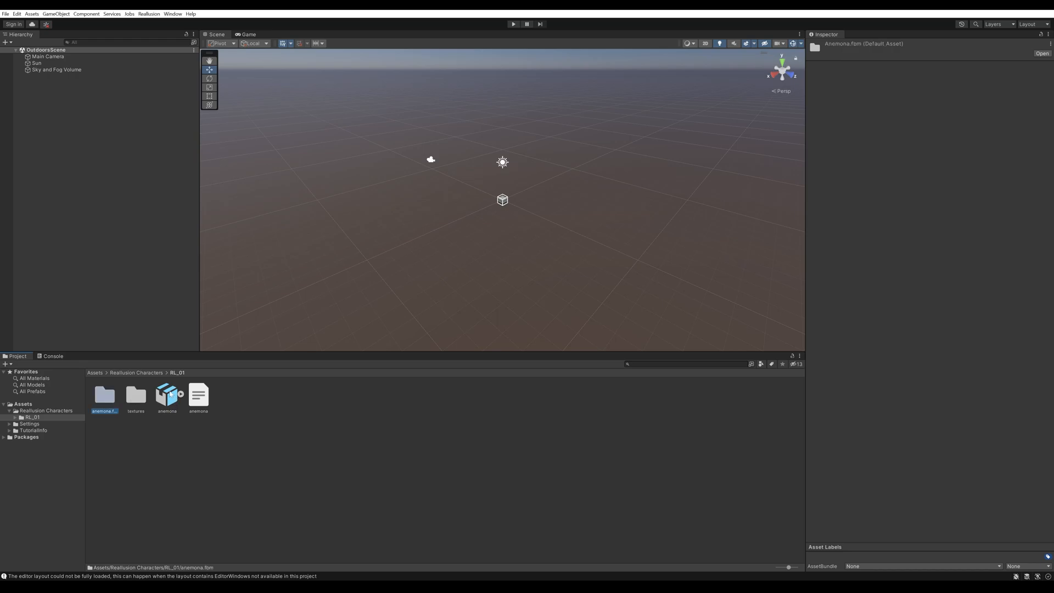
pyautogui.click(199, 395)
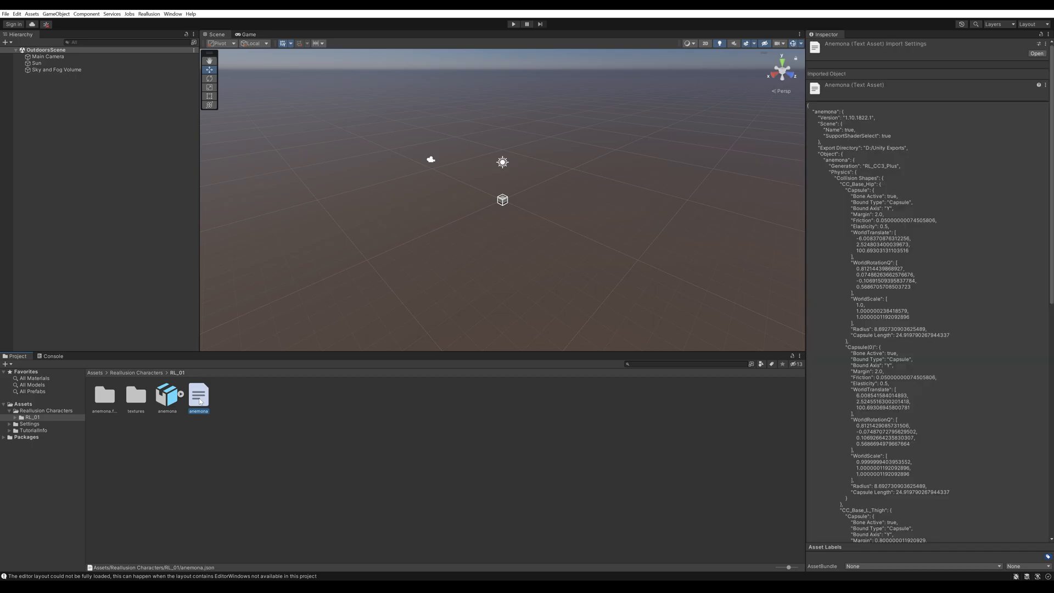
pyautogui.click(258, 444)
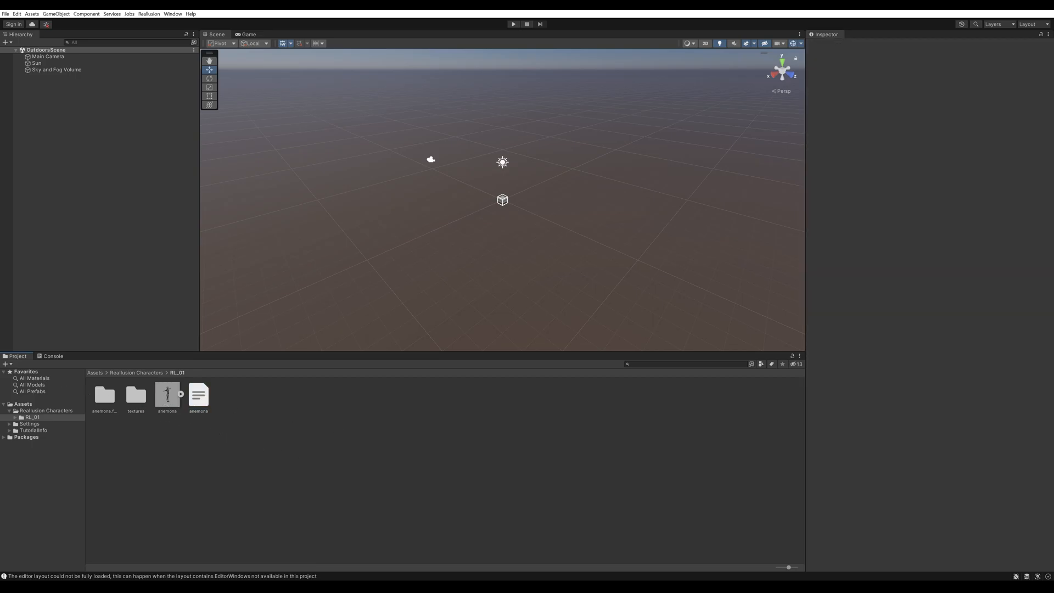
pyautogui.moveTo(270, 282)
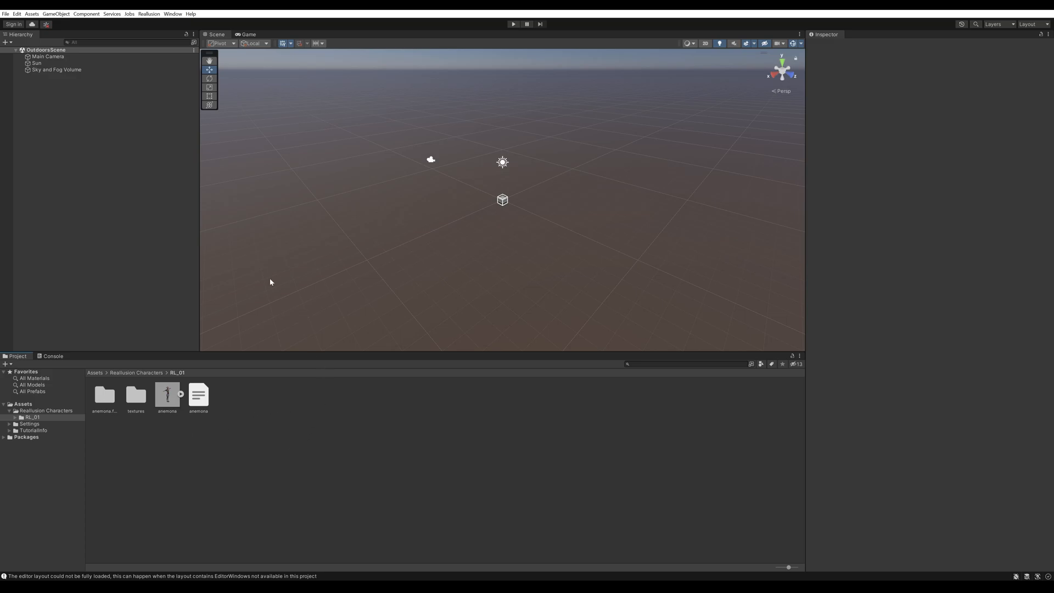
pyautogui.moveTo(134, 294)
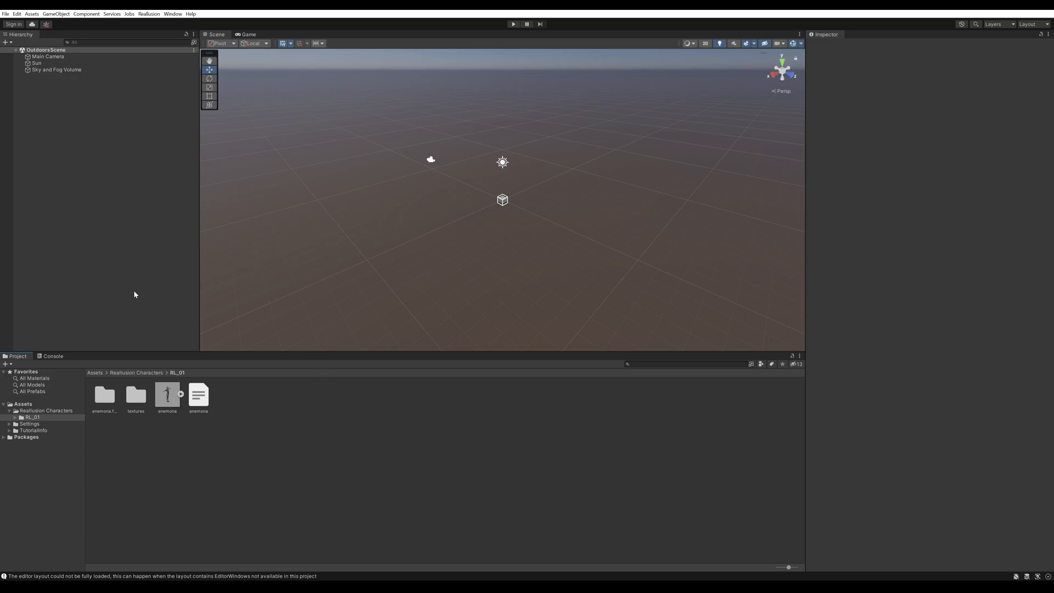
pyautogui.moveTo(189, 196)
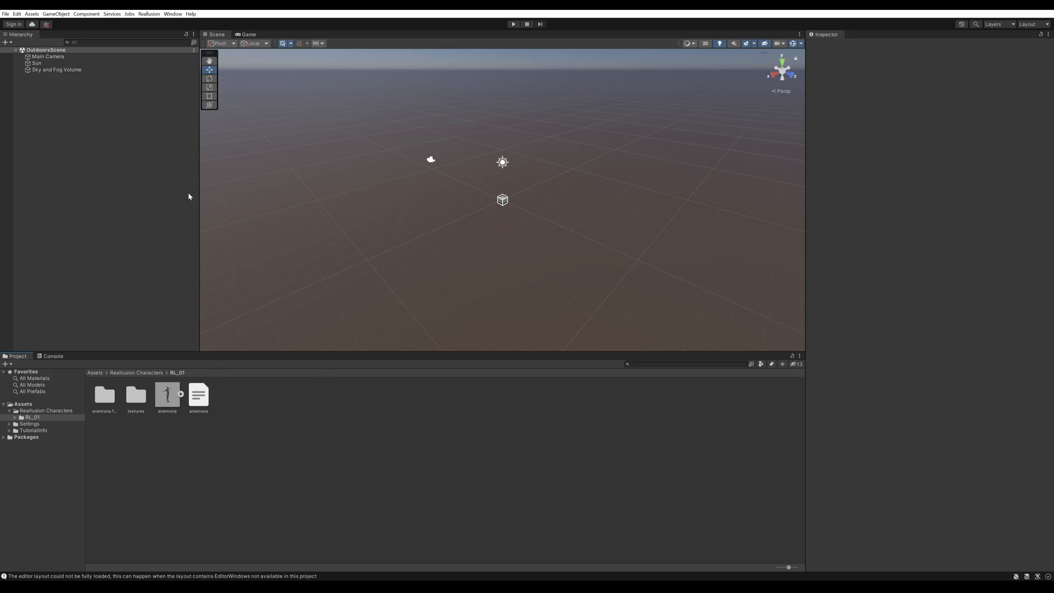
# - Load anemona in the CC/iC Importer with Refractive (SSR) Eyes and Wrinkle Maps enabled
pyautogui.click(148, 14)
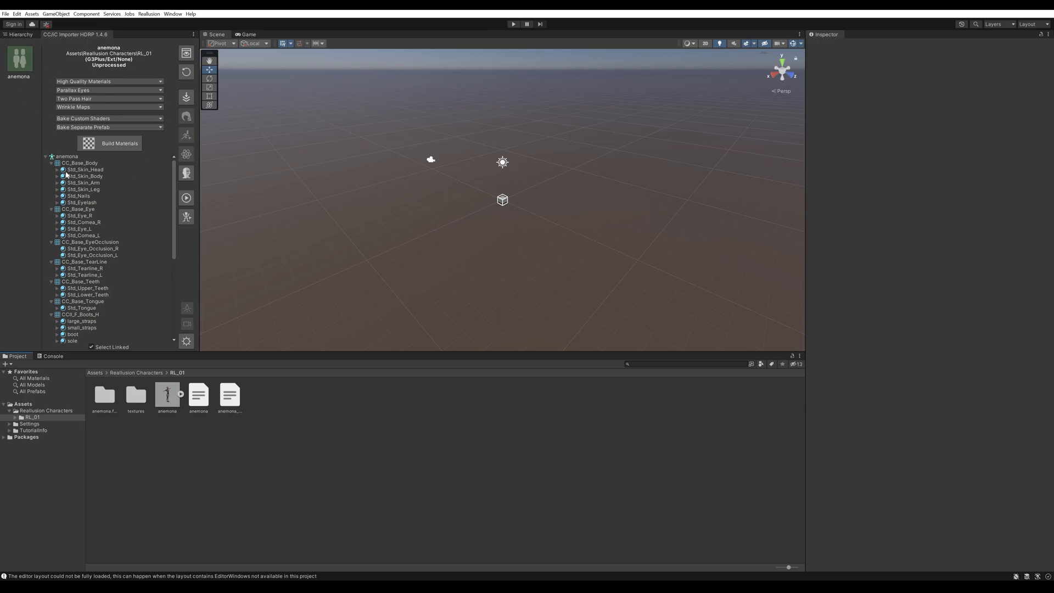
pyautogui.moveTo(33, 85)
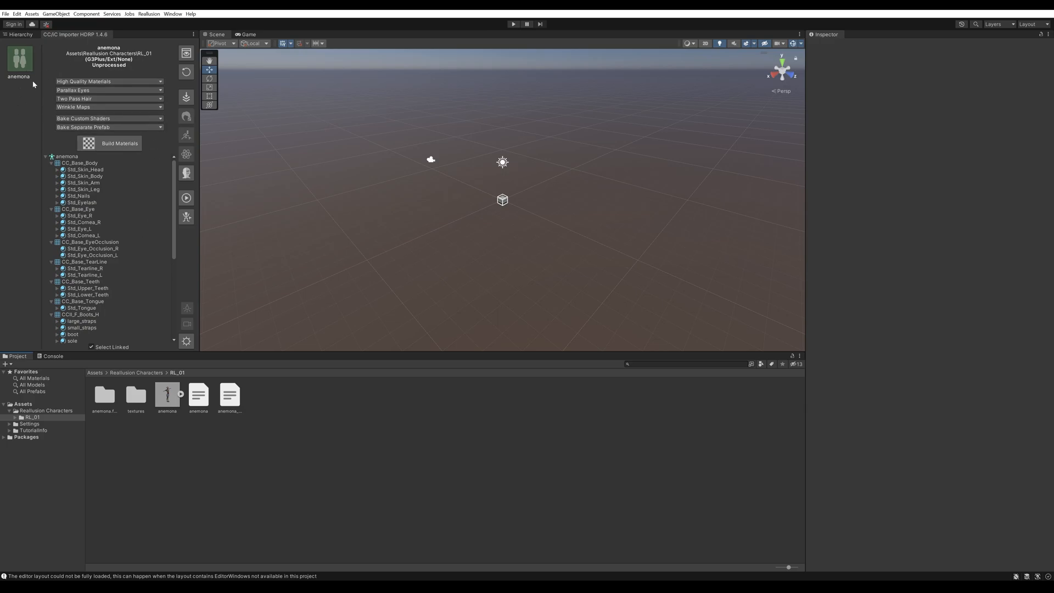
pyautogui.moveTo(32, 61)
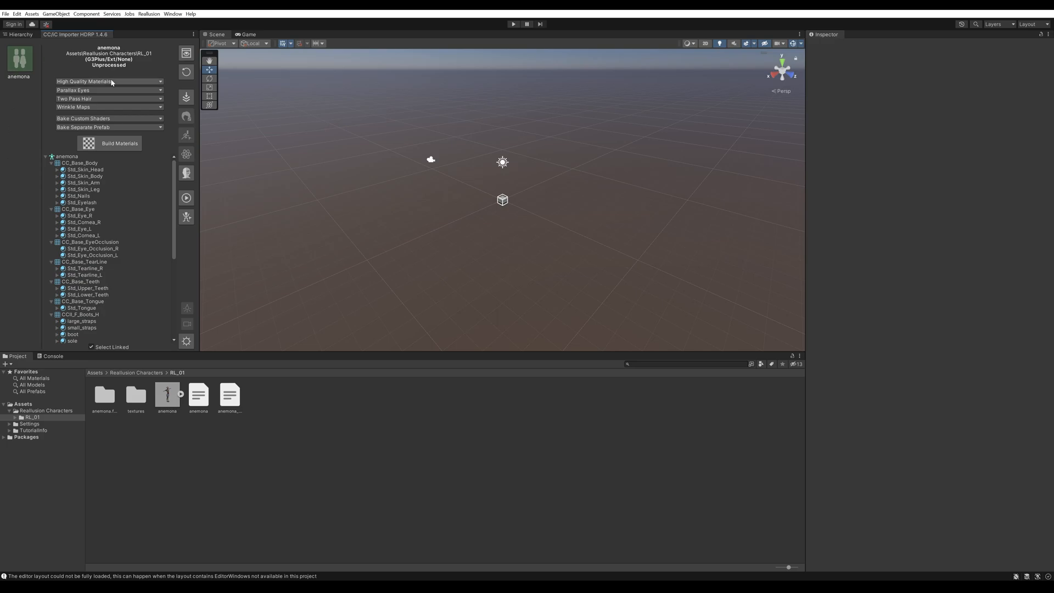
pyautogui.moveTo(152, 148)
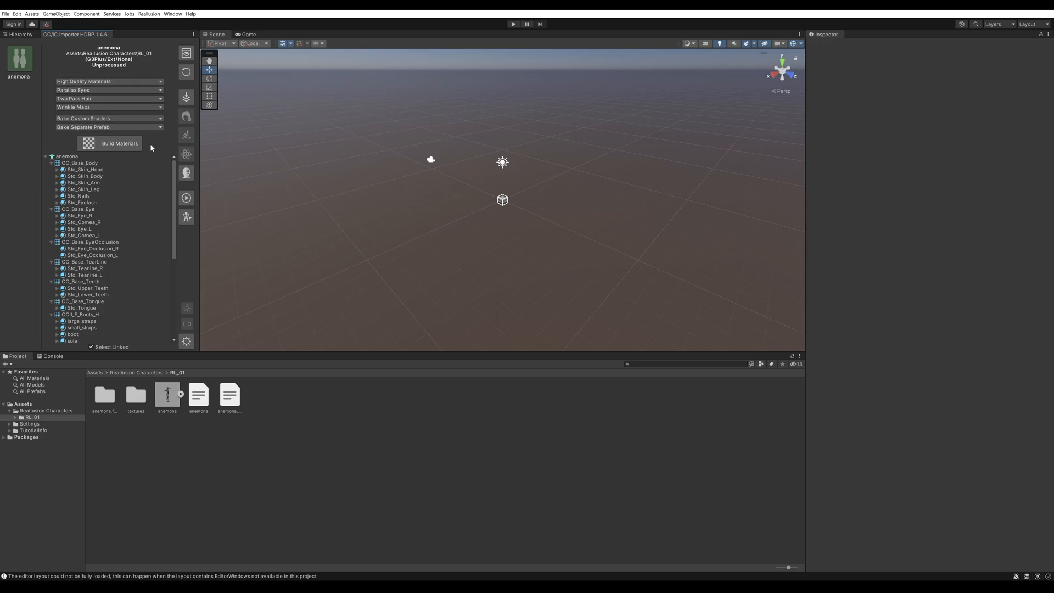
pyautogui.moveTo(151, 77)
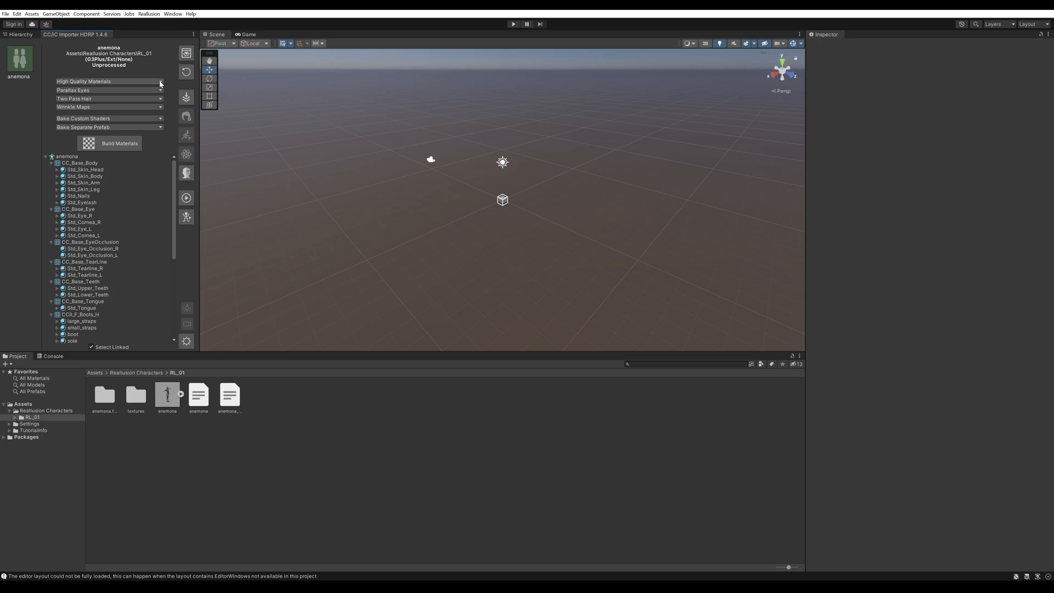
pyautogui.moveTo(171, 82)
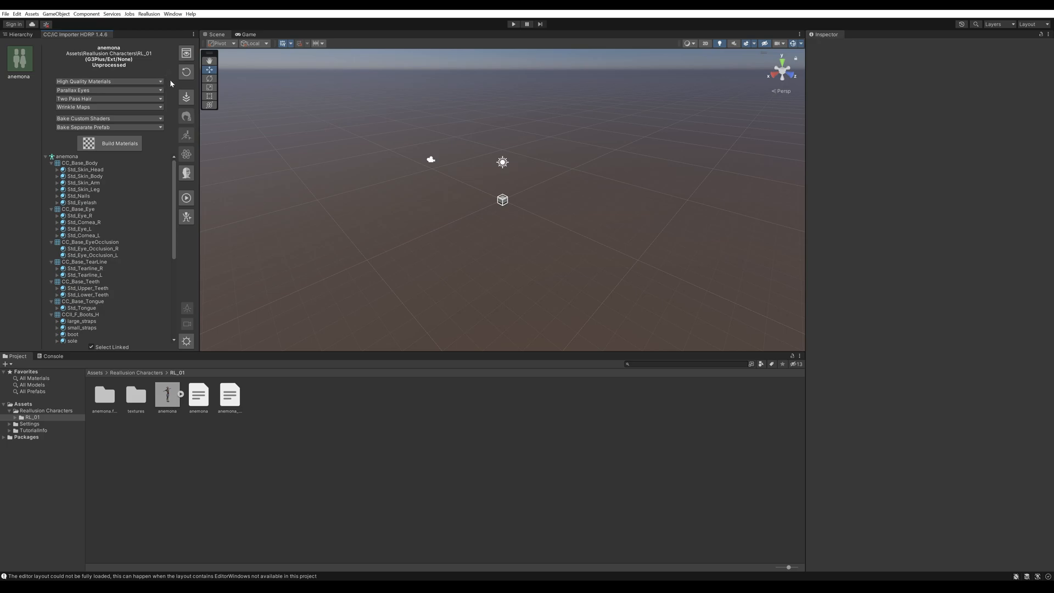
pyautogui.moveTo(502, 146)
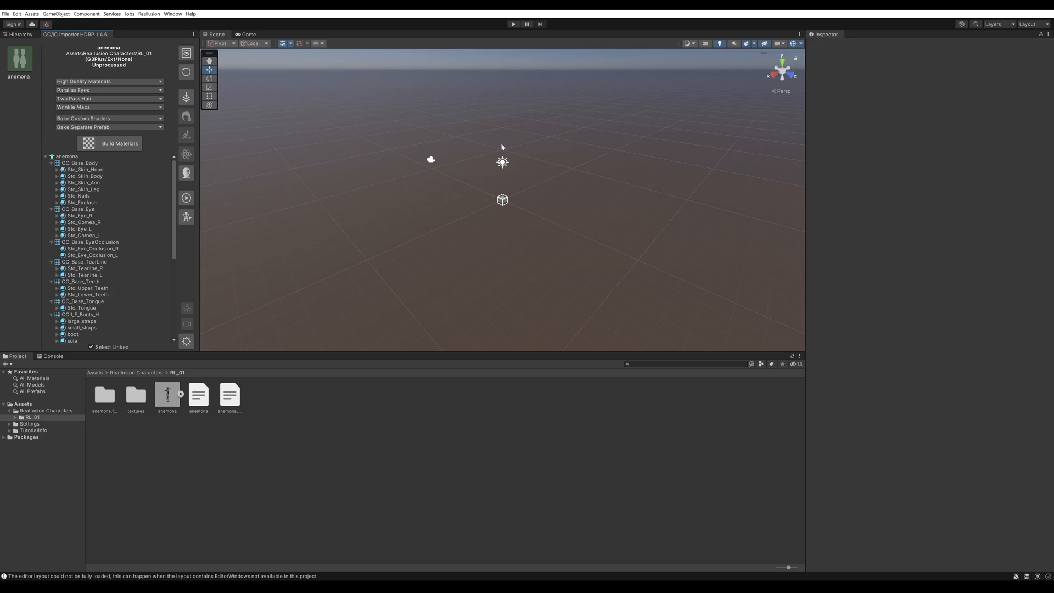
pyautogui.moveTo(147, 80)
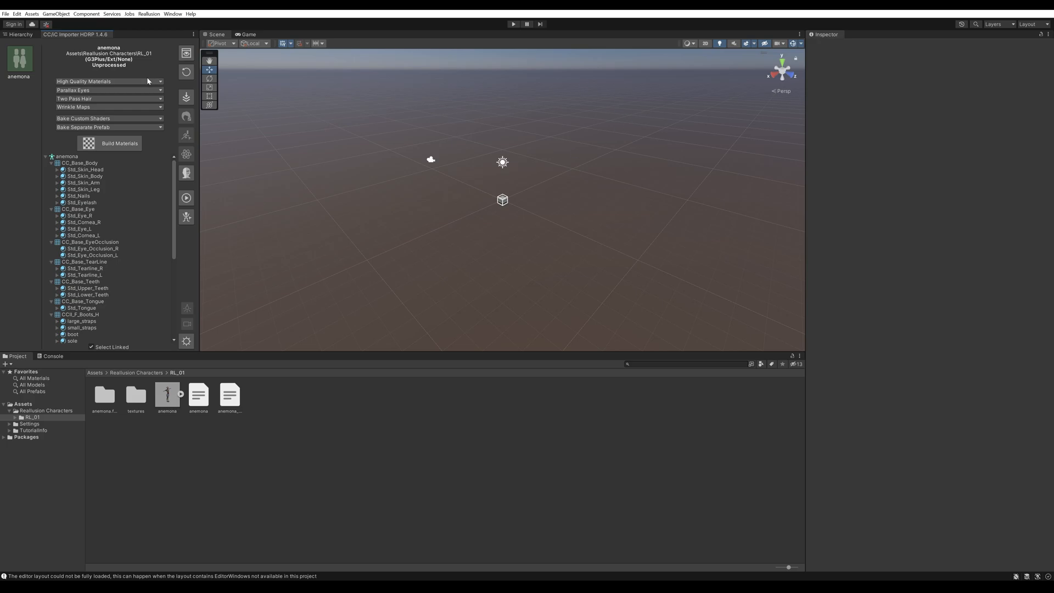
pyautogui.click(158, 90)
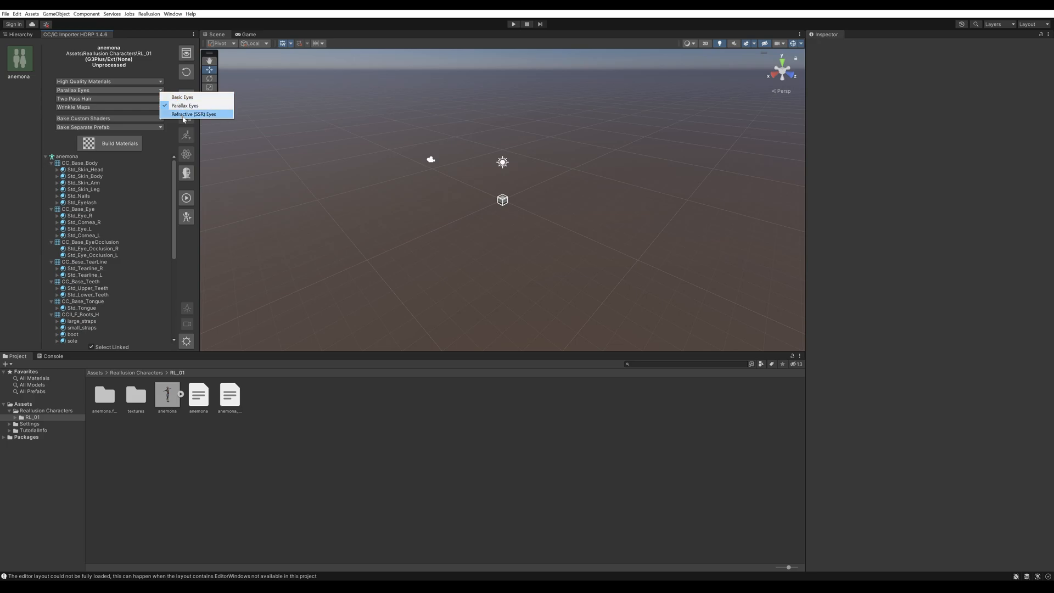
pyautogui.click(194, 113)
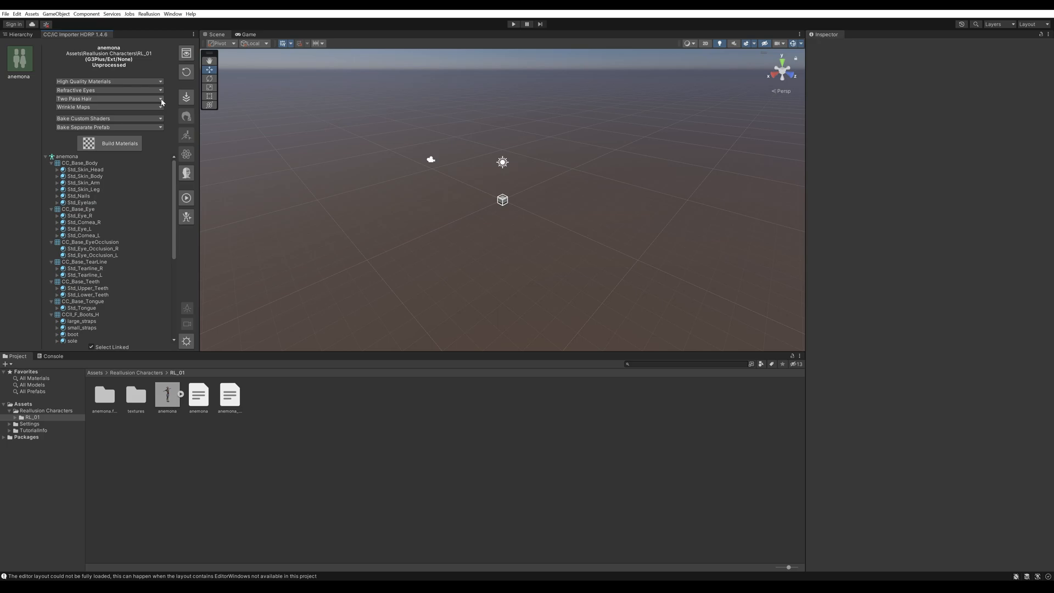
pyautogui.moveTo(149, 106)
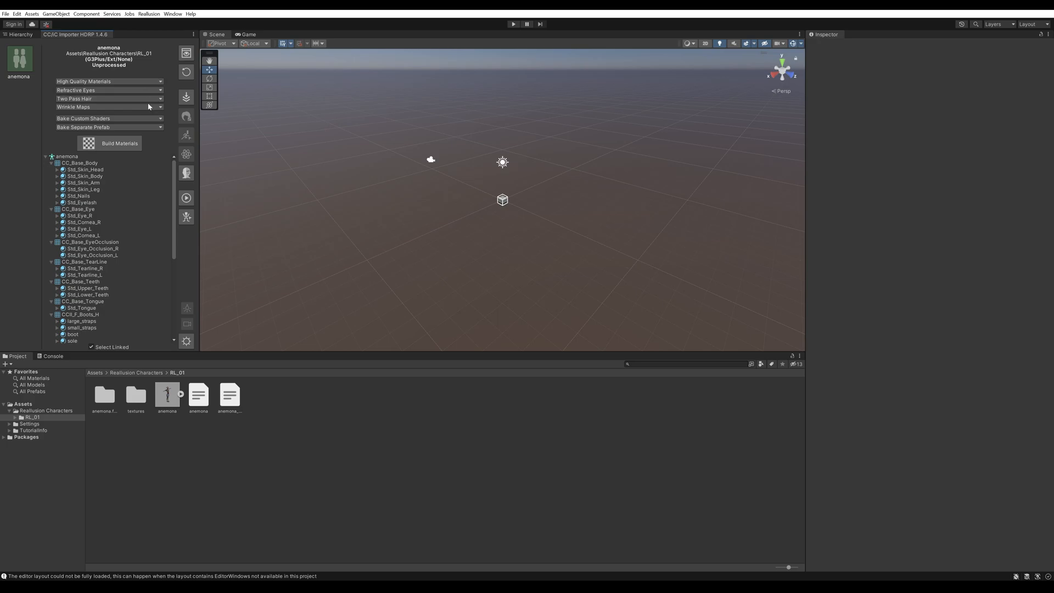
pyautogui.moveTo(165, 112)
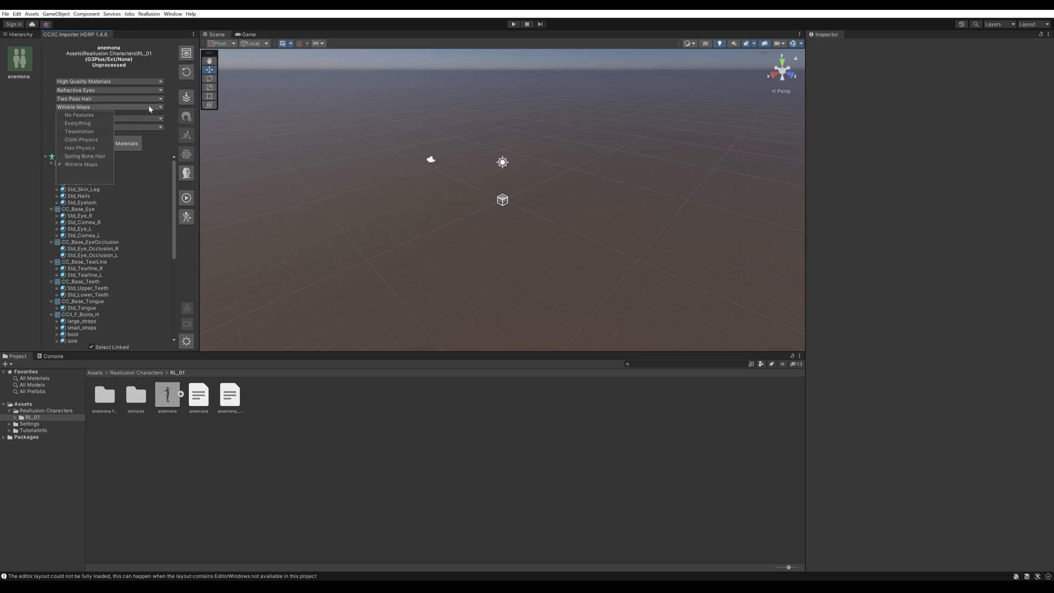
pyautogui.click(80, 164)
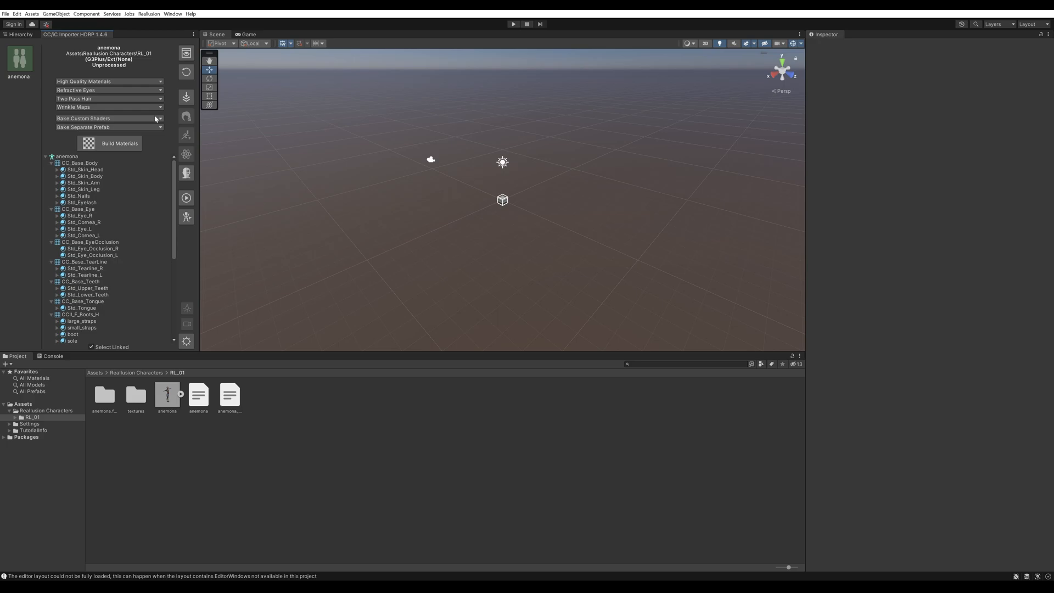
pyautogui.moveTo(136, 131)
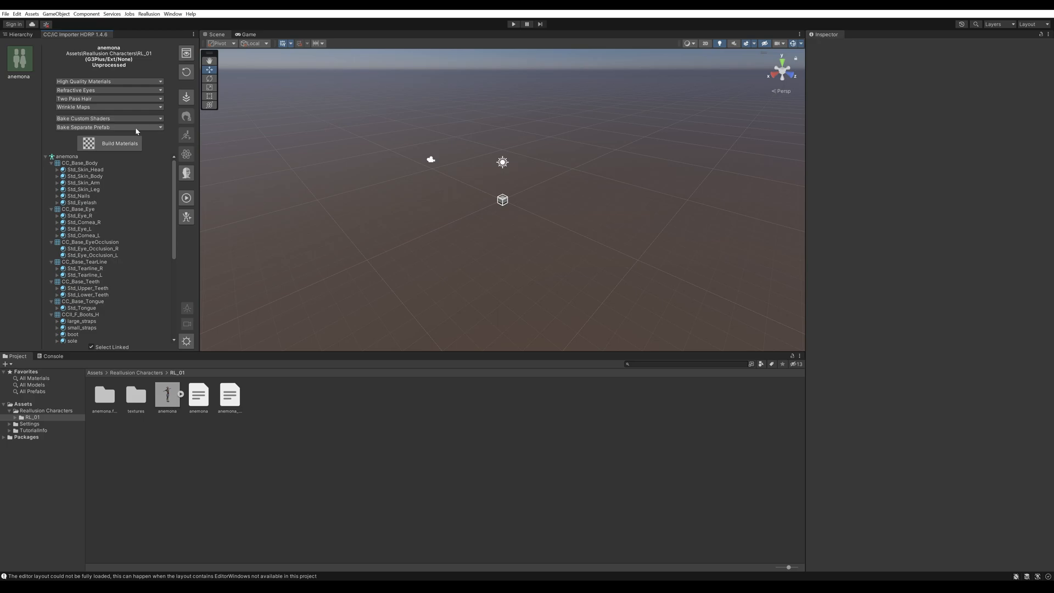
pyautogui.moveTo(127, 439)
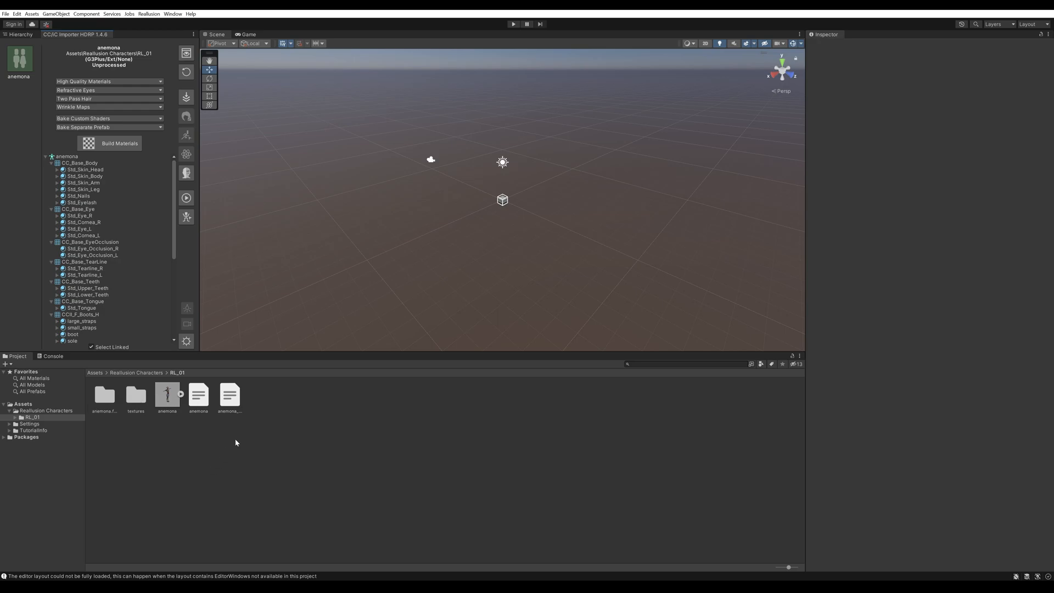
pyautogui.moveTo(274, 346)
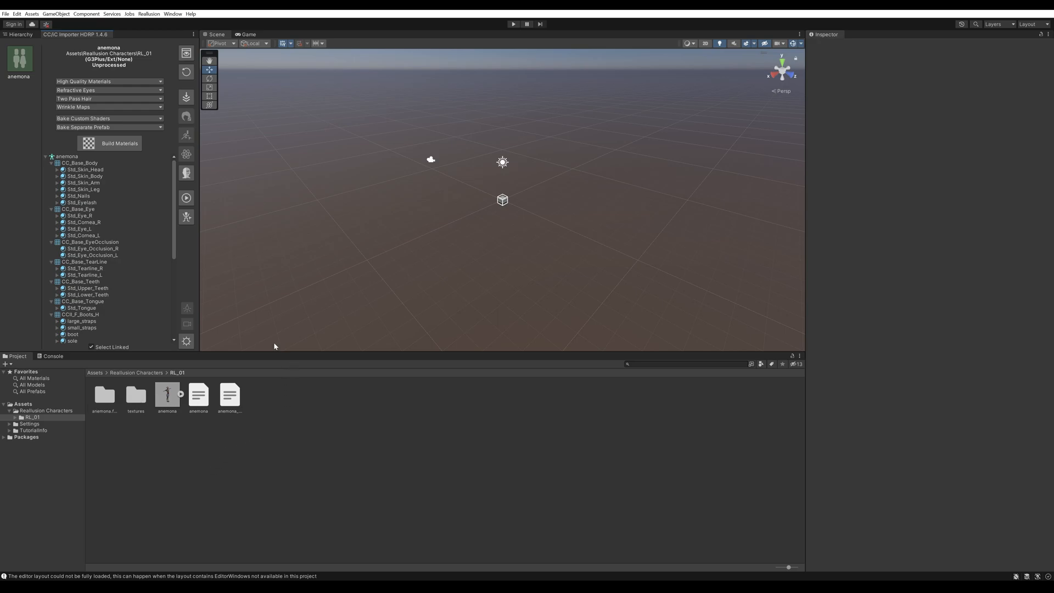
pyautogui.moveTo(315, 368)
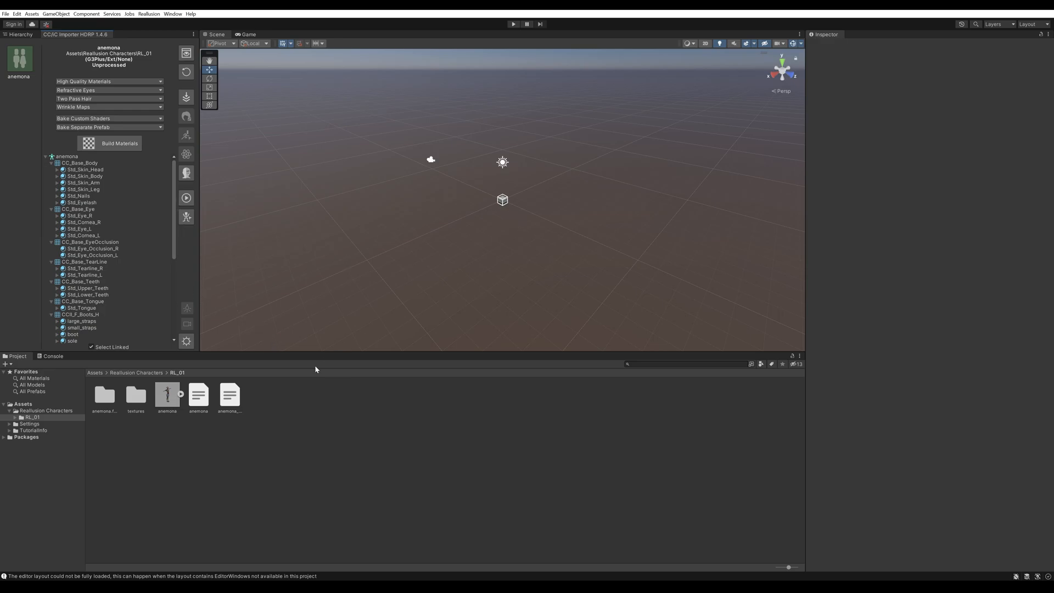
pyautogui.moveTo(127, 409)
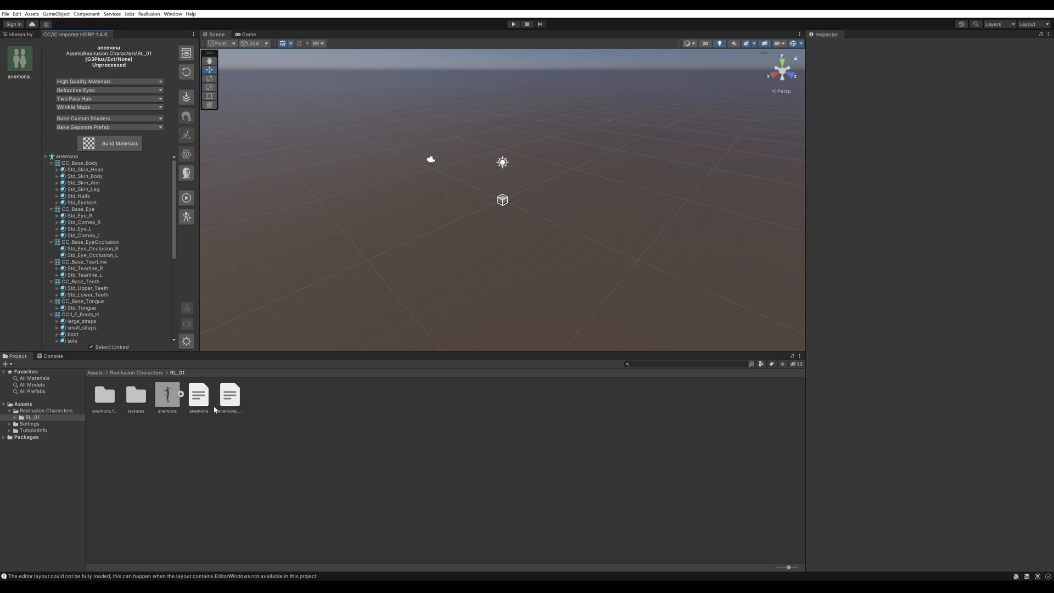
pyautogui.moveTo(109, 143)
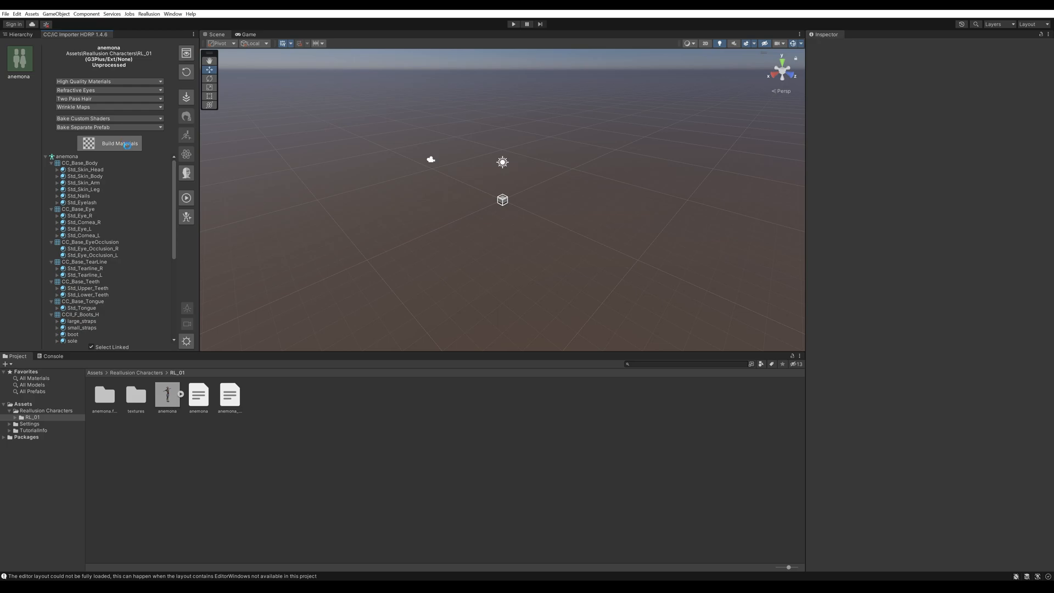
# - Build anemona's high-quality materials, producing its prefab
pyautogui.click(118, 142)
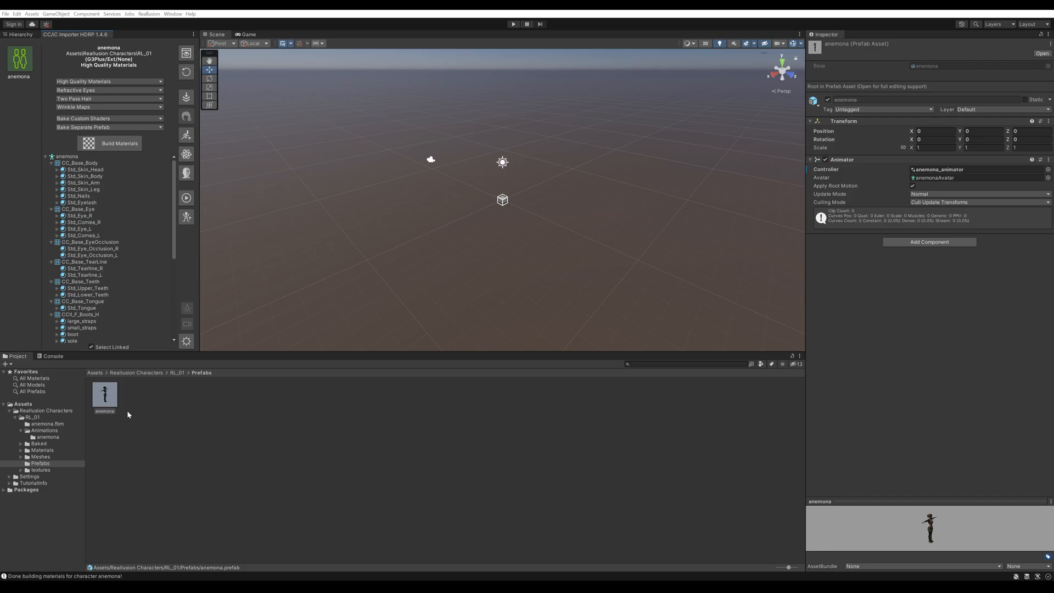
pyautogui.moveTo(468, 280)
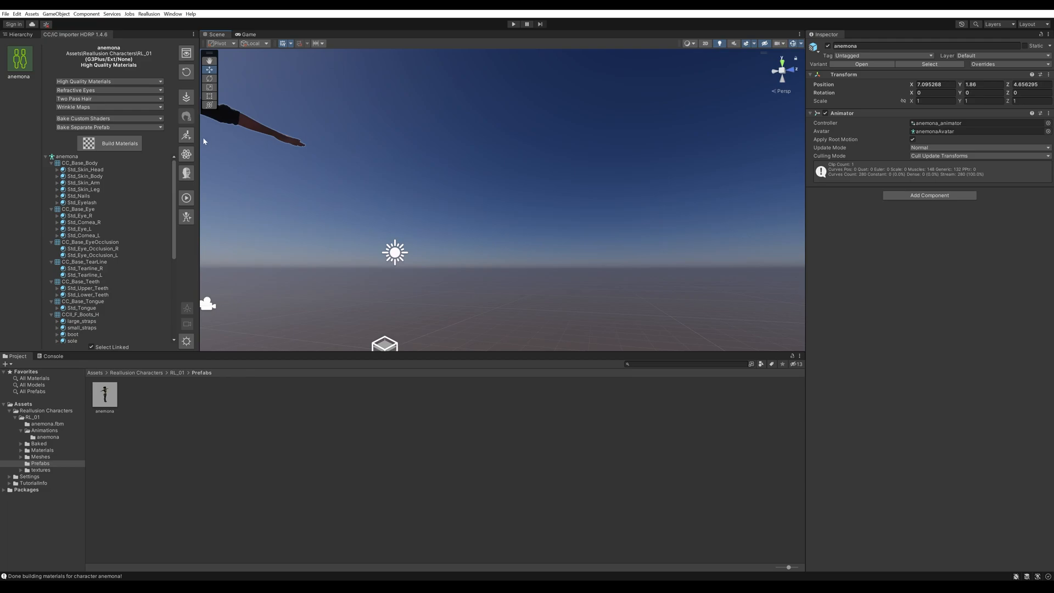
pyautogui.moveTo(187, 133)
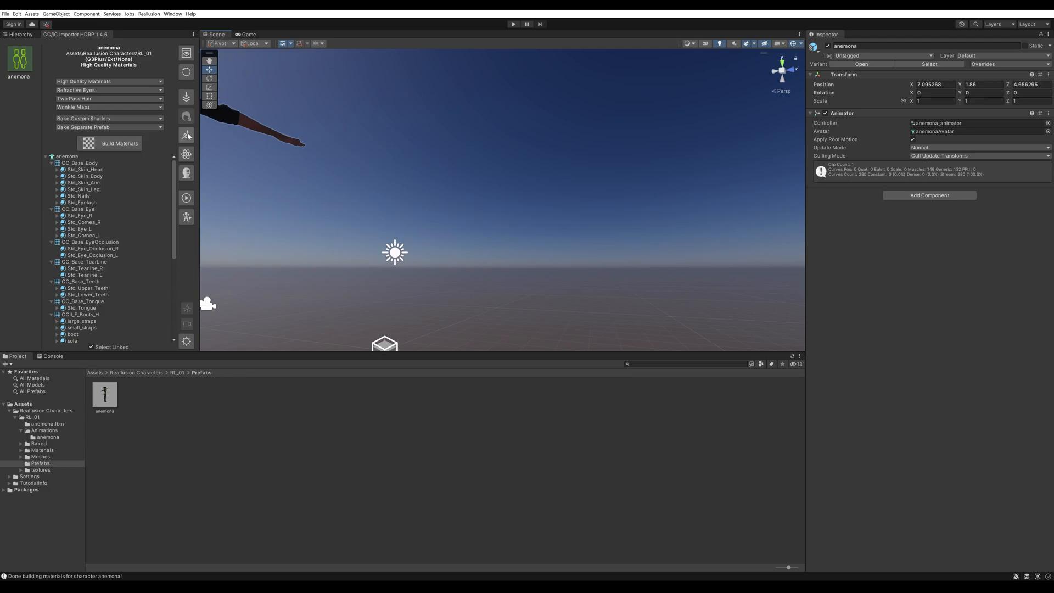
pyautogui.moveTo(187, 134)
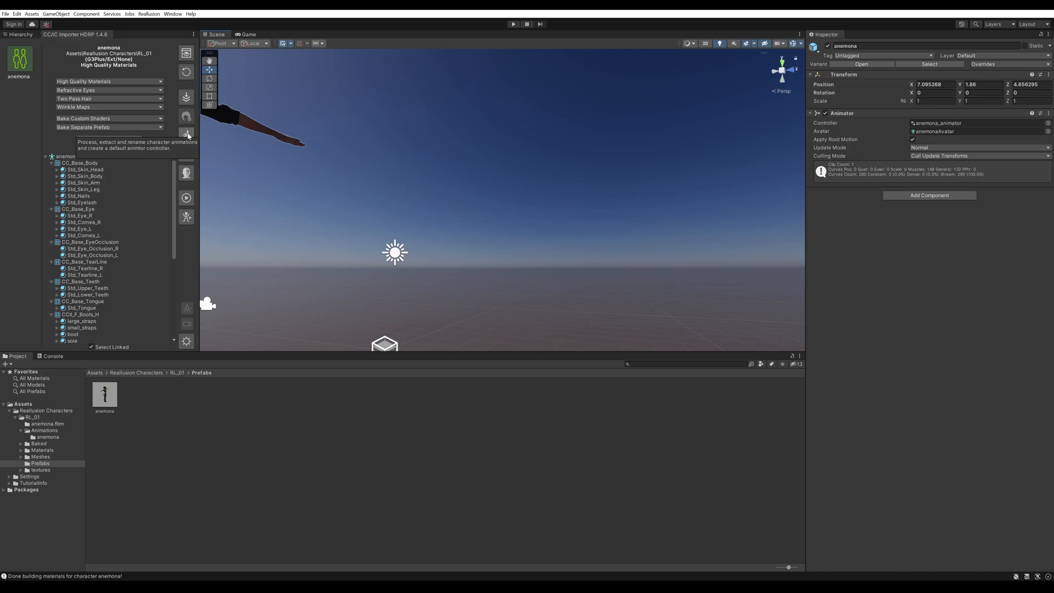
# - Inspect the anemona prefab, fbm folder, avatar and TempMotion clip in RL_01
pyautogui.click(104, 393)
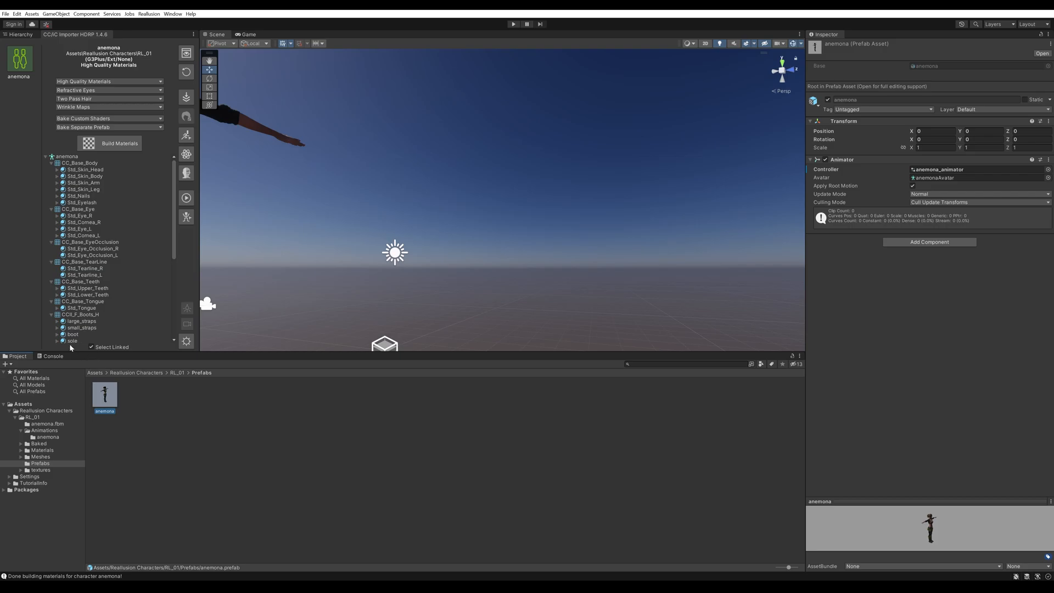
pyautogui.click(48, 424)
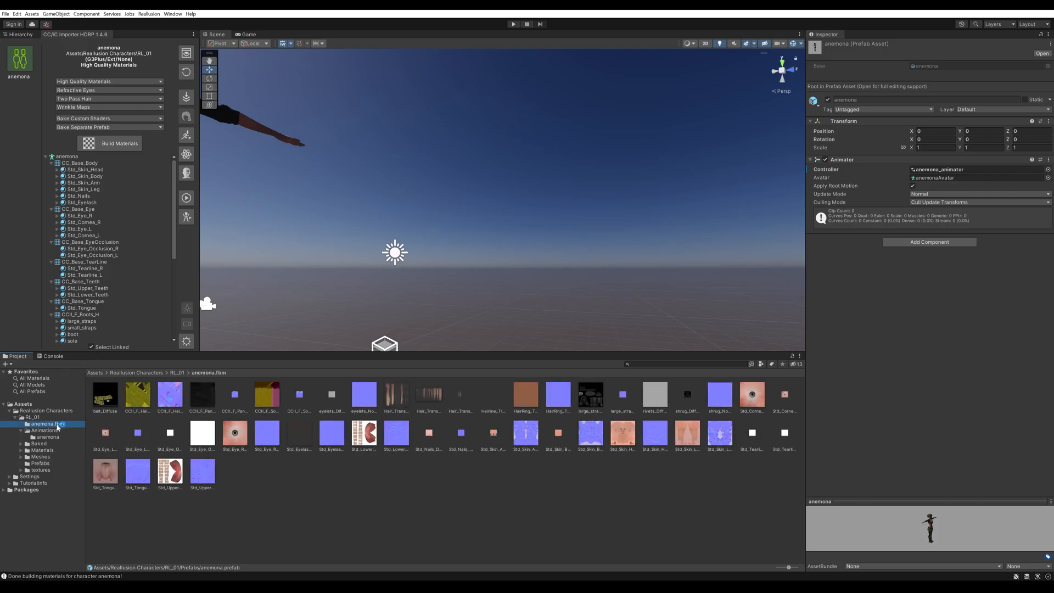
pyautogui.click(32, 417)
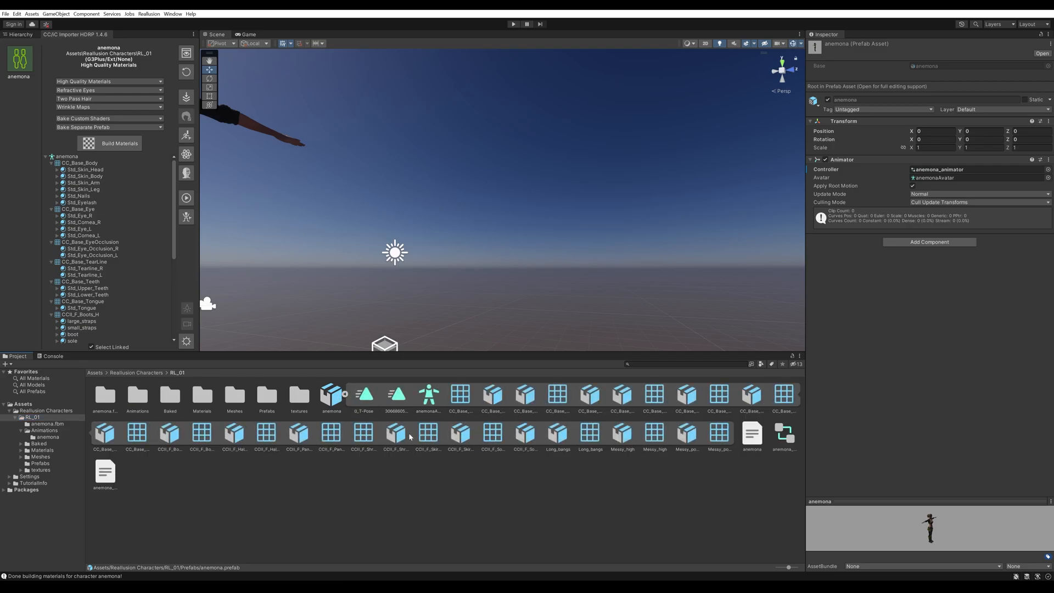
pyautogui.moveTo(397, 402)
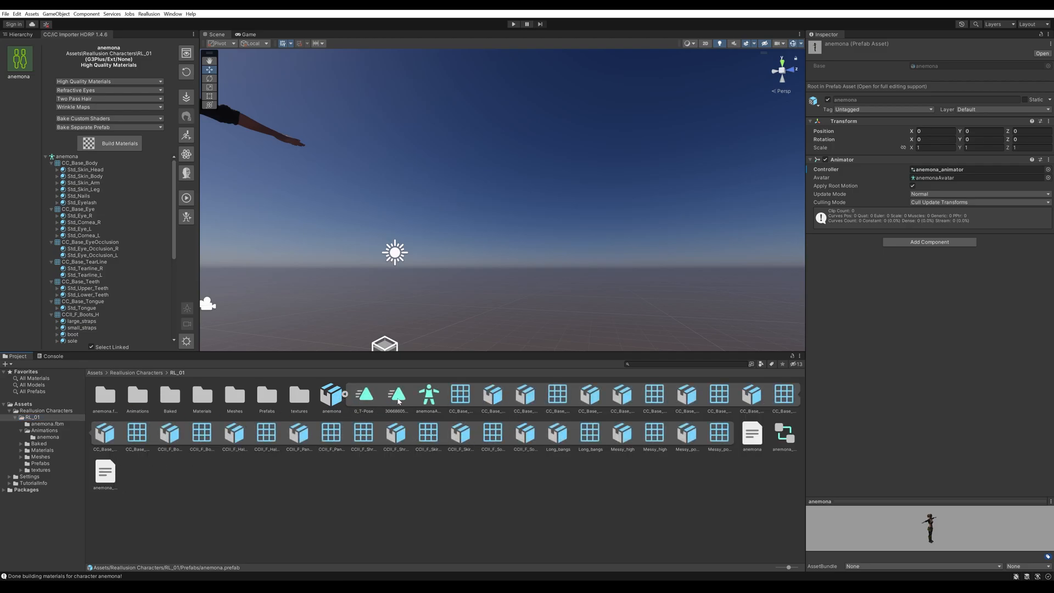
pyautogui.click(429, 393)
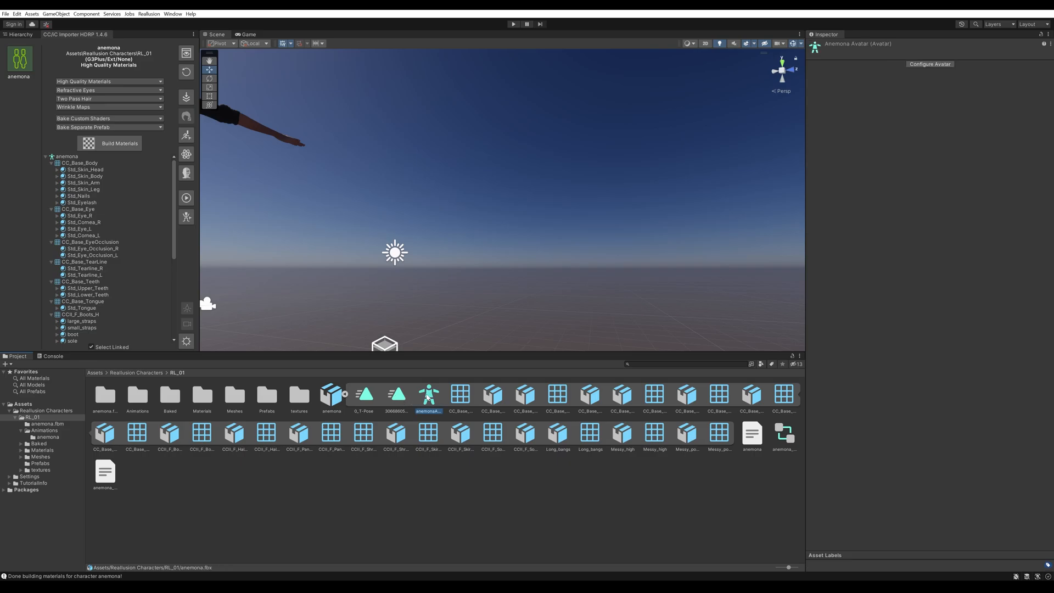
pyautogui.click(396, 395)
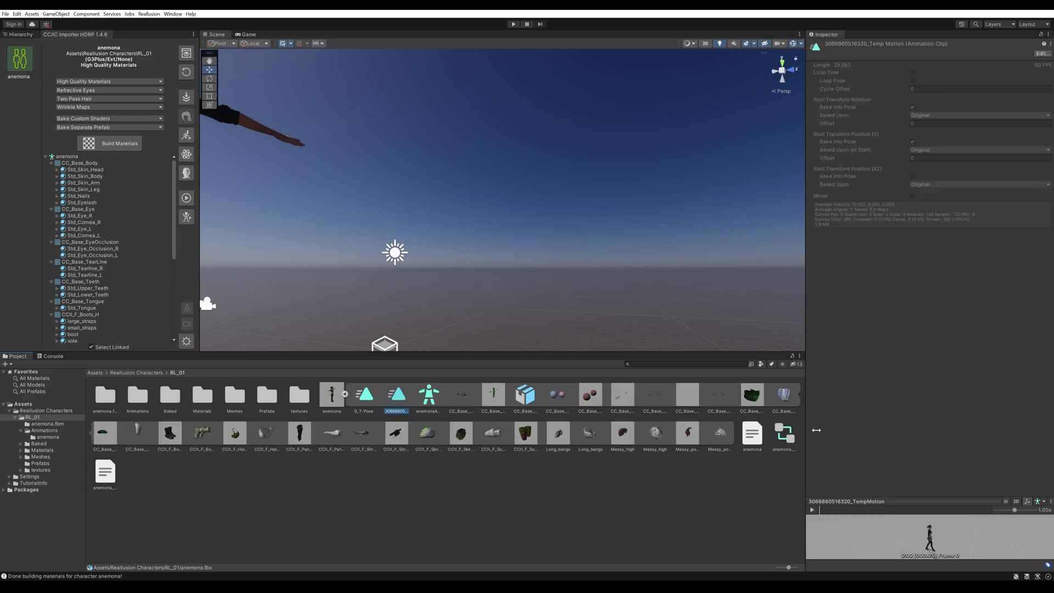
# - Enlarge the TempMotion preview and rebuild anemona's cloth physics
pyautogui.click(812, 509)
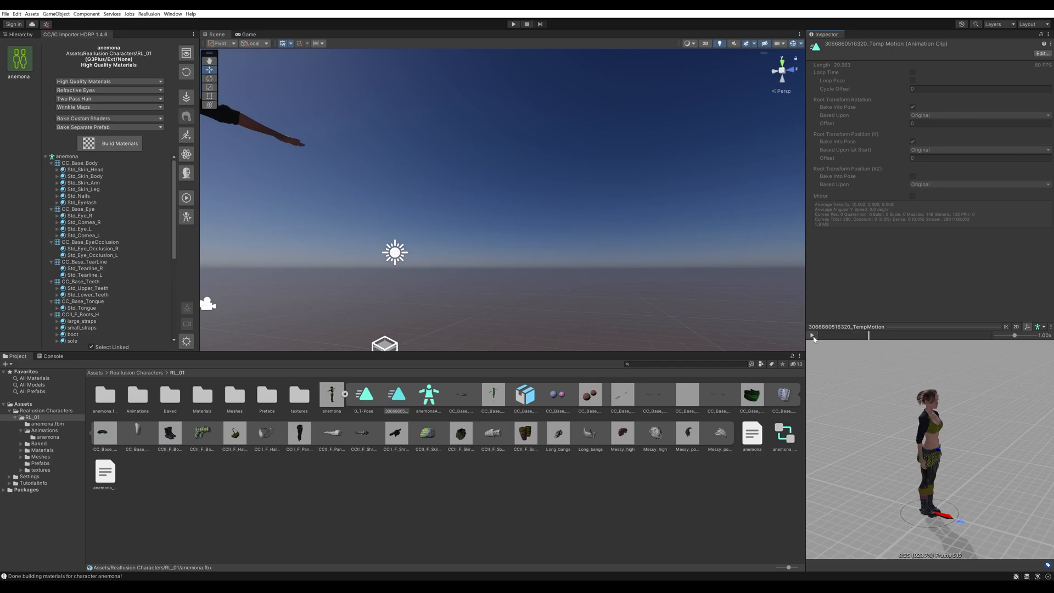
pyautogui.click(812, 334)
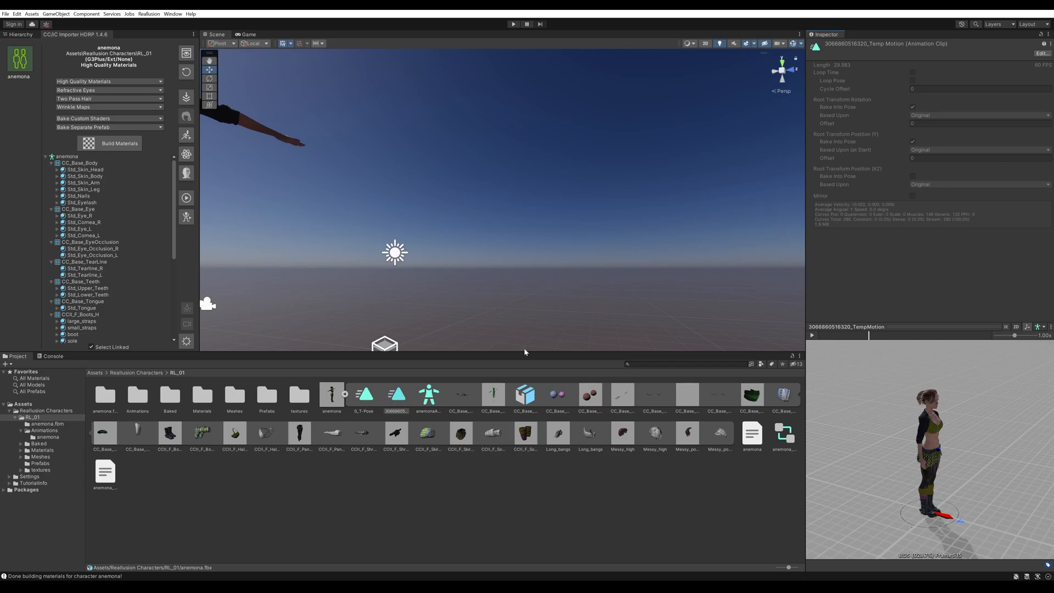
pyautogui.moveTo(186, 154)
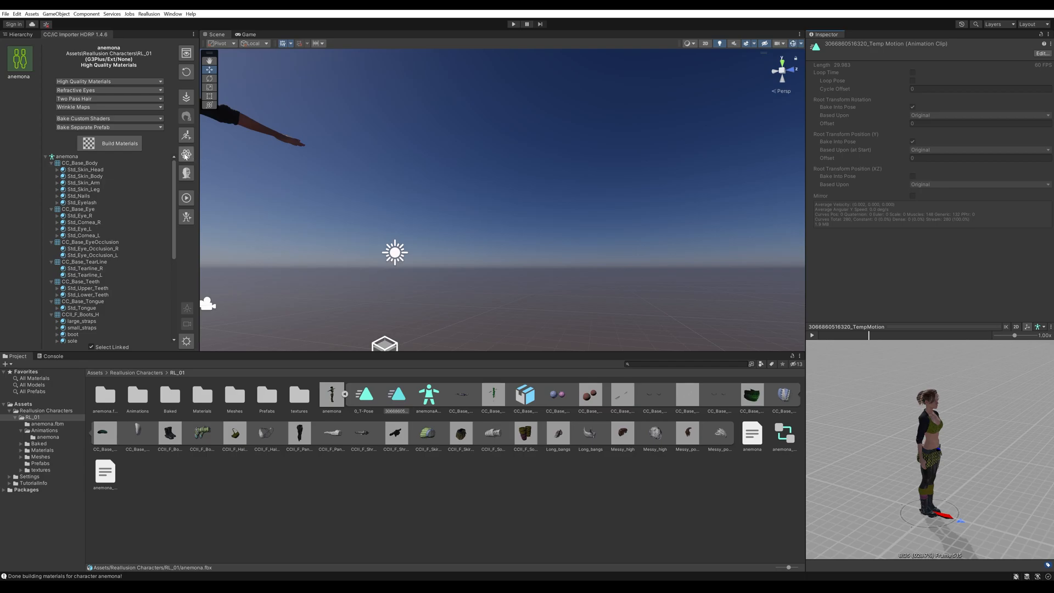
pyautogui.moveTo(186, 152)
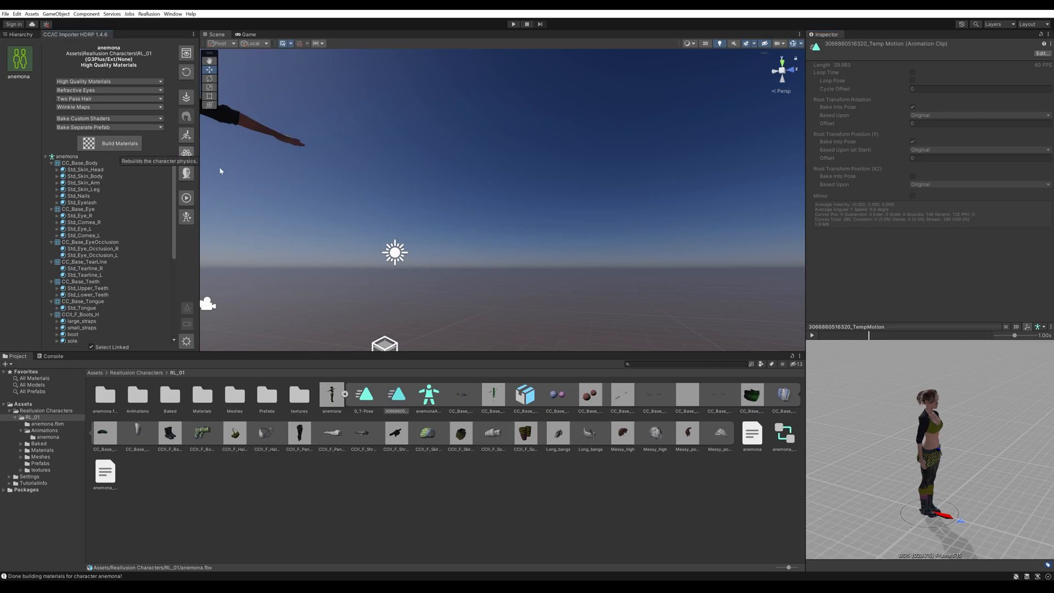
pyautogui.click(108, 107)
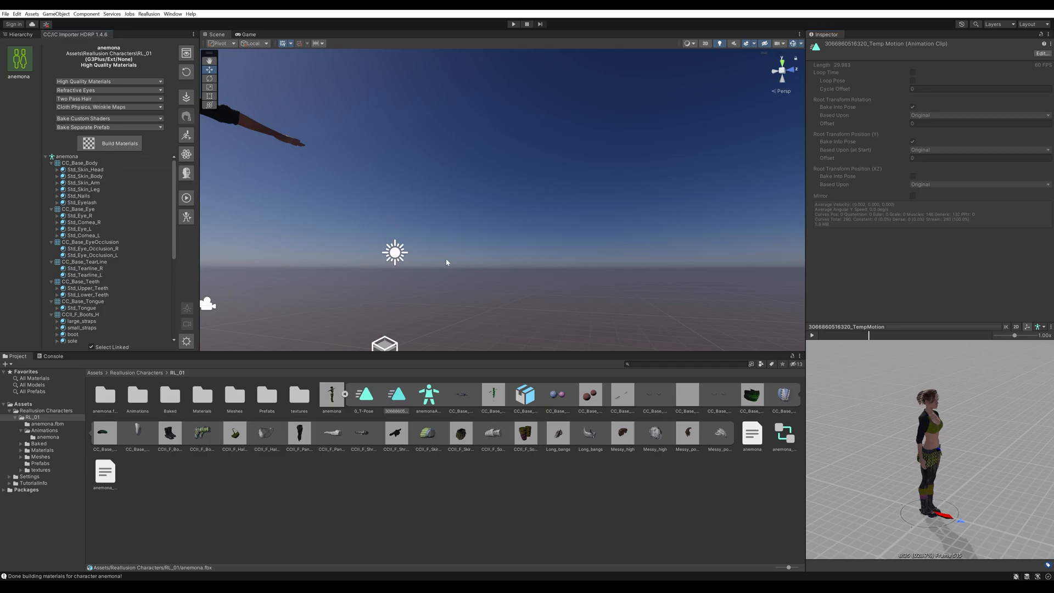
pyautogui.moveTo(463, 266)
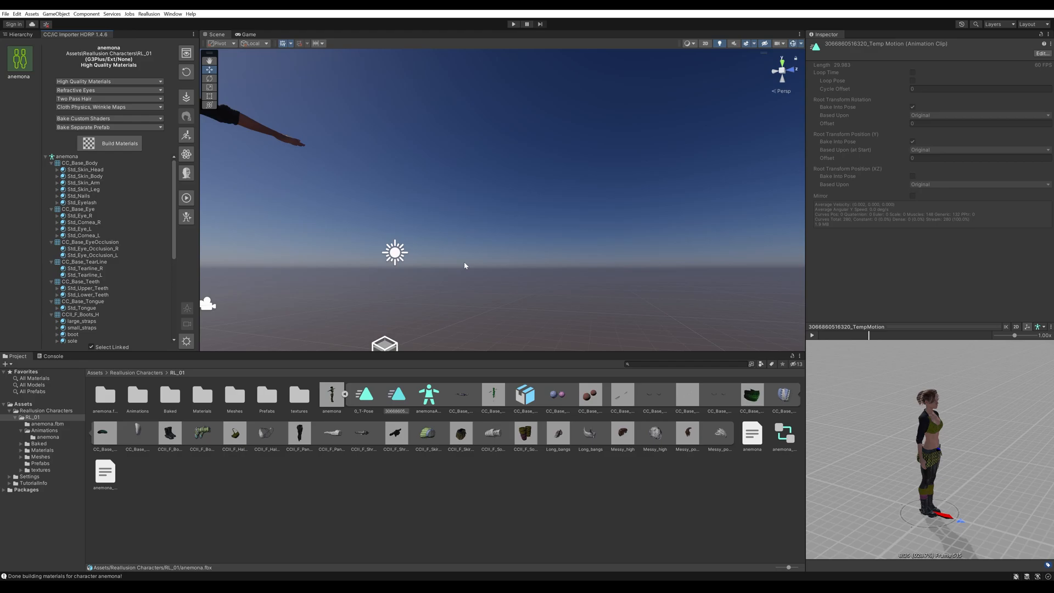
pyautogui.moveTo(591, 226)
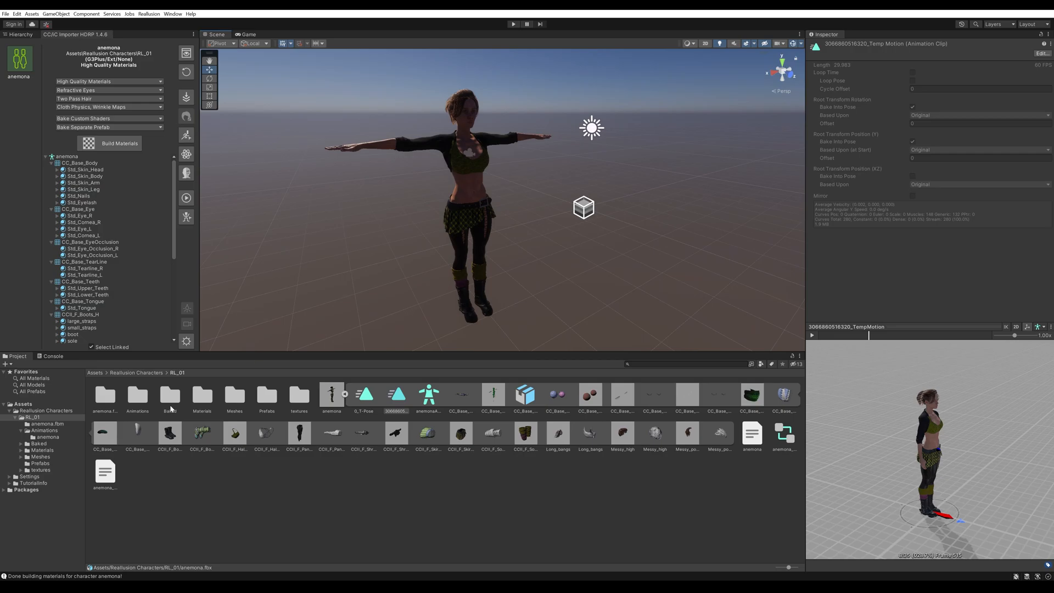
# - Show anemona's Animation import settings and preview the TempMotion walking clip
pyautogui.click(332, 393)
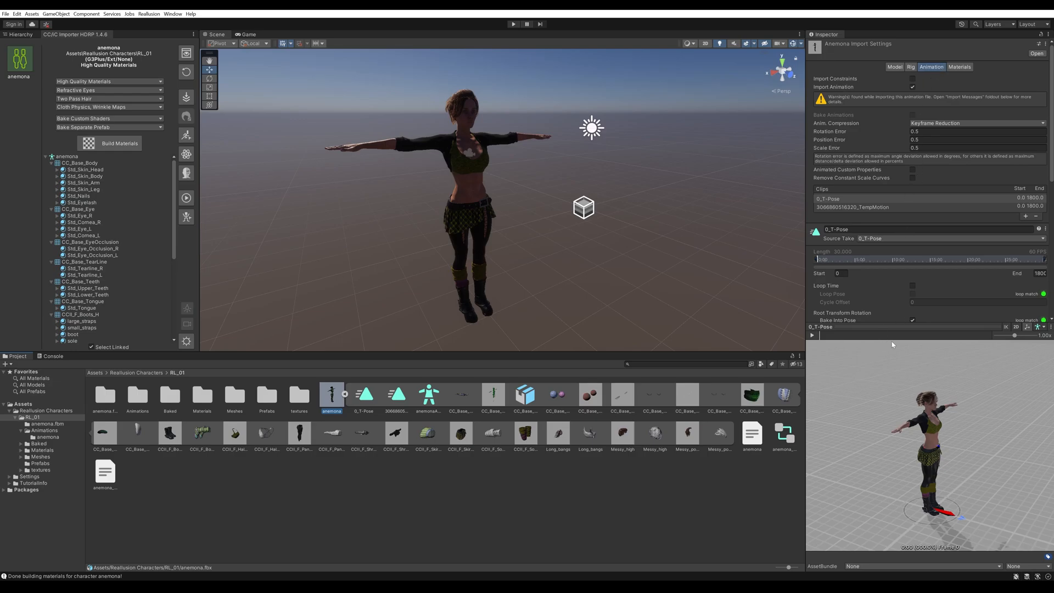
pyautogui.moveTo(915, 328)
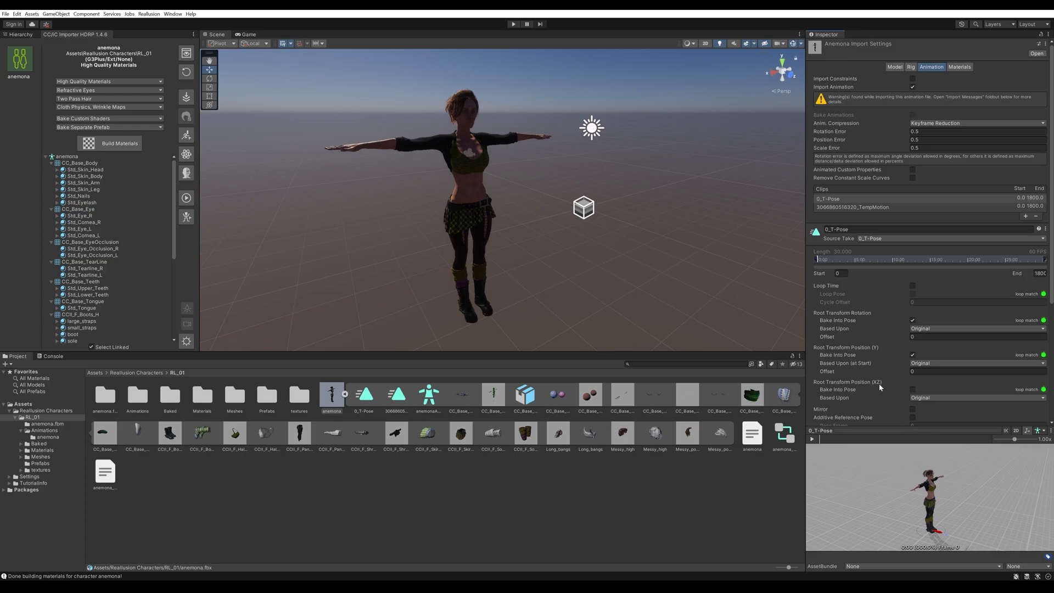
pyautogui.scroll(-3)
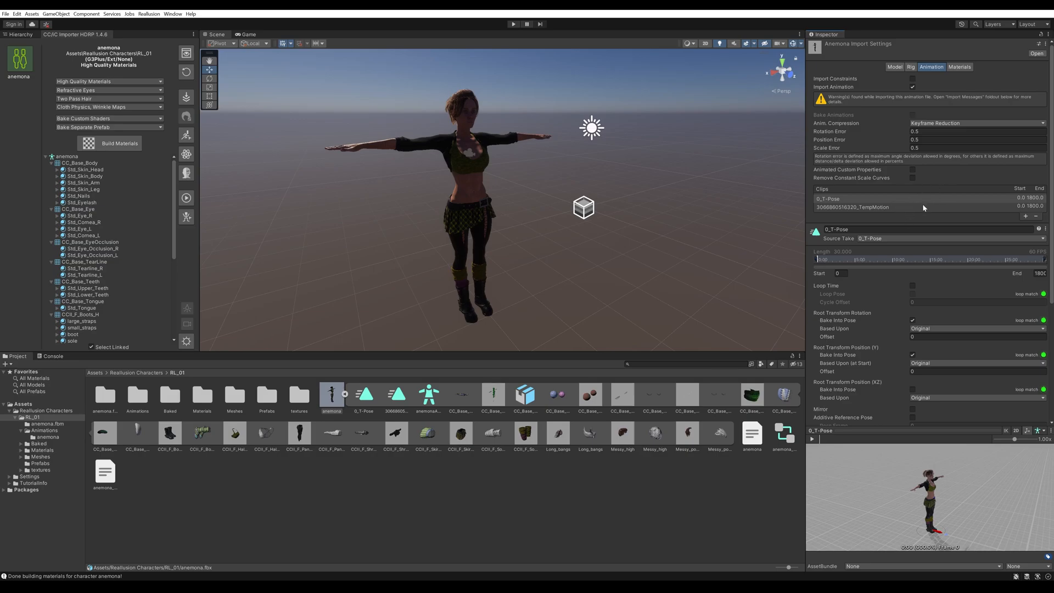
pyautogui.click(854, 208)
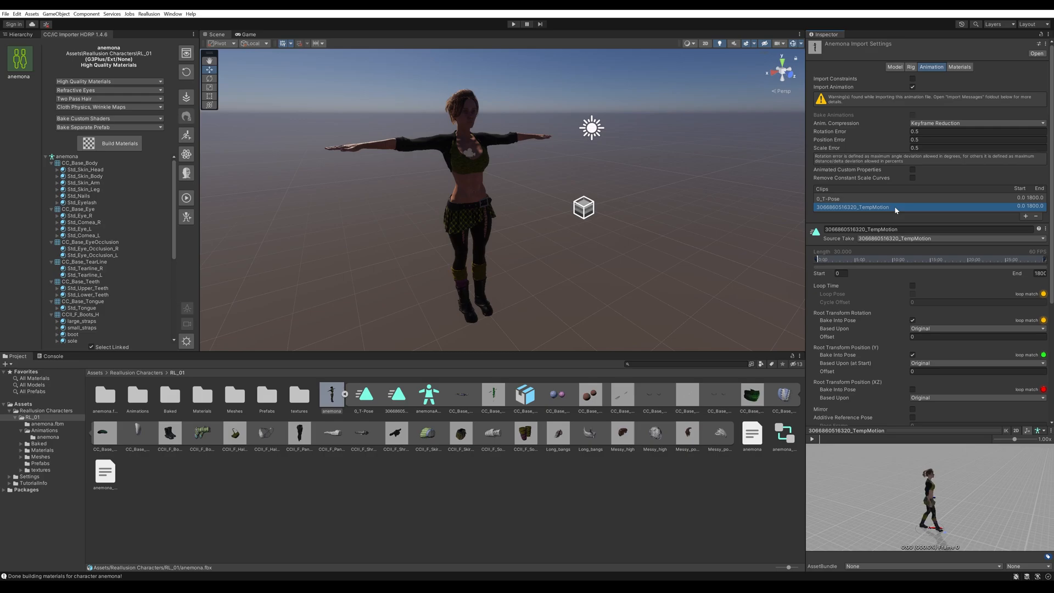
pyautogui.moveTo(941, 205)
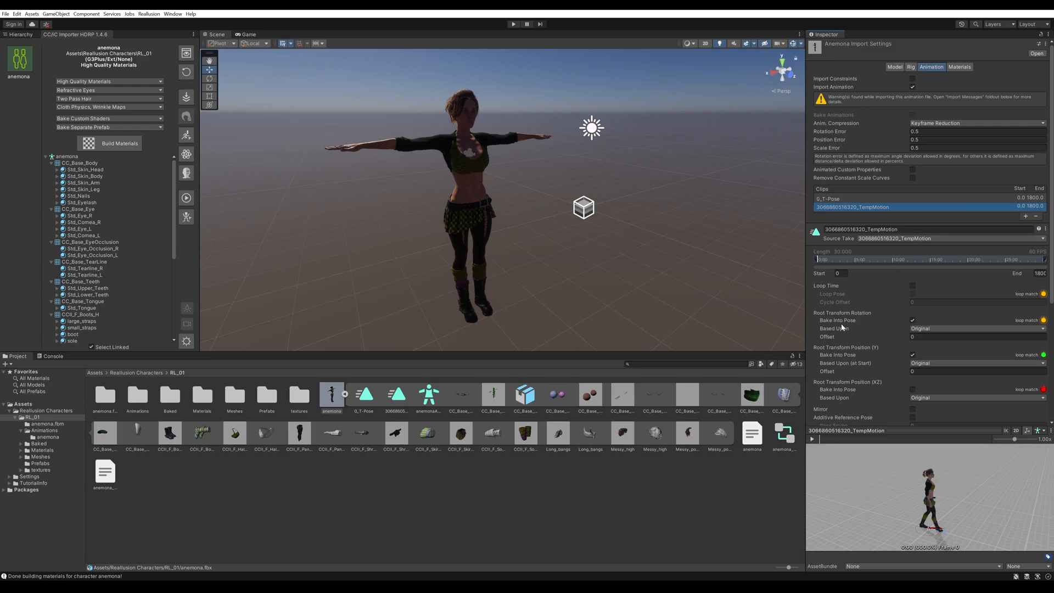
pyautogui.click(812, 439)
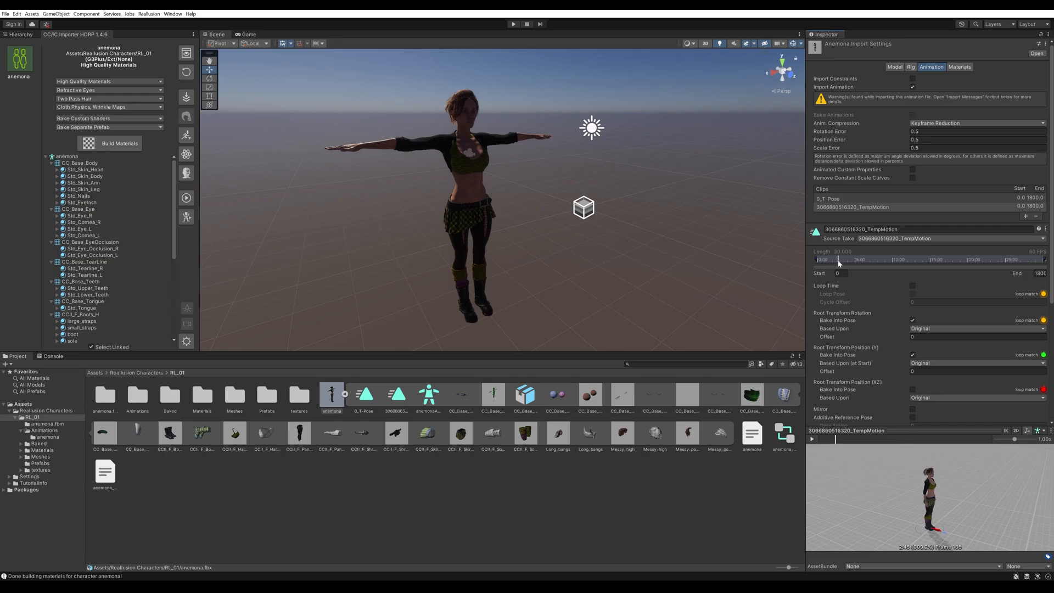
pyautogui.moveTo(1046, 261)
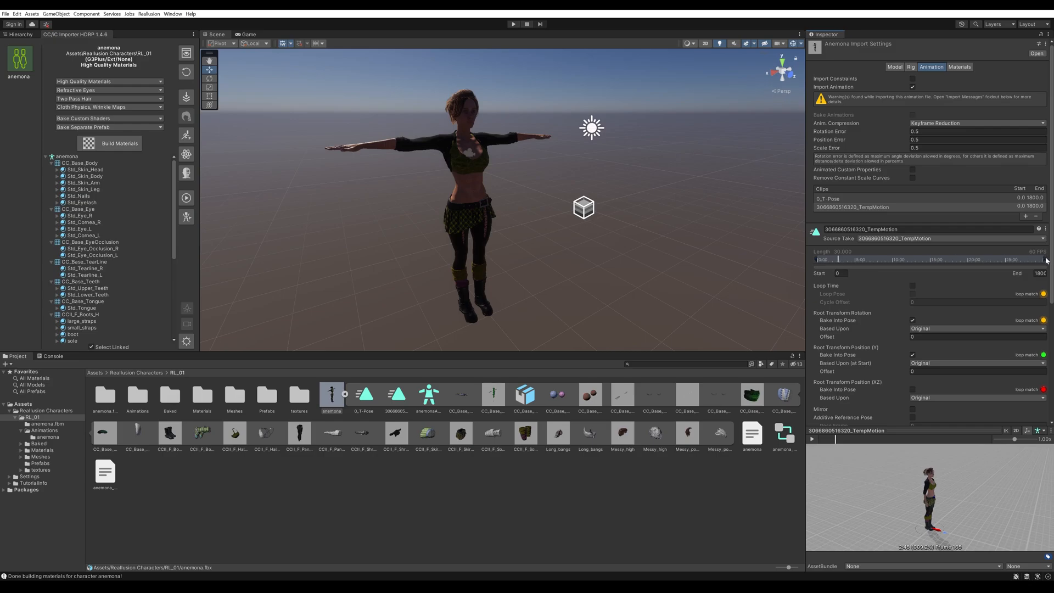
pyautogui.moveTo(1025, 214)
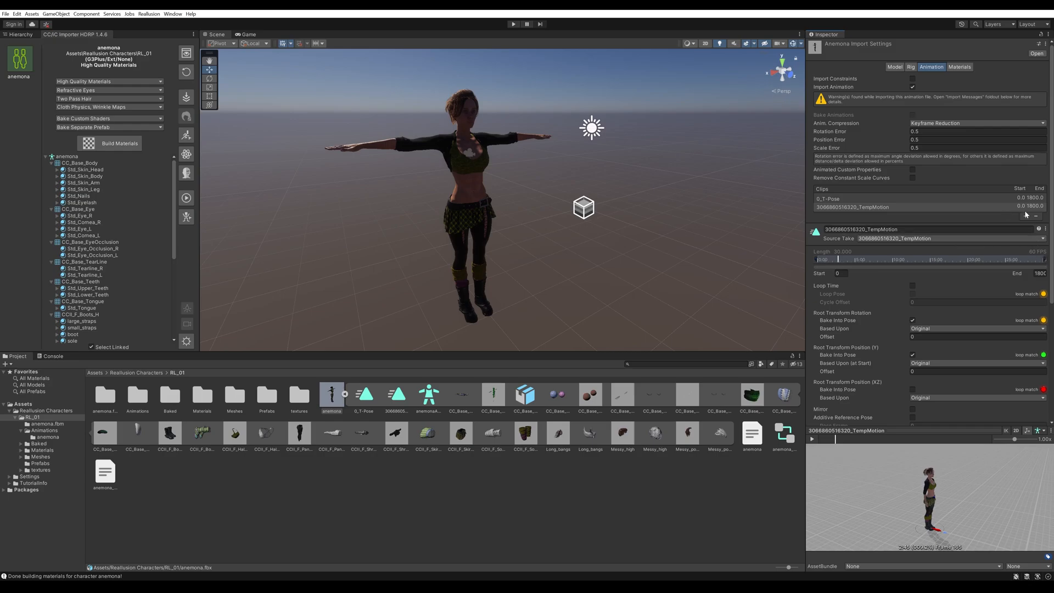
# - Add a Stand_idle clip spanning frames 165 to 880 after Walk-to-stop
pyautogui.click(1025, 223)
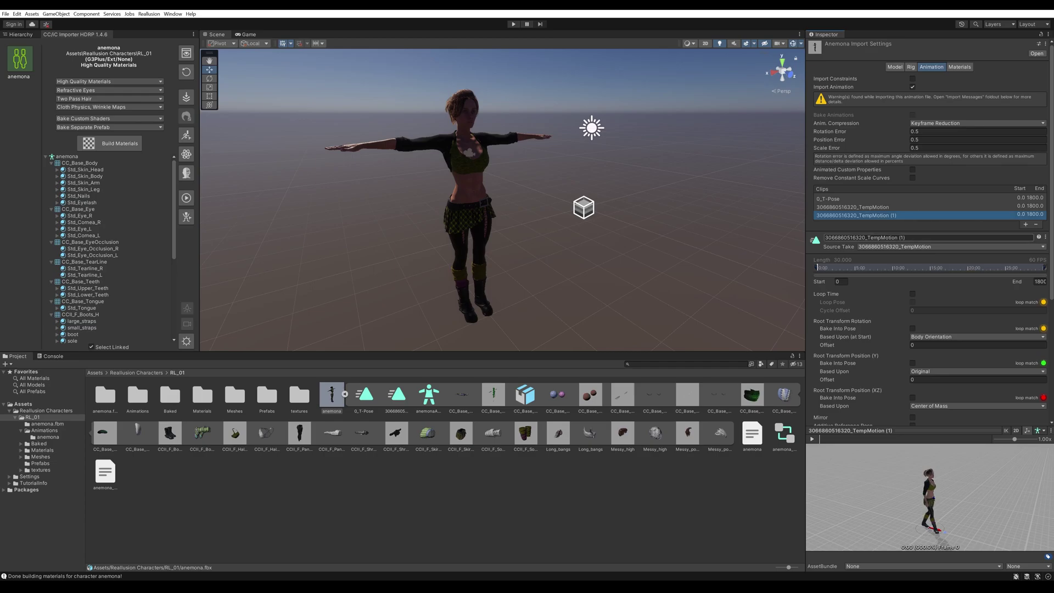
pyautogui.doubleClick(863, 237)
pyautogui.write('Walk-to-stop')
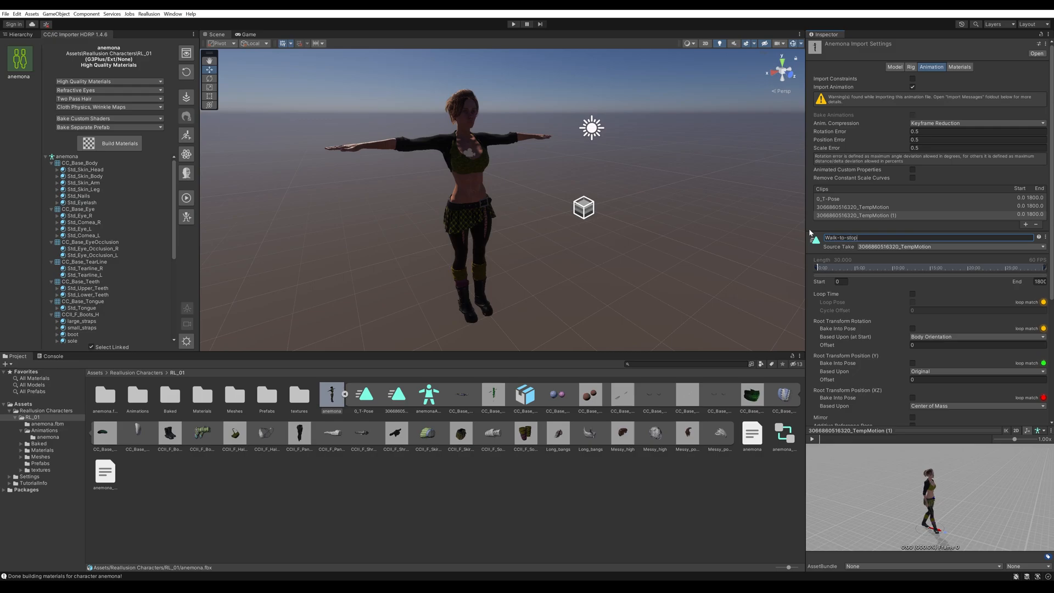
pyautogui.moveTo(968, 248)
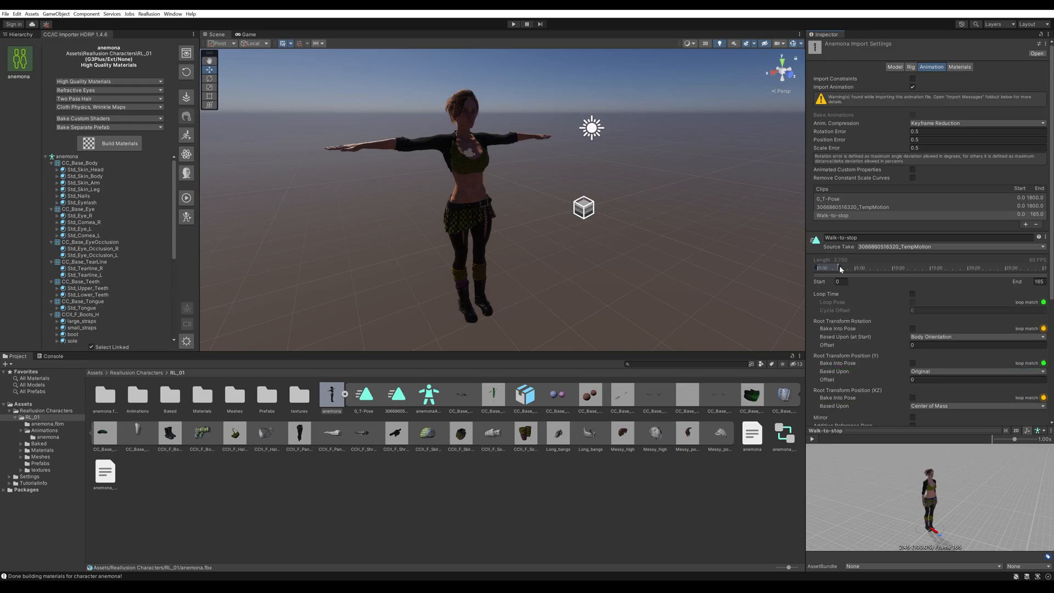
pyautogui.moveTo(971, 222)
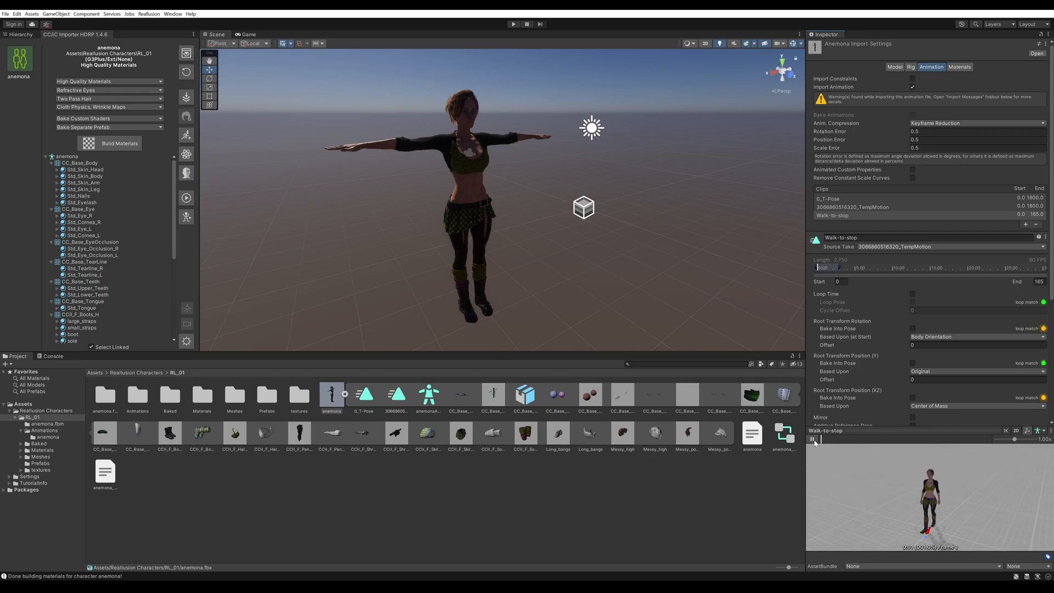
pyautogui.click(812, 438)
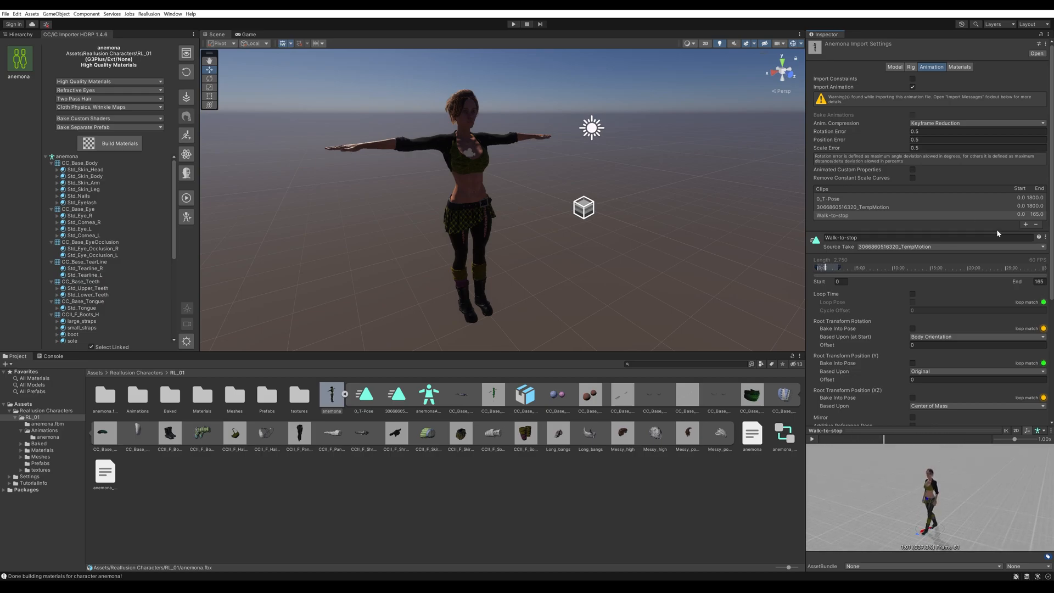
pyautogui.click(1025, 232)
pyautogui.write('Stand_idle')
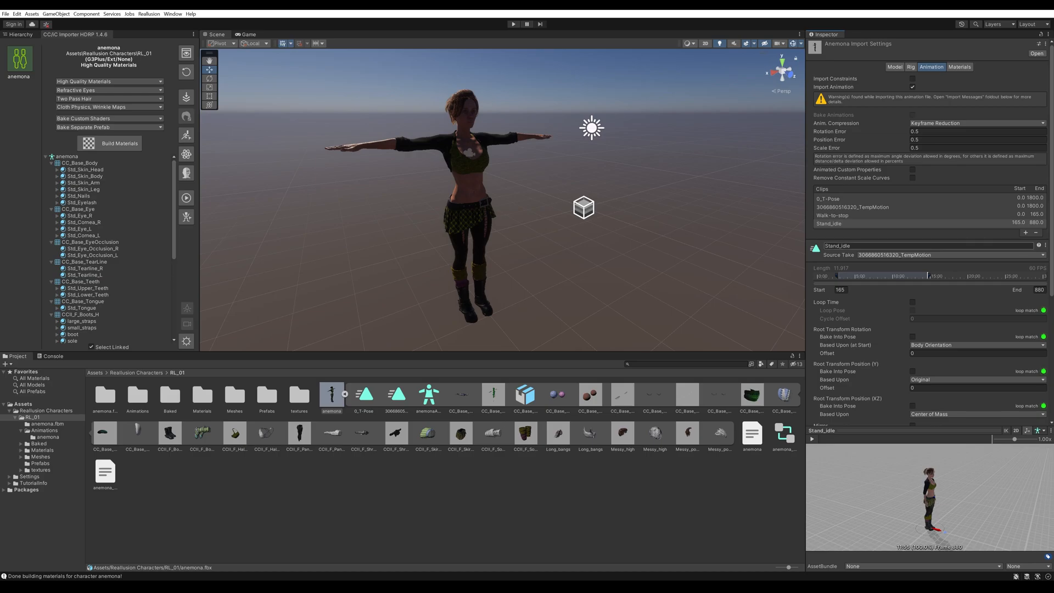
# - Add a Stand_idle_2 clip covering frames 880 to 1800 and reveal Apply
pyautogui.click(1025, 233)
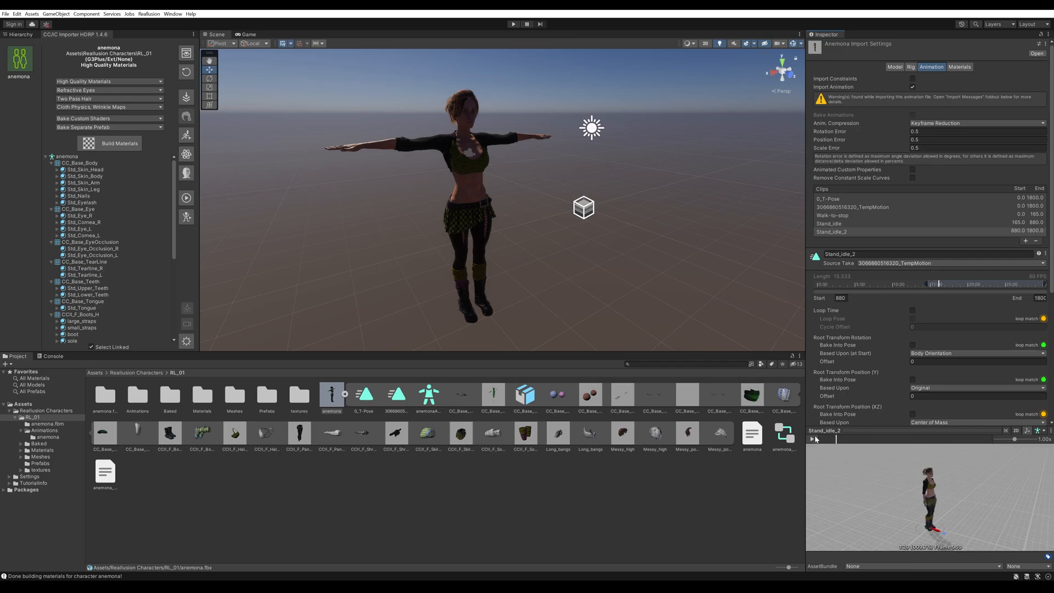
pyautogui.moveTo(954, 217)
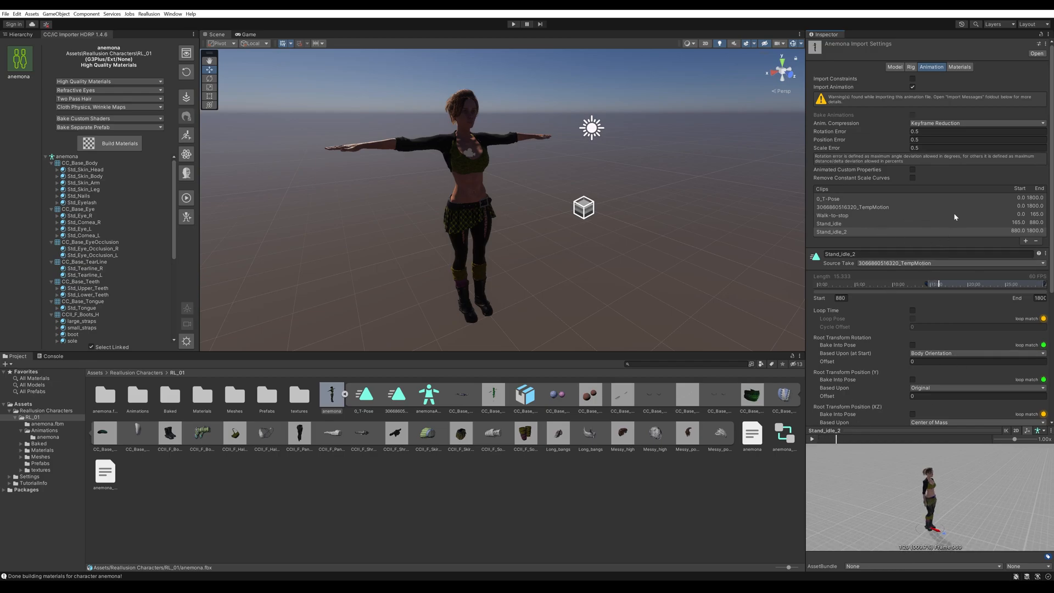
pyautogui.scroll(-3)
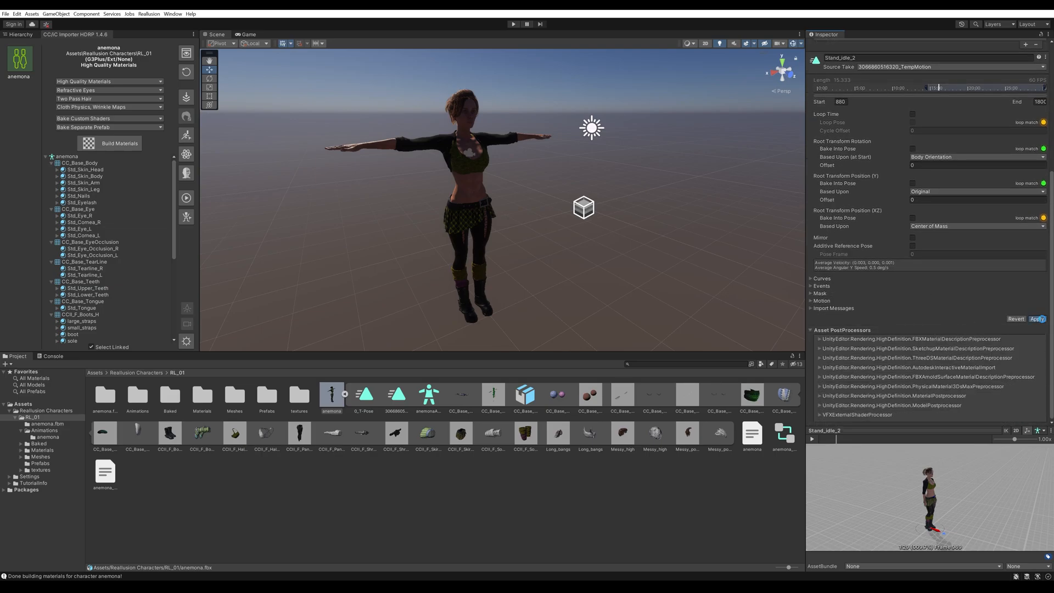
# - Apply the import settings so the three clips appear in RL_01
pyautogui.click(1037, 318)
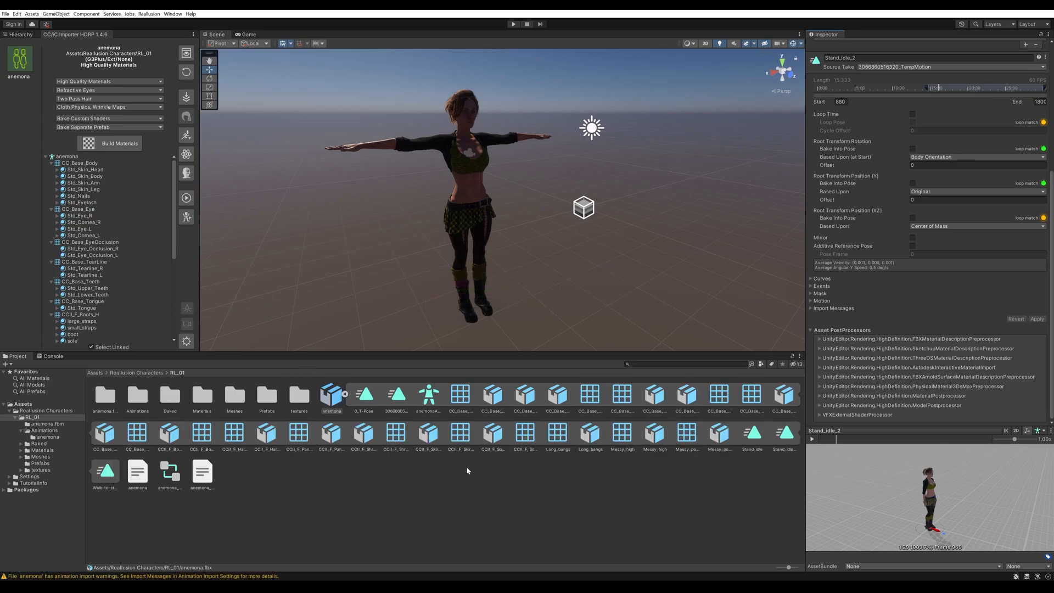
pyautogui.moveTo(760, 437)
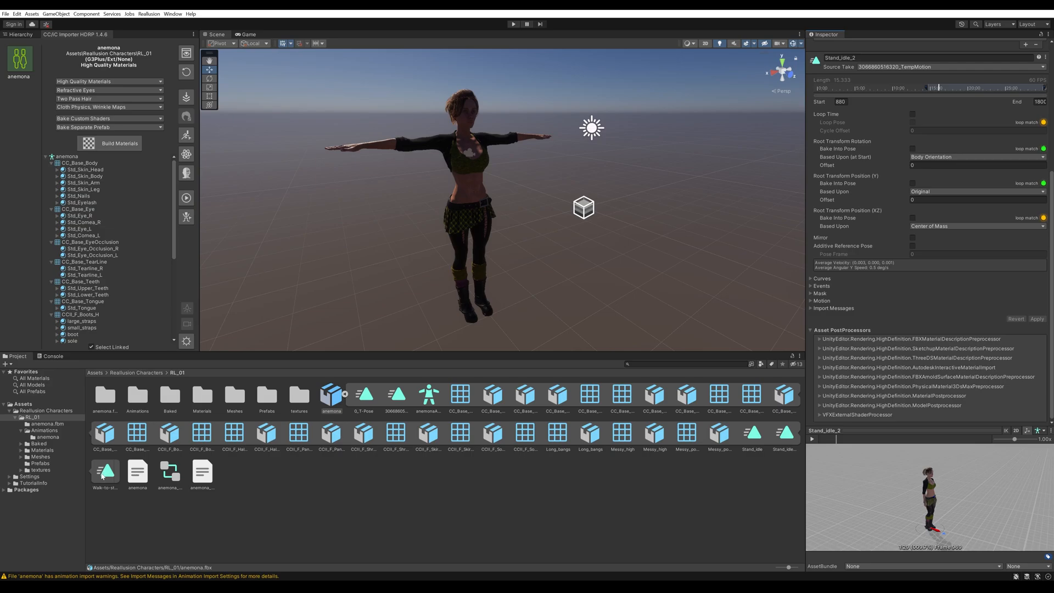
pyautogui.moveTo(566, 251)
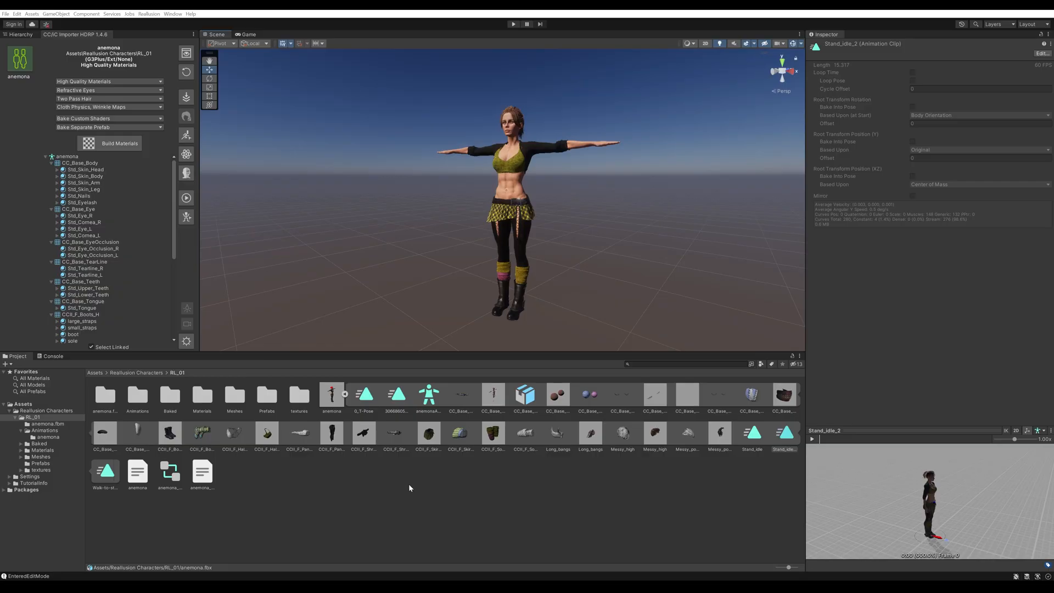
pyautogui.moveTo(415, 498)
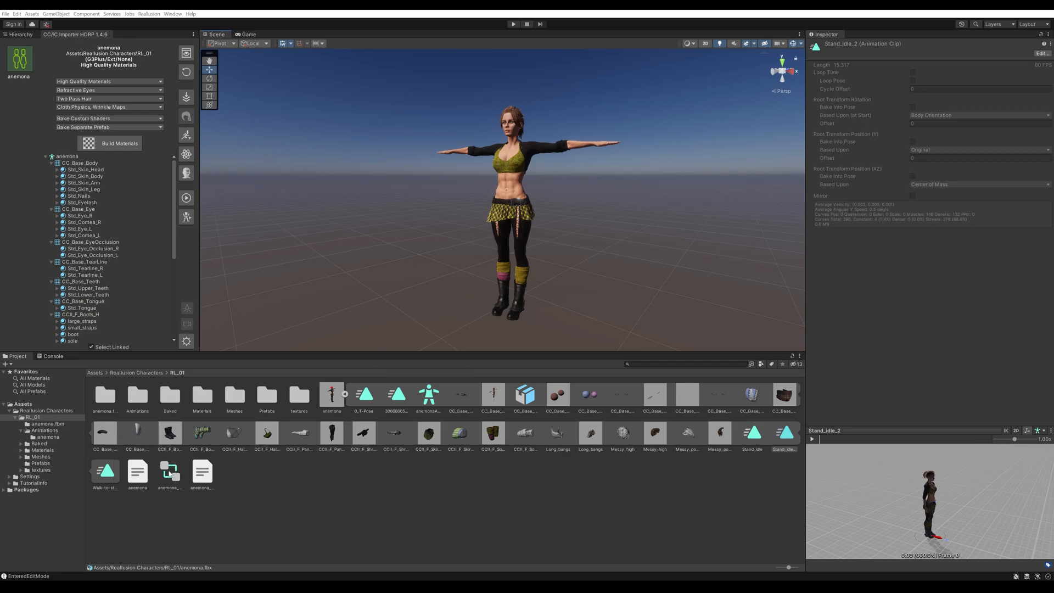
pyautogui.moveTo(498, 198)
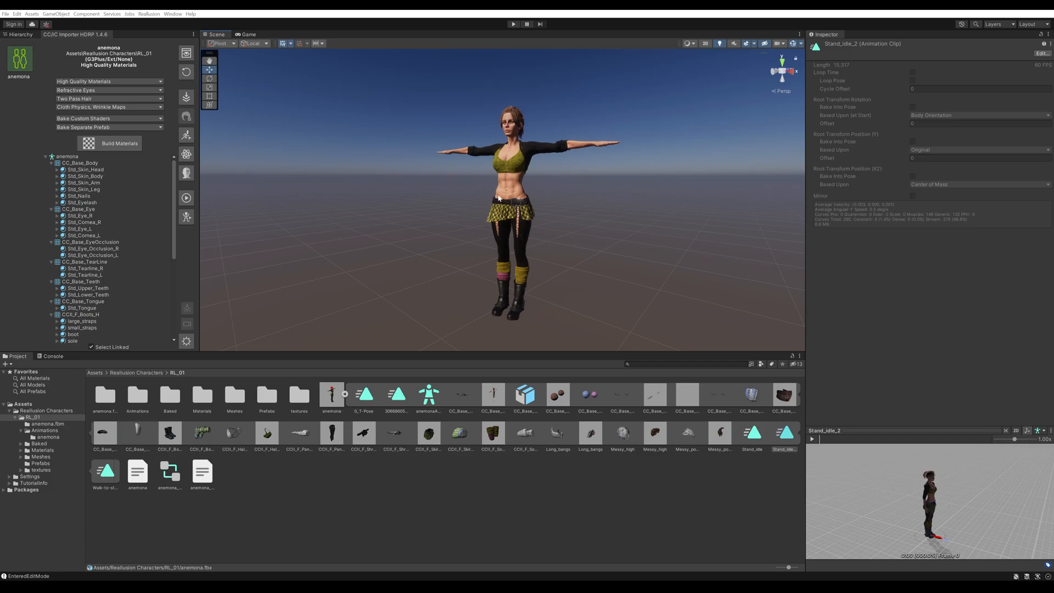
pyautogui.moveTo(467, 289)
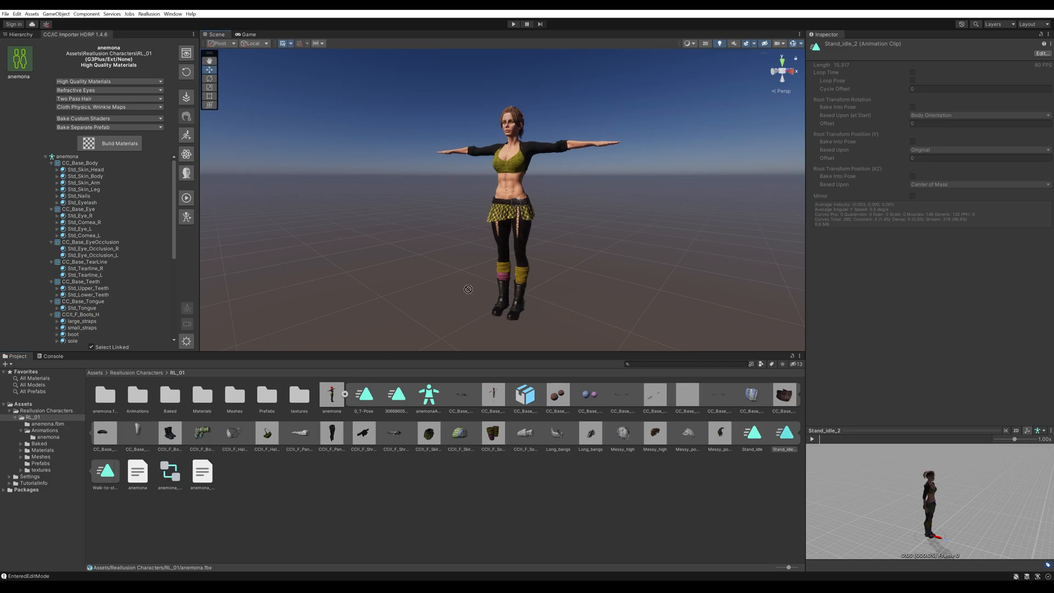
pyautogui.moveTo(513, 190)
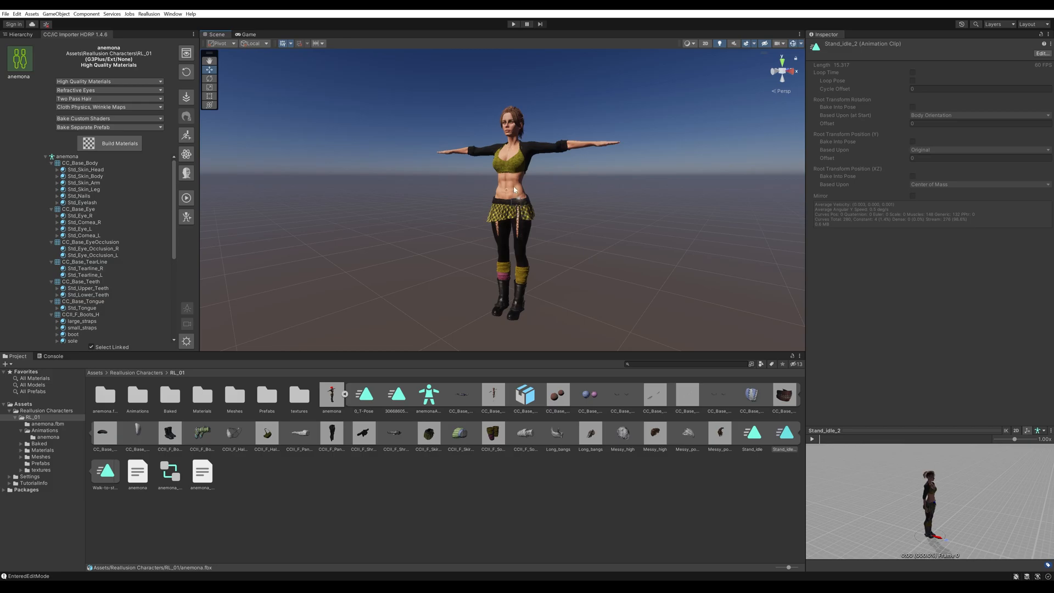
# - Remove the TempMotion state from anemona's animator, leaving Stand_idle_2 as default
pyautogui.doubleClick(169, 469)
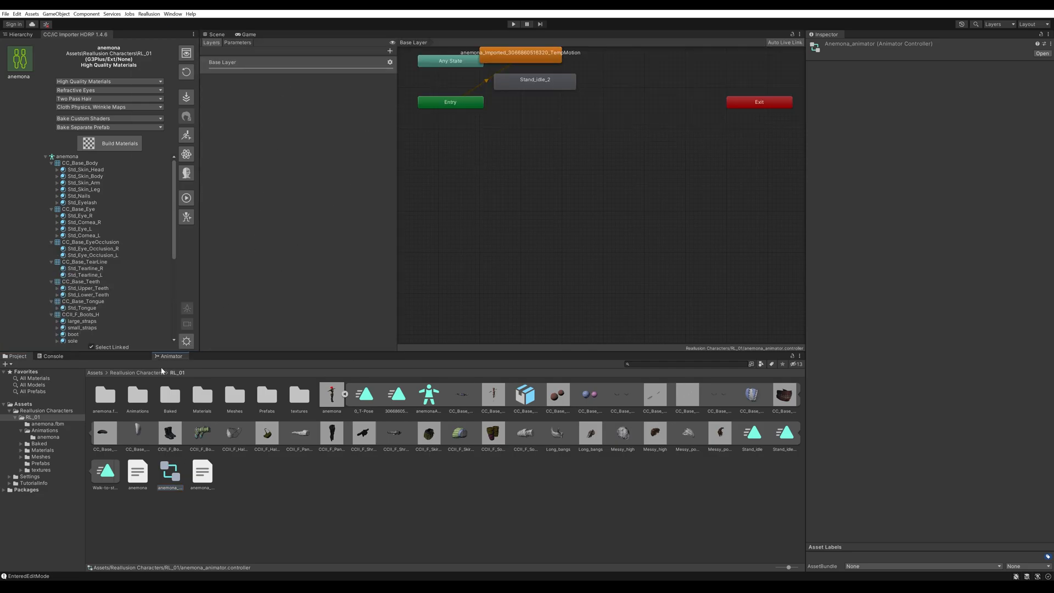
pyautogui.click(216, 34)
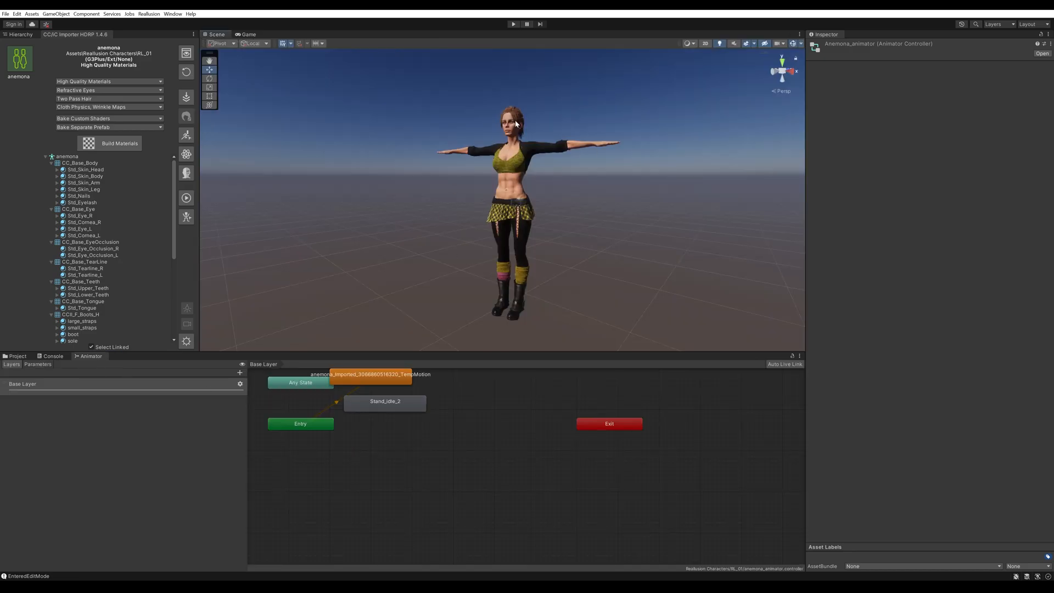
pyautogui.moveTo(314, 414)
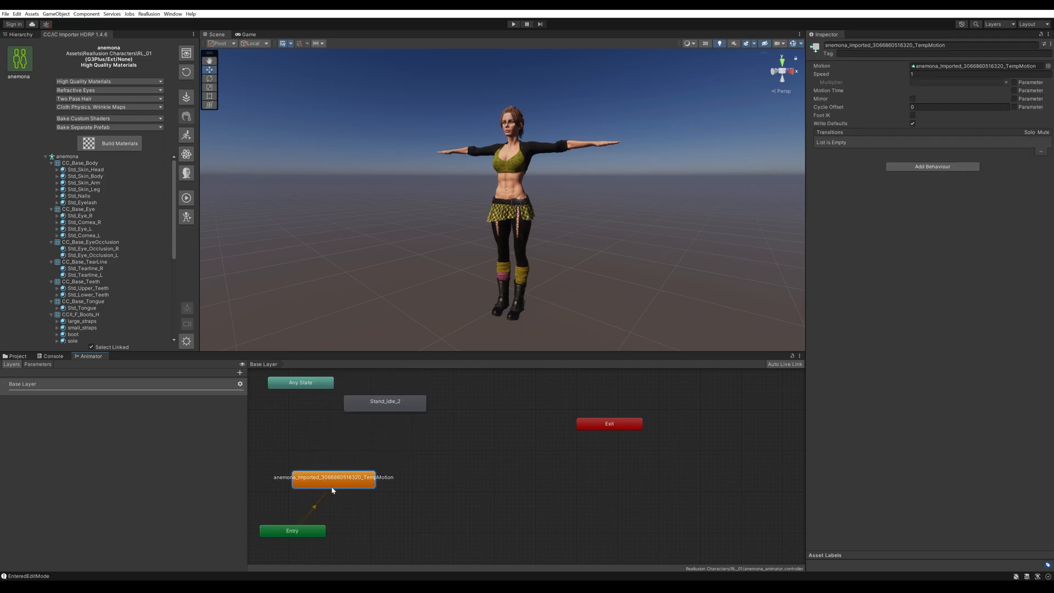
pyautogui.moveTo(382, 407)
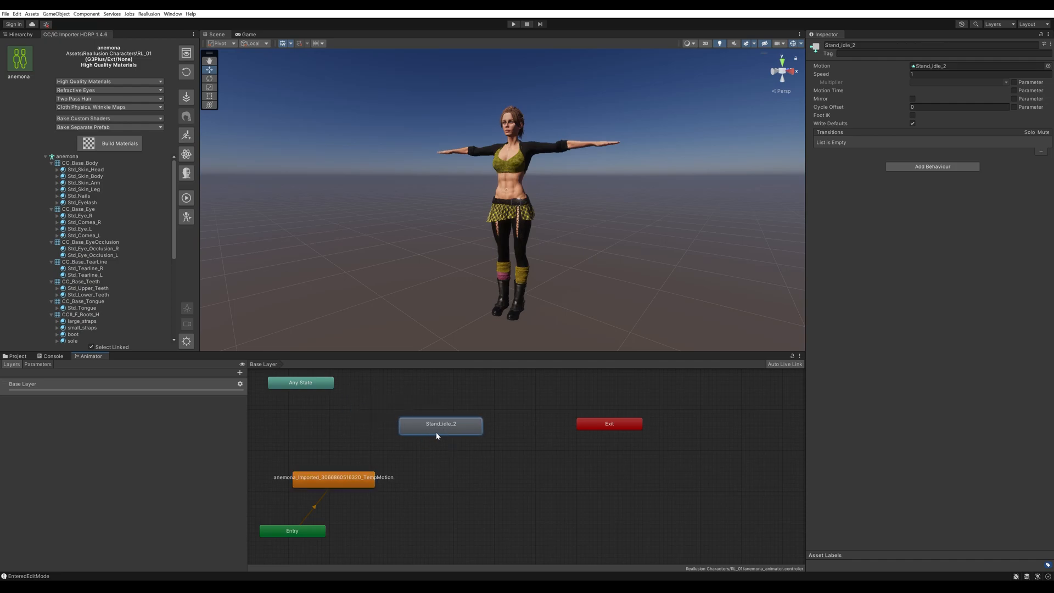
pyautogui.moveTo(406, 473)
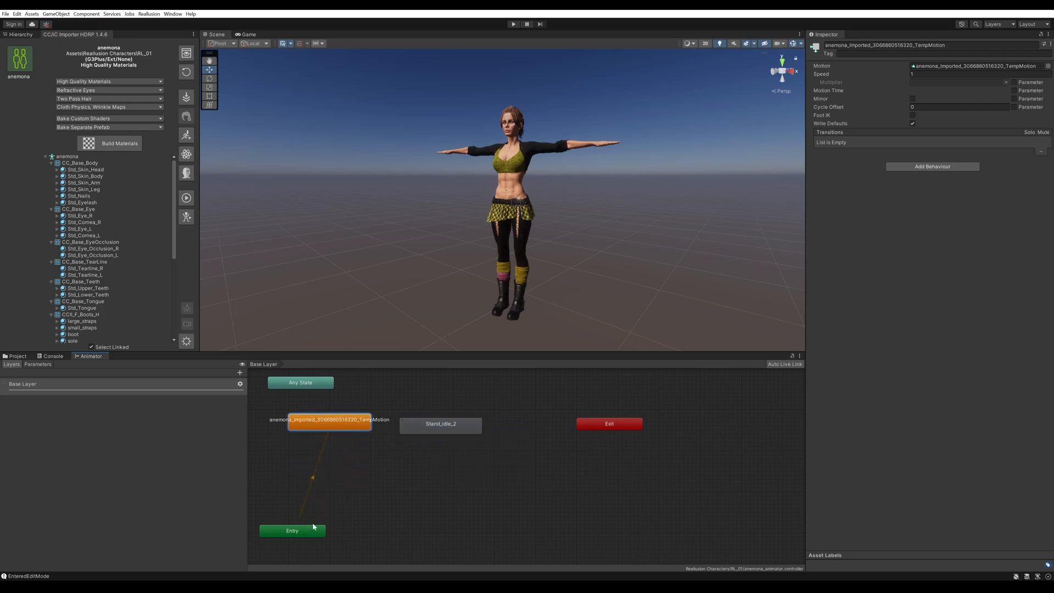
pyautogui.click(292, 530)
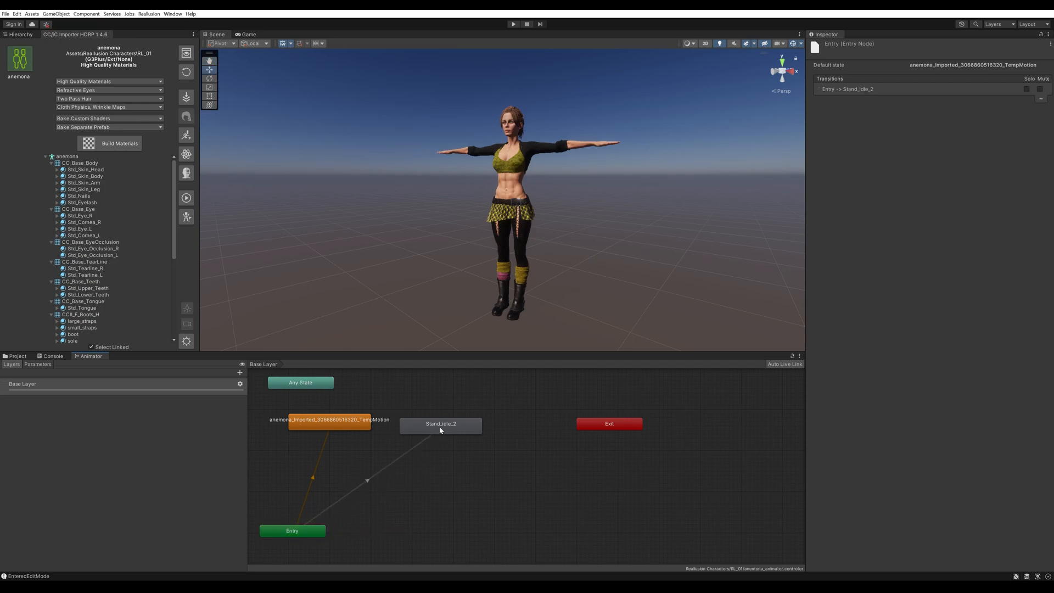
pyautogui.rightClick(328, 419)
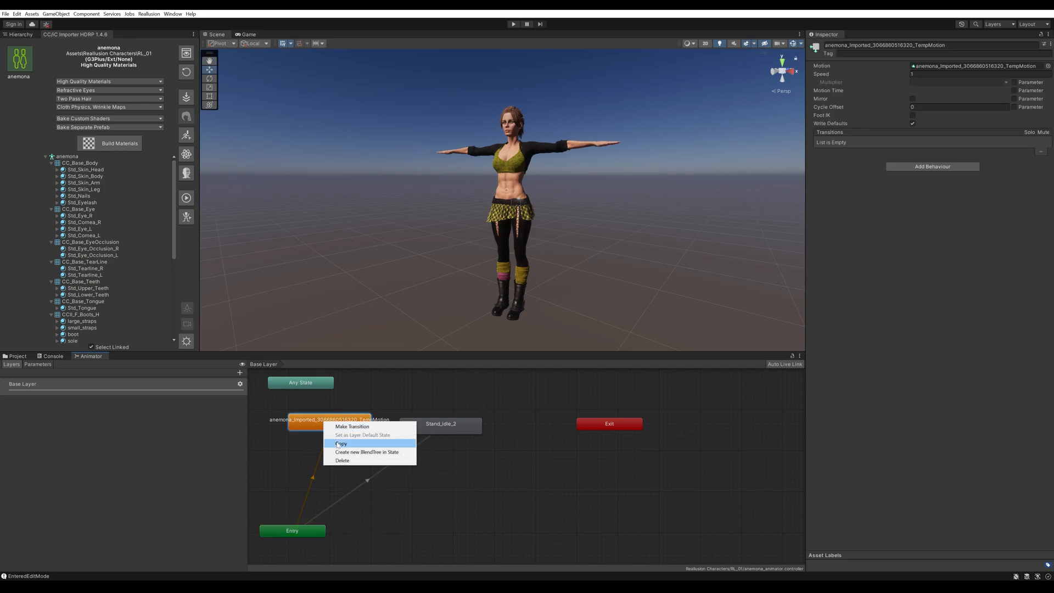
pyautogui.click(341, 460)
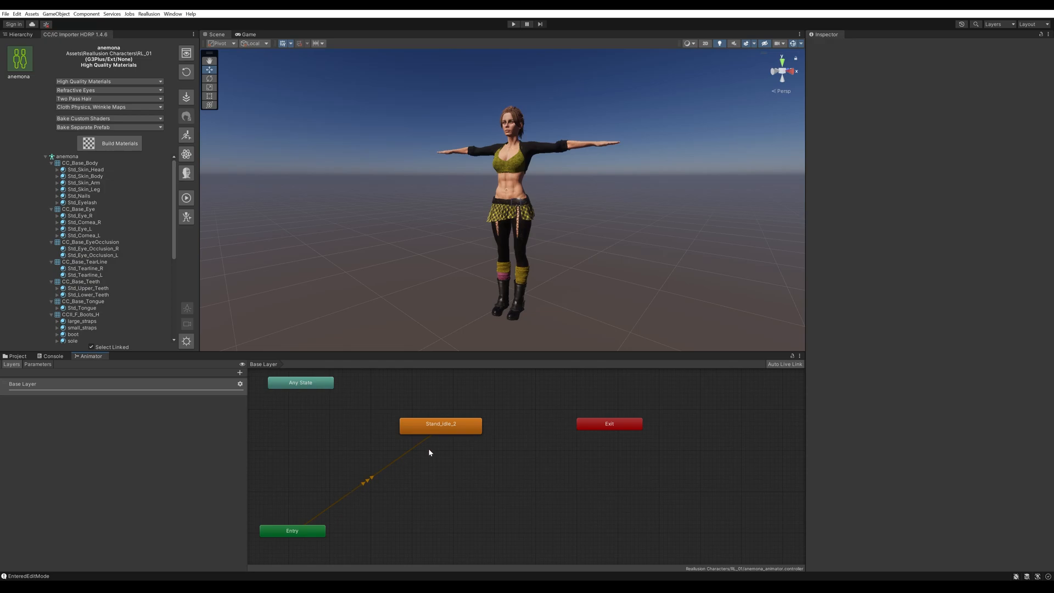
pyautogui.moveTo(463, 424)
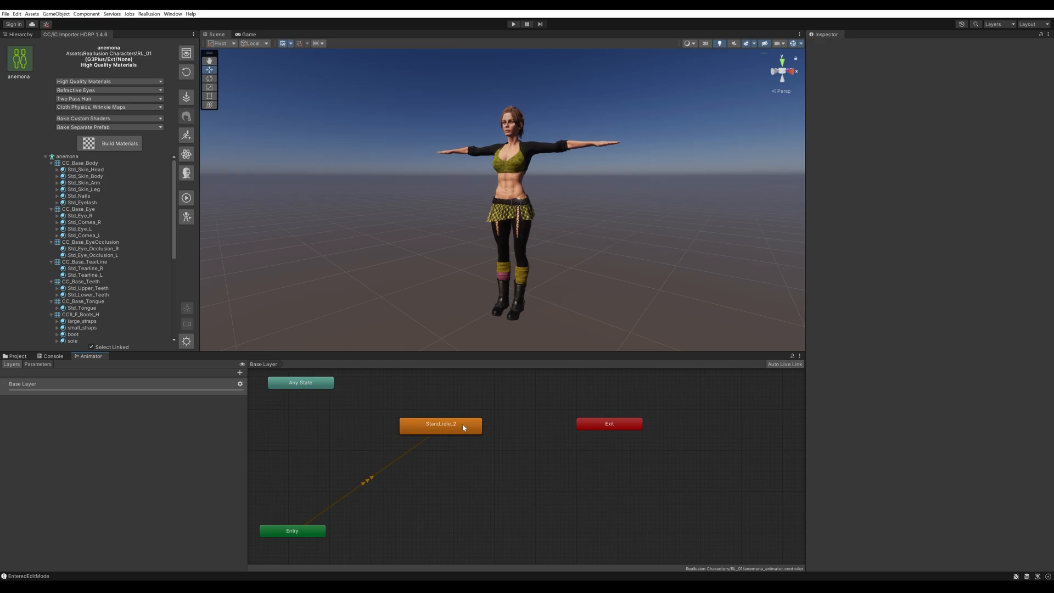
pyautogui.moveTo(467, 261)
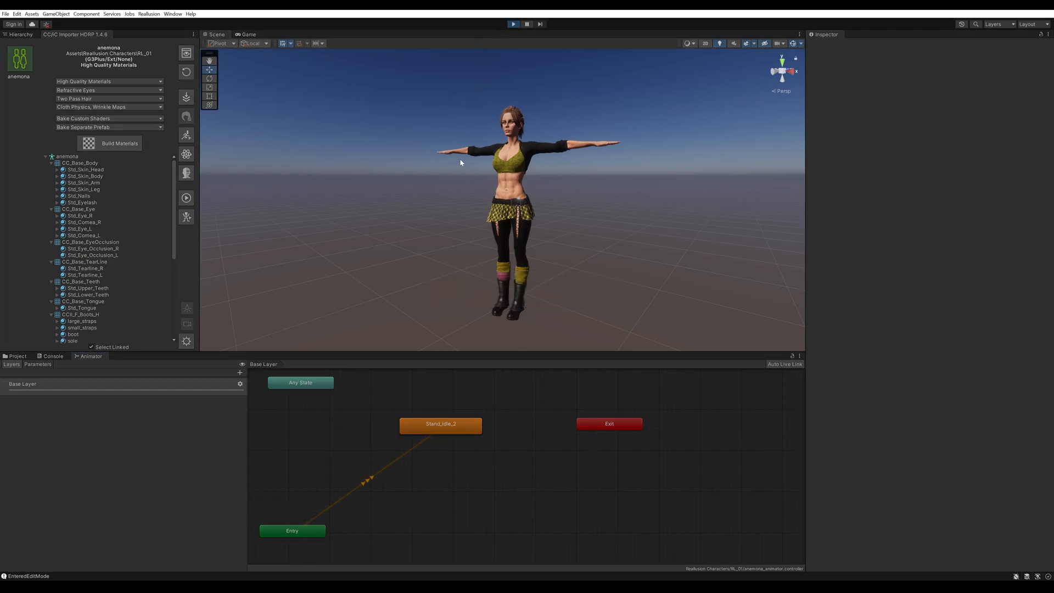
# - Play the scene to test the animation, then stop it
pyautogui.click(247, 34)
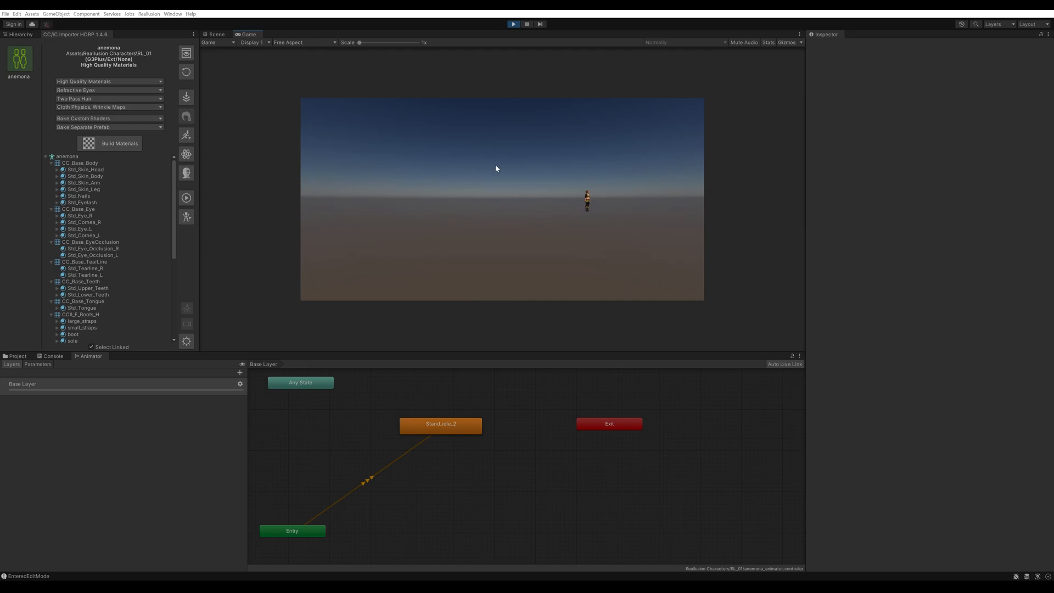
pyautogui.click(512, 24)
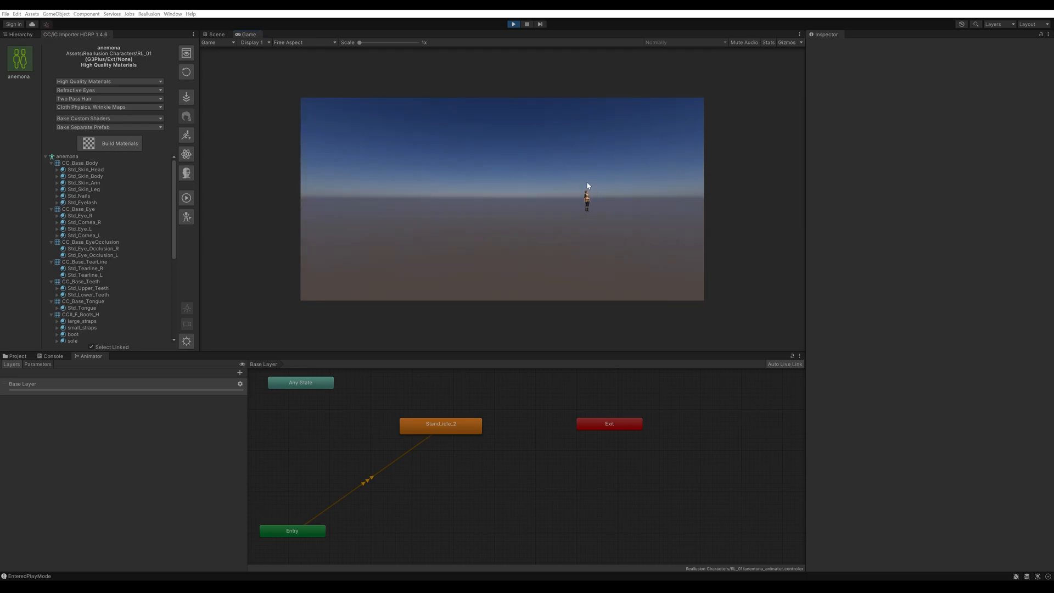
pyautogui.moveTo(516, 44)
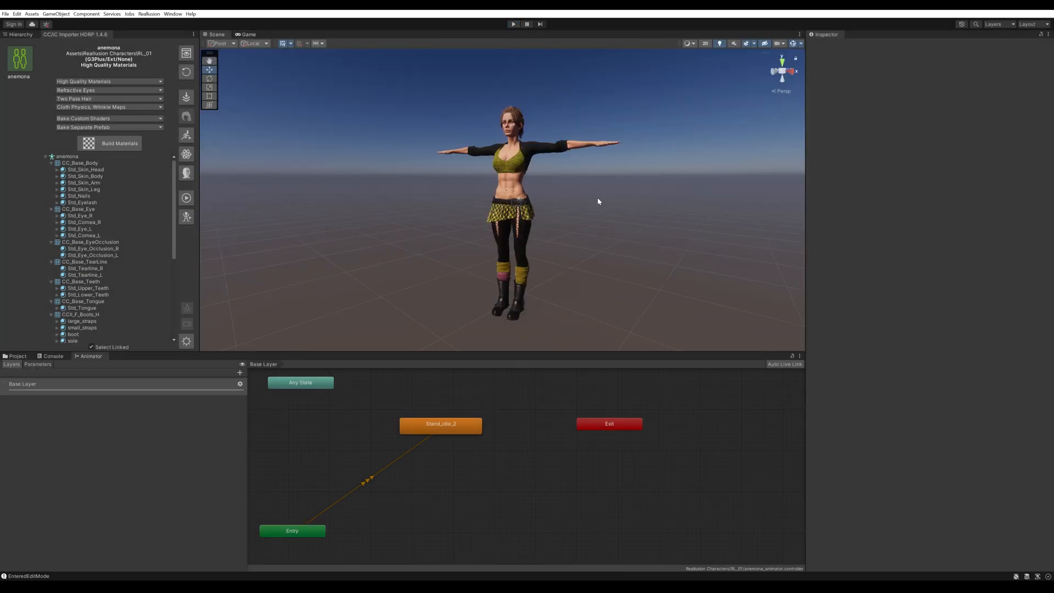
pyautogui.moveTo(20, 35)
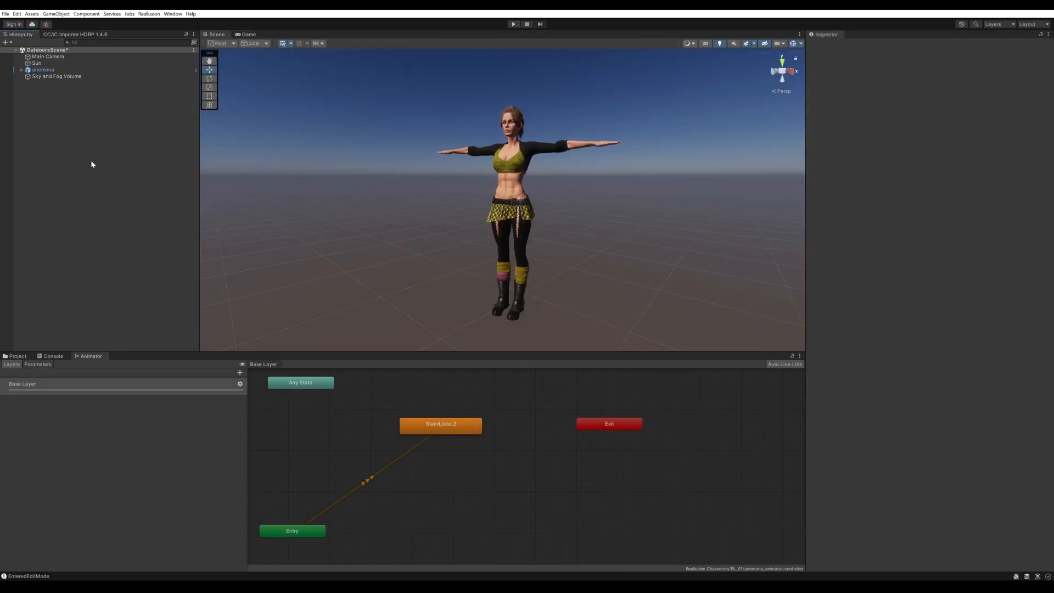
# - Add a new Camera to OutdoorsScene and play to view anemona through it
pyautogui.rightClick(91, 164)
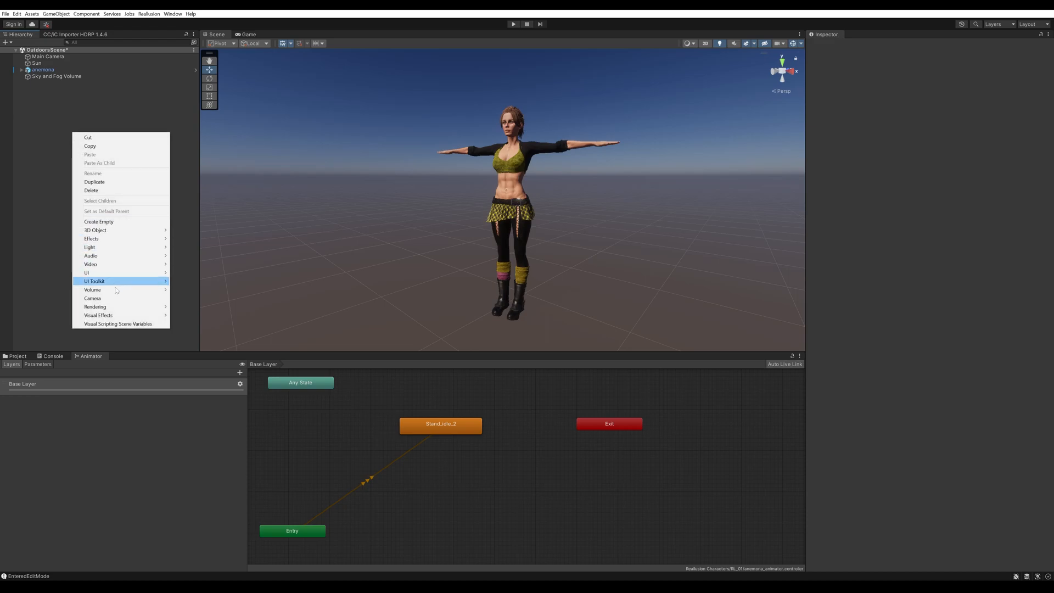
pyautogui.click(92, 298)
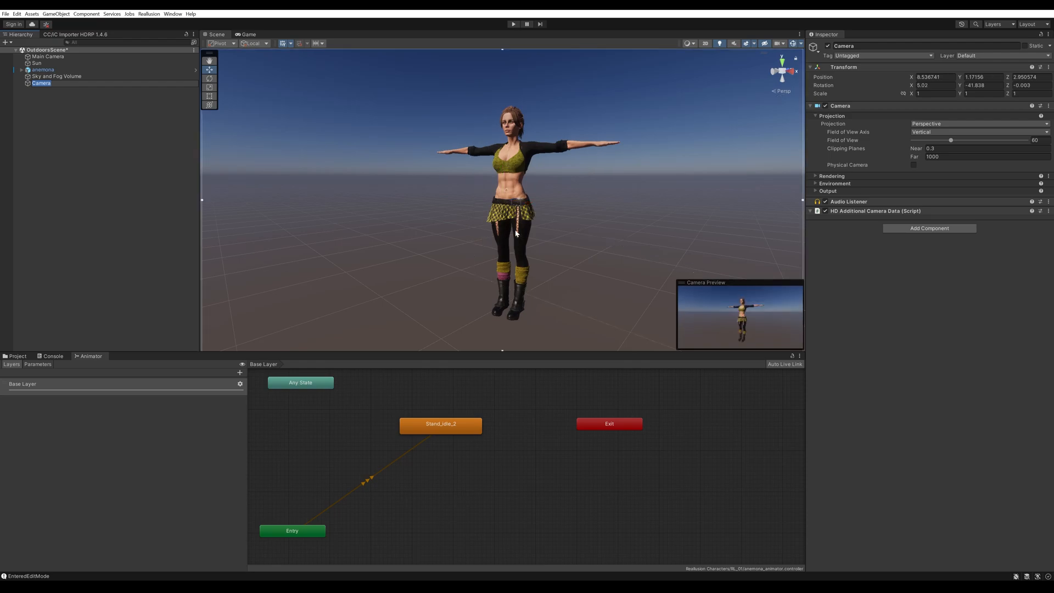
pyautogui.moveTo(718, 303)
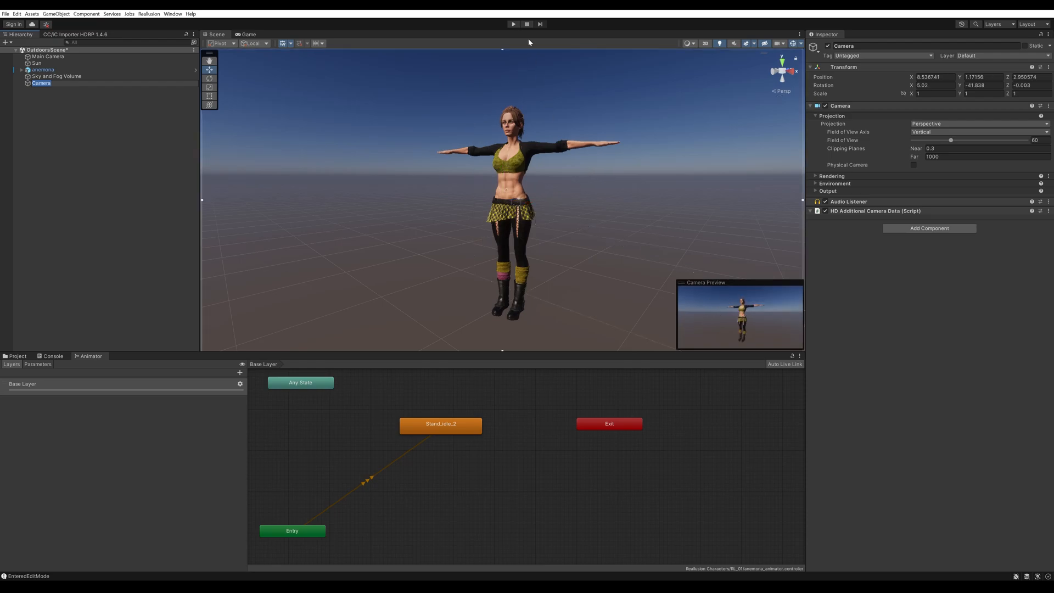
pyautogui.click(512, 24)
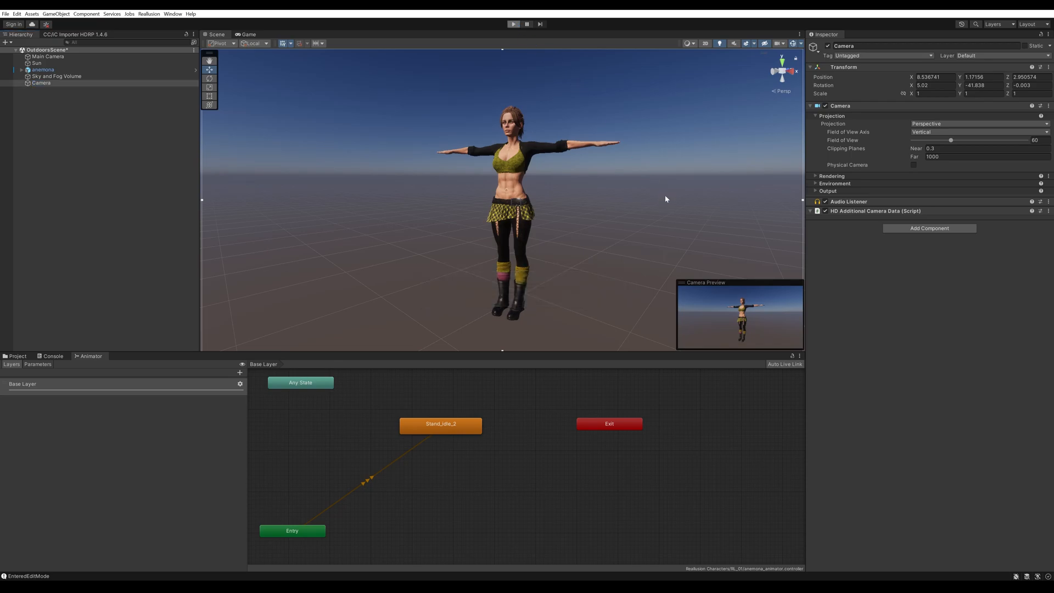
pyautogui.click(513, 25)
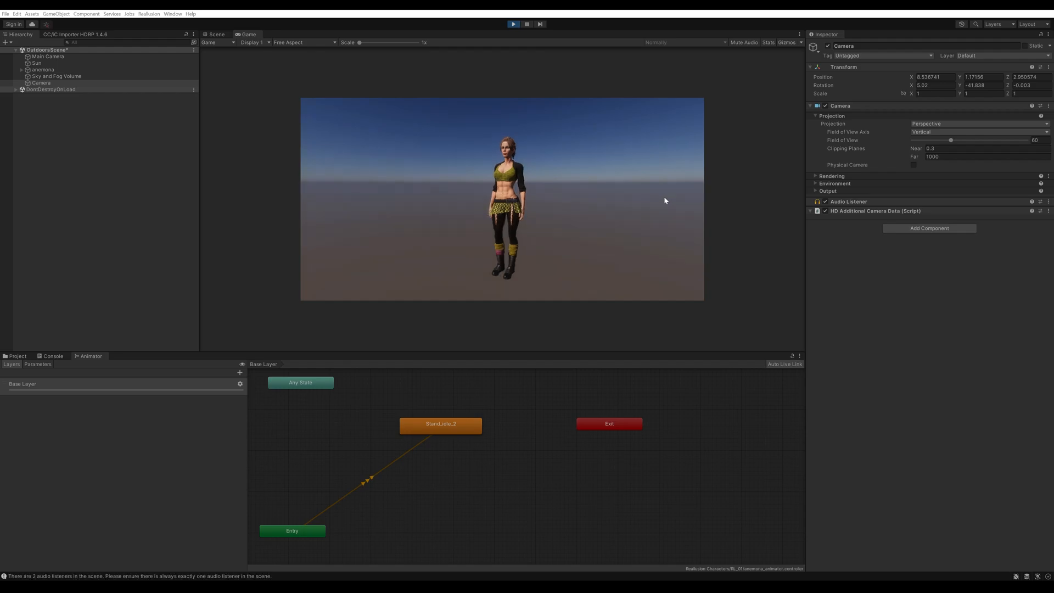
pyautogui.moveTo(615, 204)
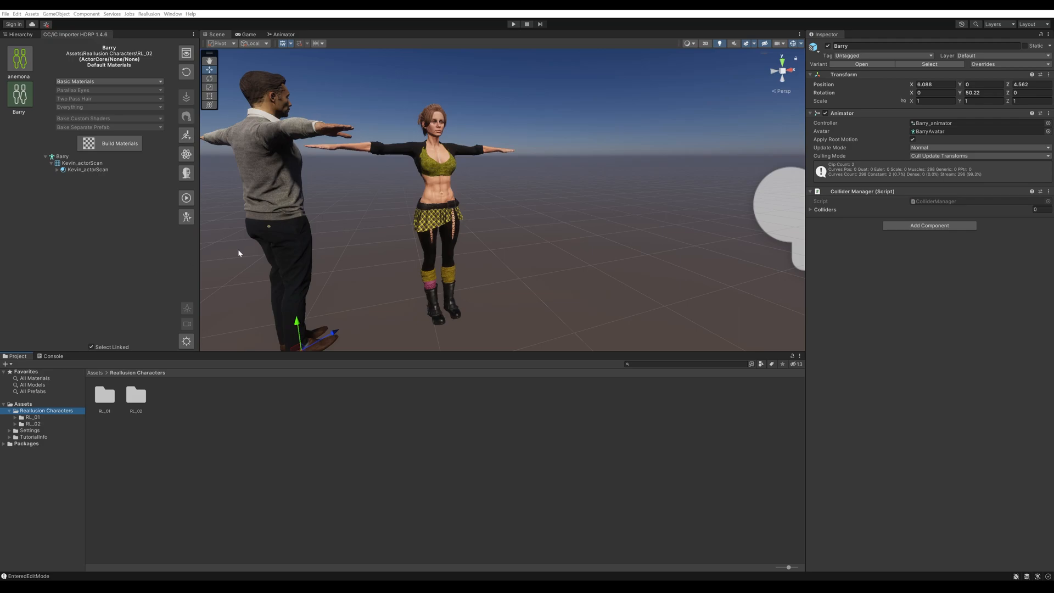
pyautogui.moveTo(141, 243)
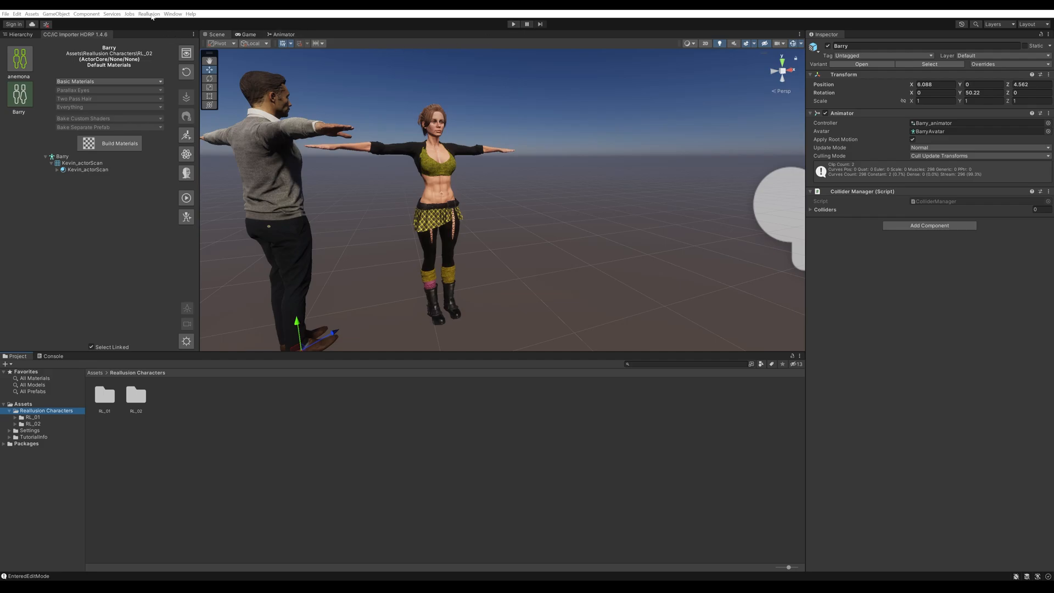
# - Install Cinemachine 2.8.9 from the Package Manager and close it
pyautogui.click(173, 13)
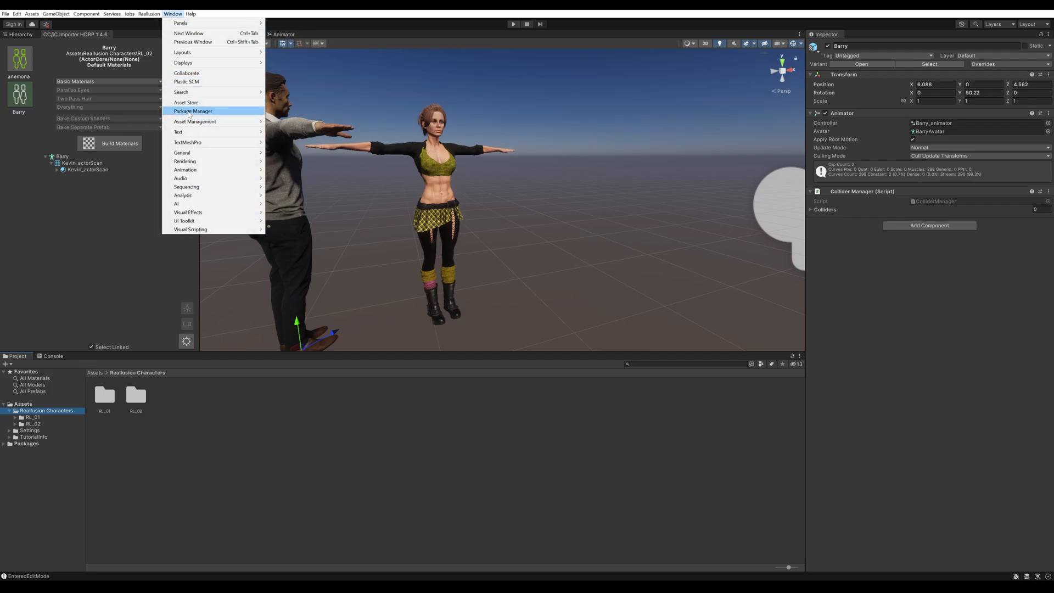
pyautogui.click(193, 111)
pyautogui.write('cinemachine')
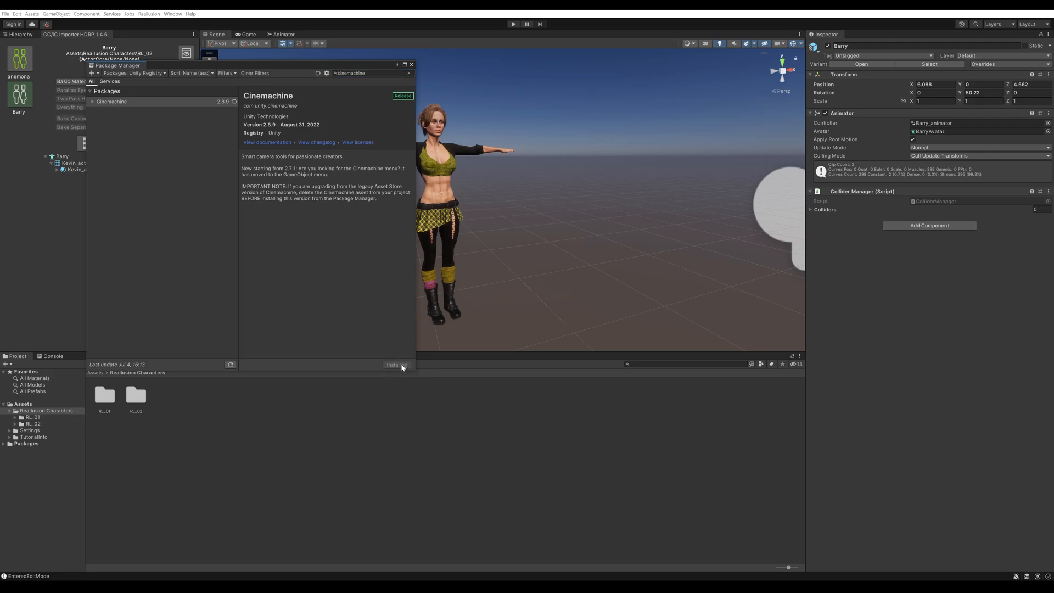
pyautogui.click(396, 364)
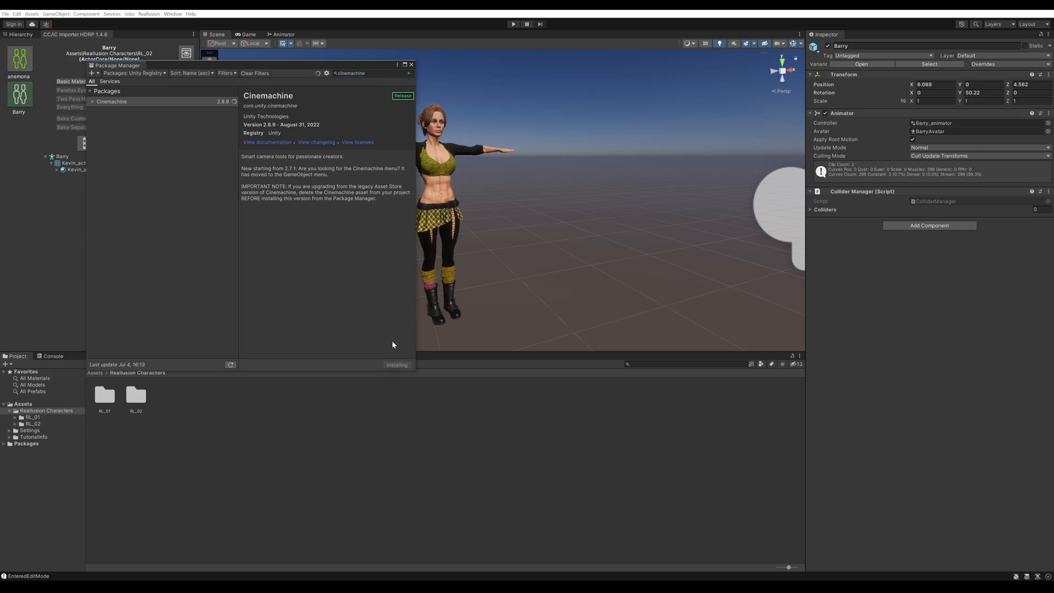
pyautogui.moveTo(370, 331)
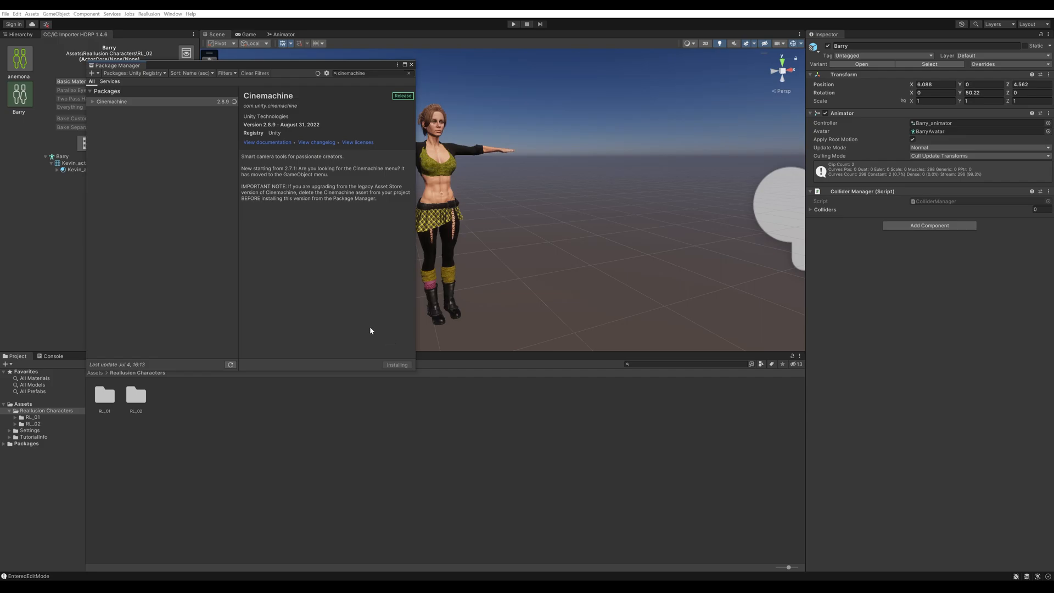
pyautogui.moveTo(350, 313)
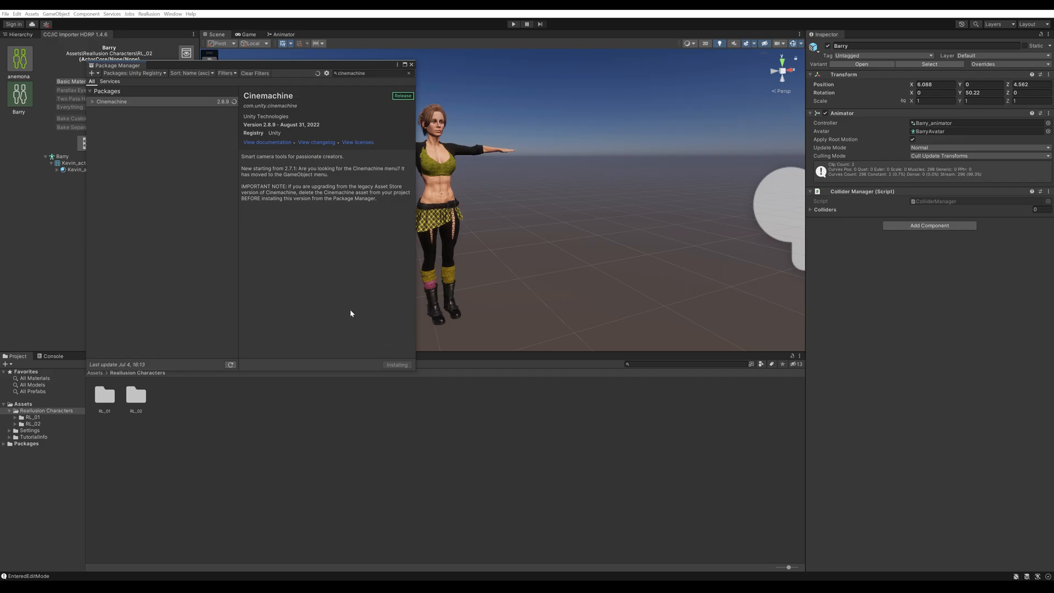
pyautogui.click(410, 64)
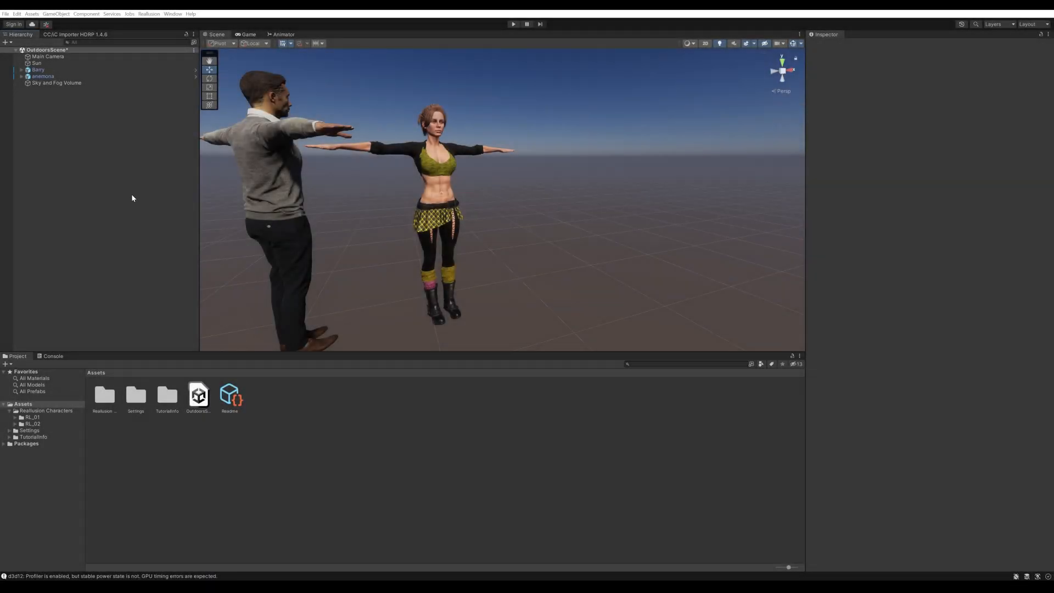
pyautogui.moveTo(139, 235)
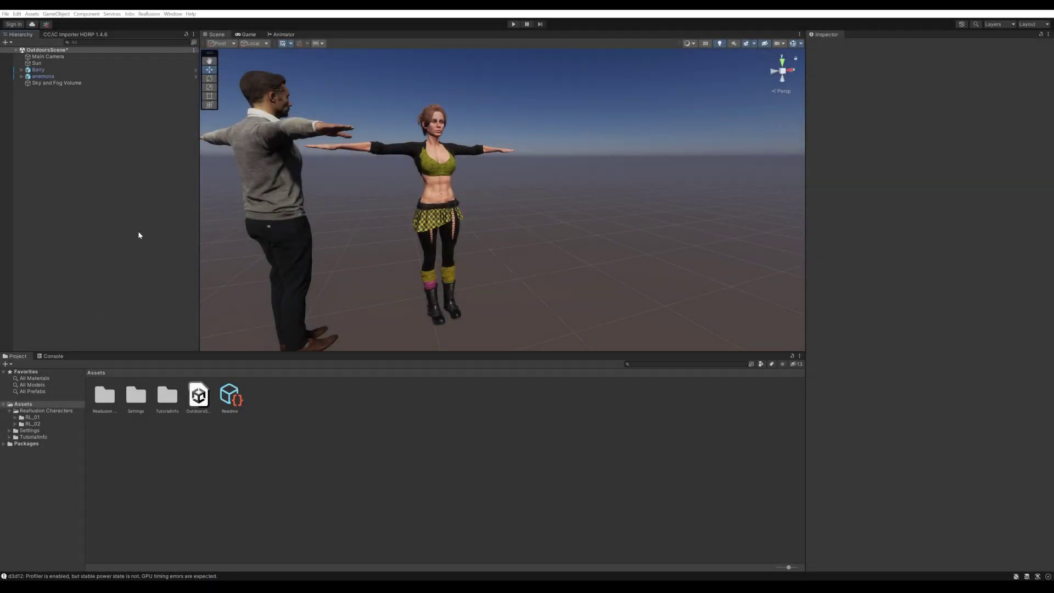
# - Show the Timeline editor and add an empty GameObject named Timeline
pyautogui.click(172, 13)
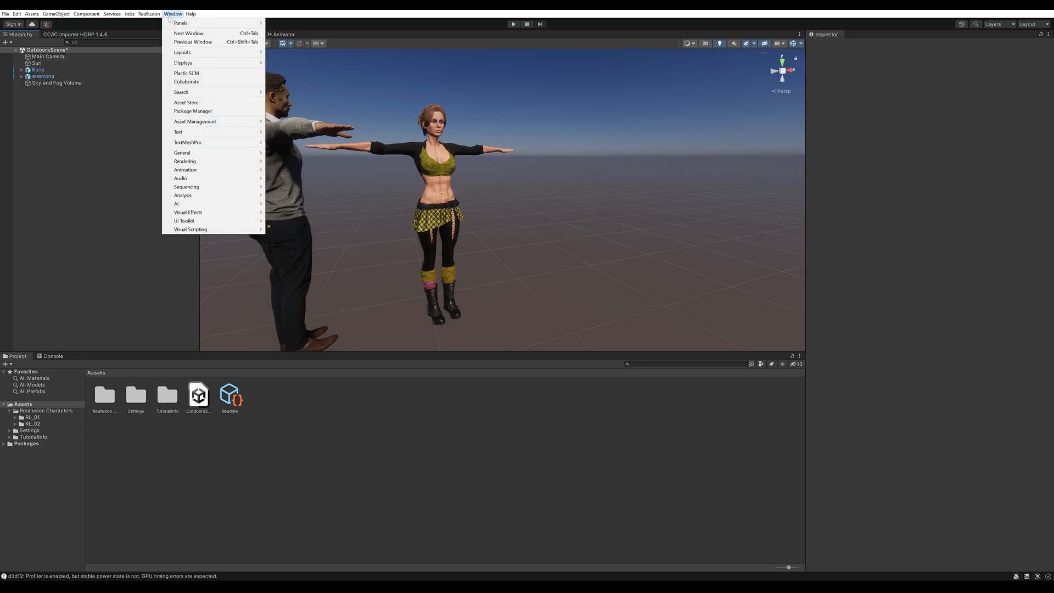
pyautogui.moveTo(187, 186)
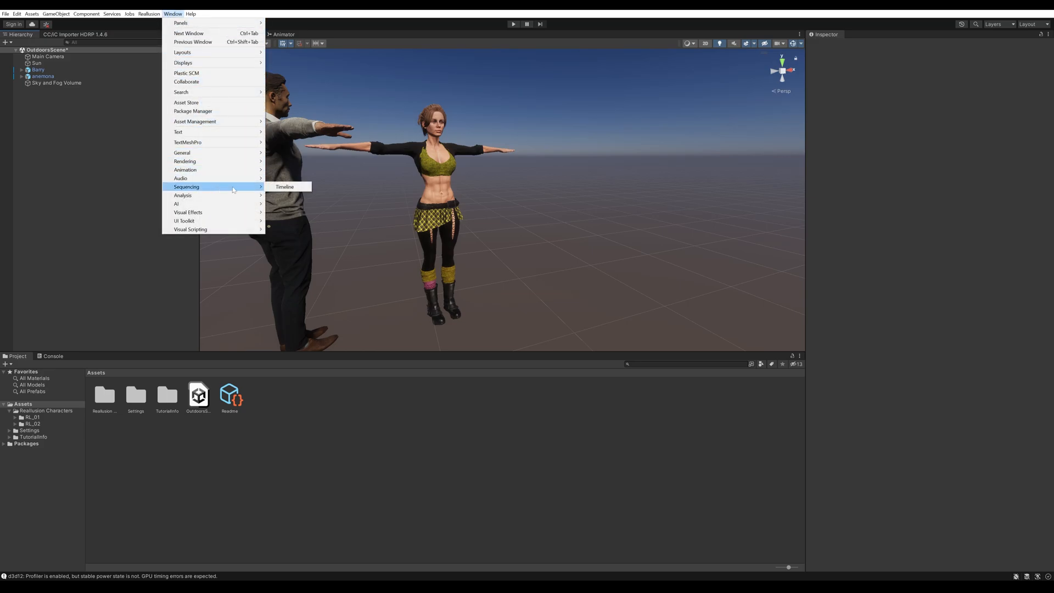
pyautogui.click(284, 186)
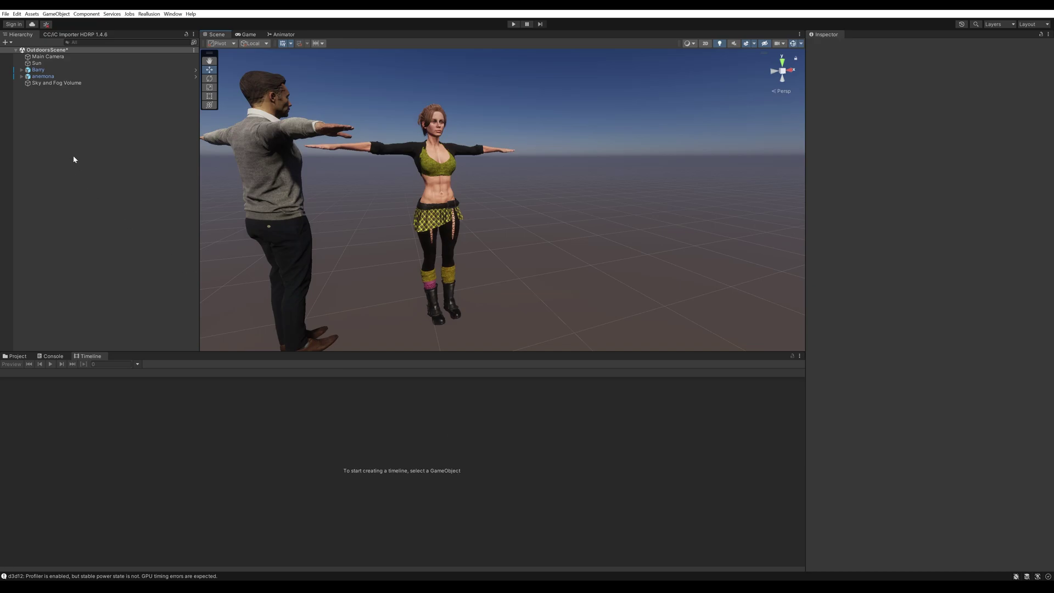
pyautogui.rightClick(74, 159)
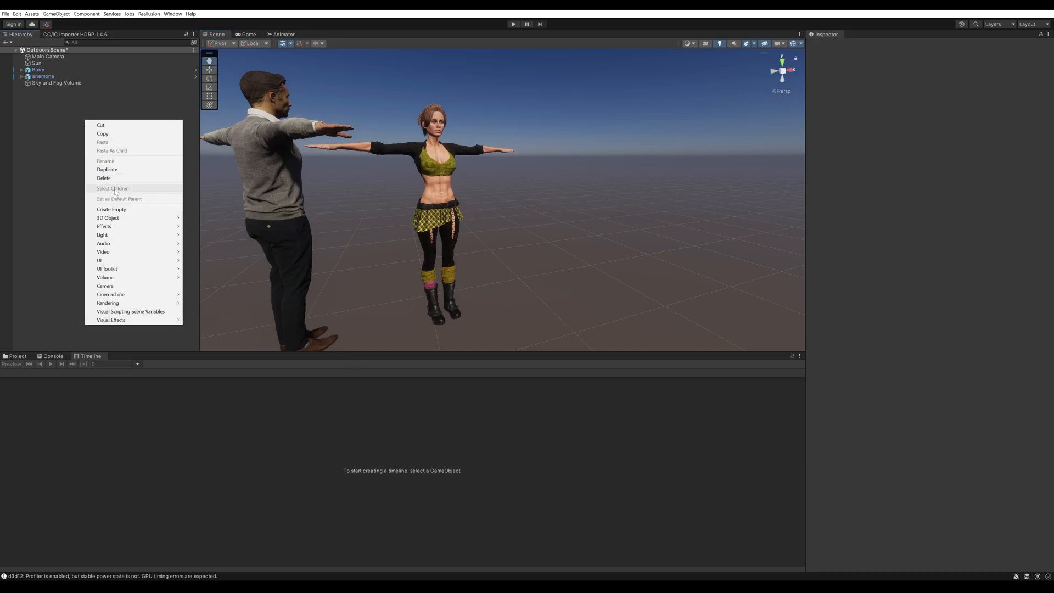
pyautogui.click(111, 208)
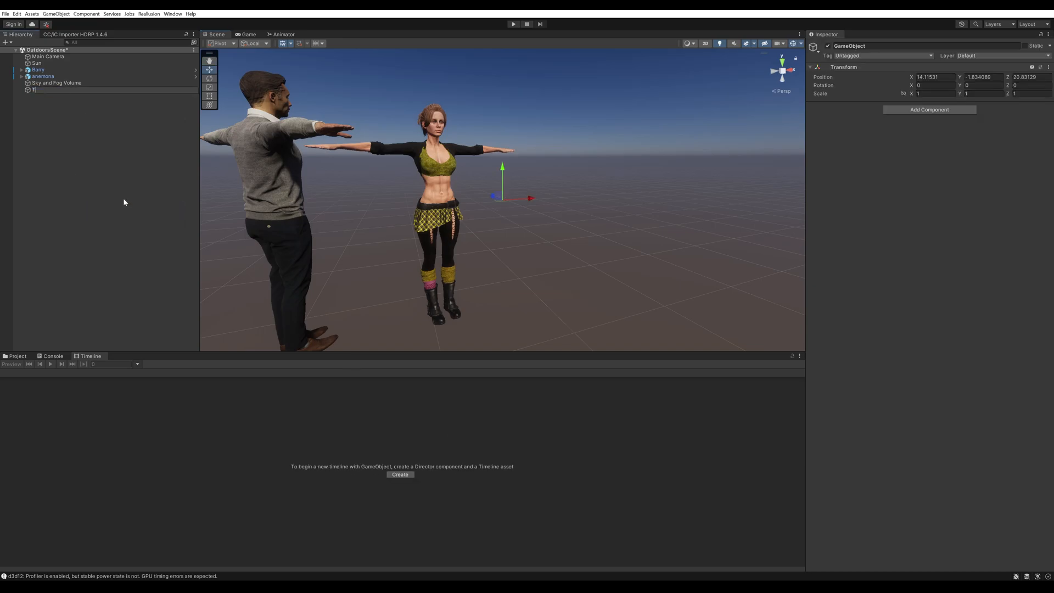
pyautogui.click(42, 89)
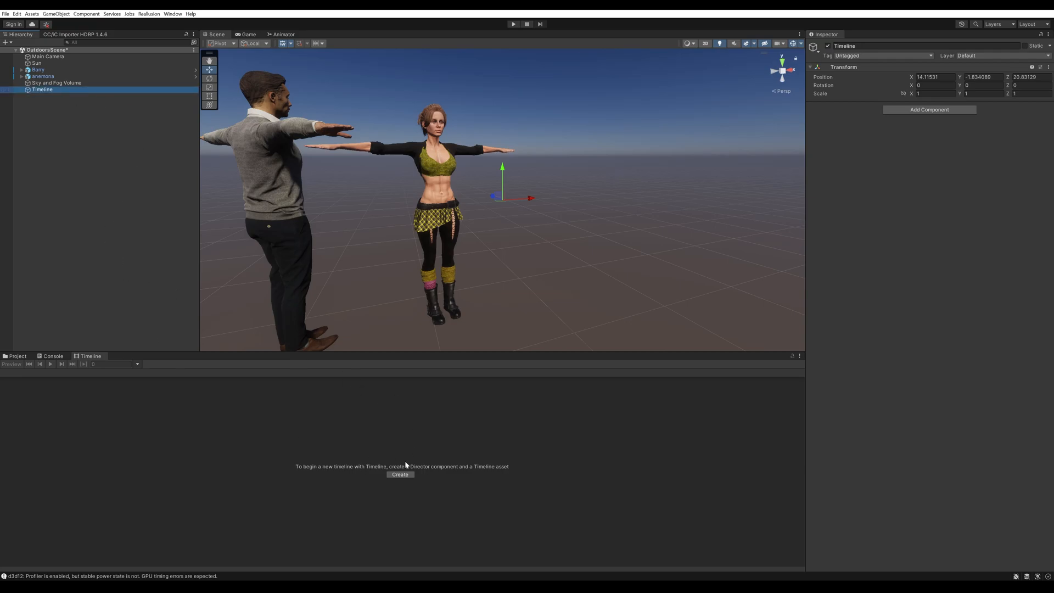
# - Create a Playable Director with a new Timeline.playable asset on the Timeline object
pyautogui.click(400, 474)
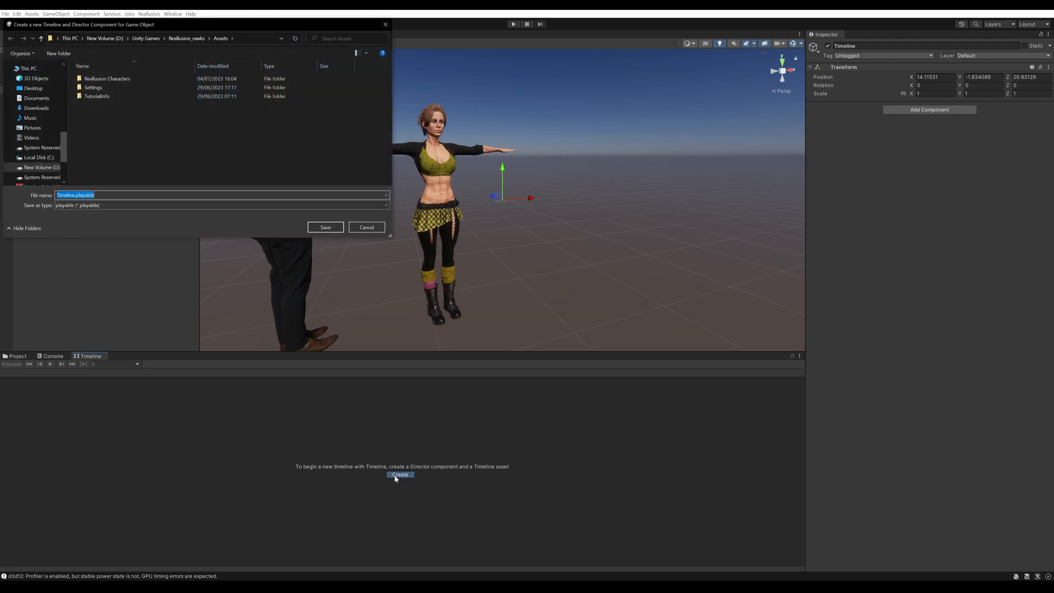
pyautogui.moveTo(325, 227)
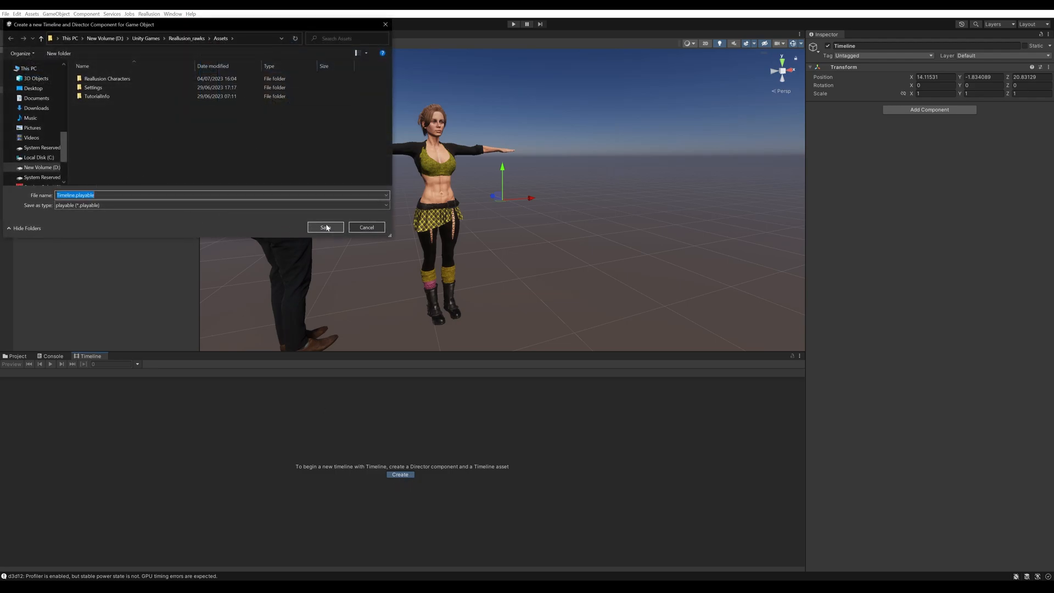
pyautogui.click(324, 226)
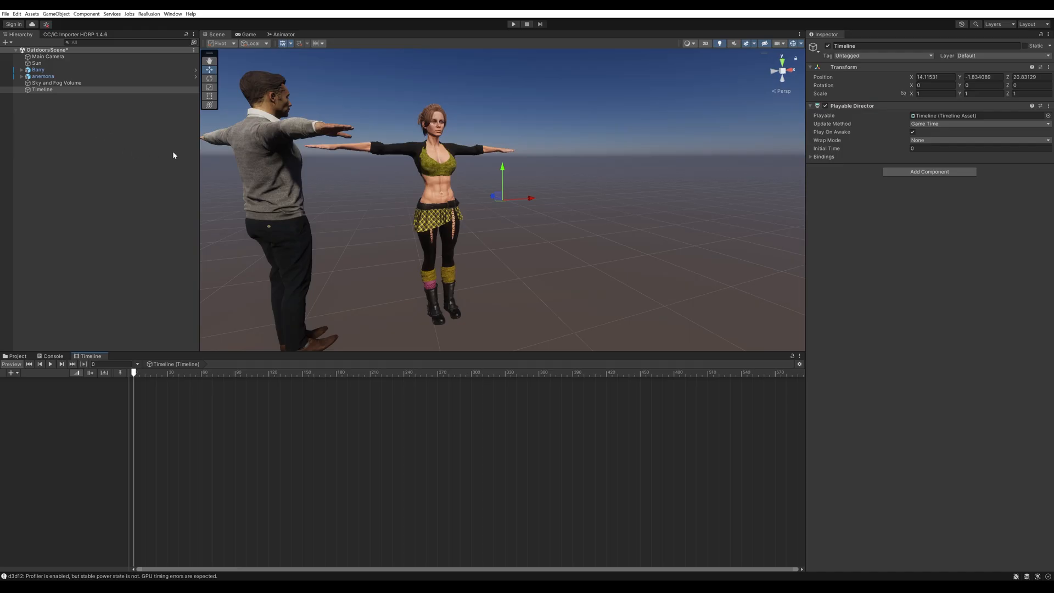
pyautogui.moveTo(561, 18)
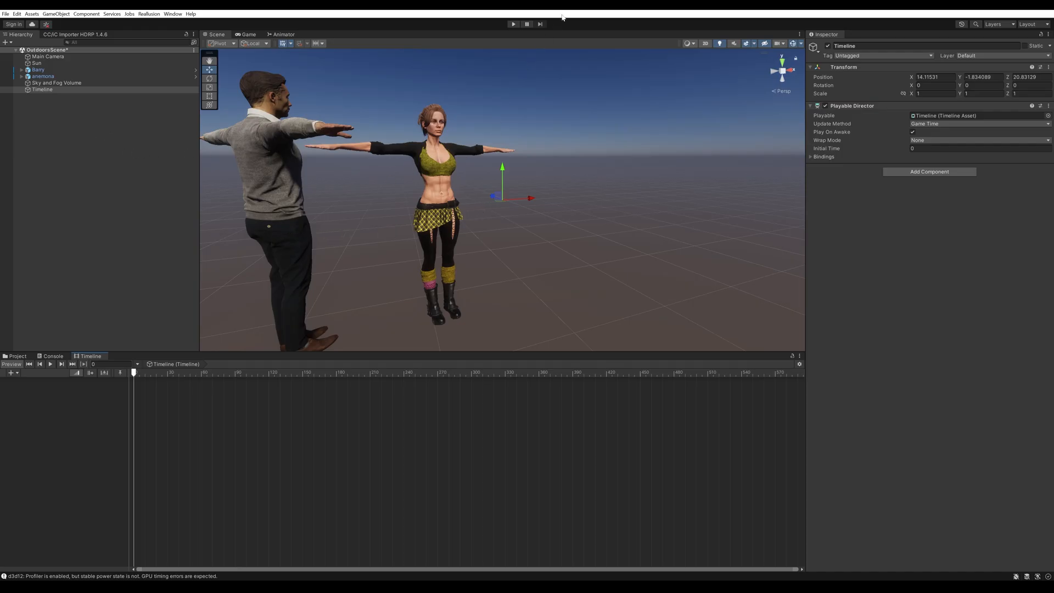
pyautogui.moveTo(486, 46)
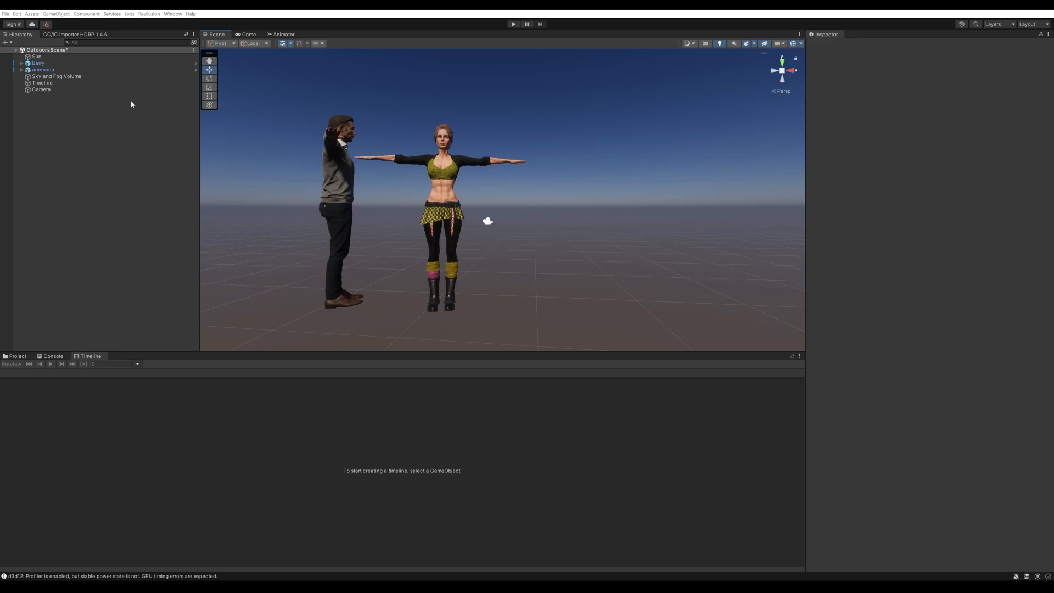
# - Add a Cinemachine Virtual Camera, CM vcam1, to the scene
pyautogui.click(41, 89)
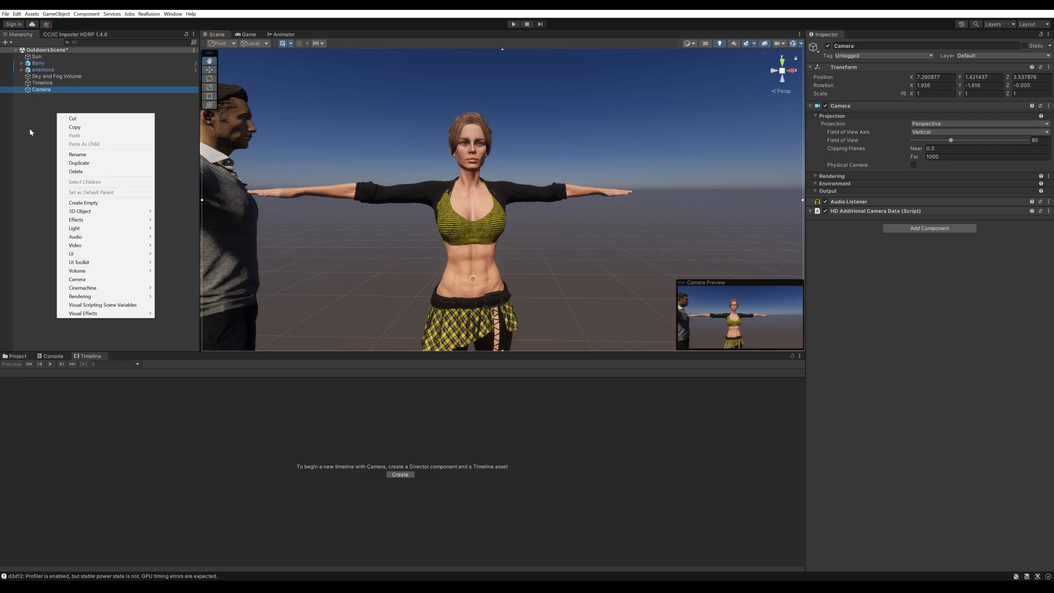
pyautogui.moveTo(82, 288)
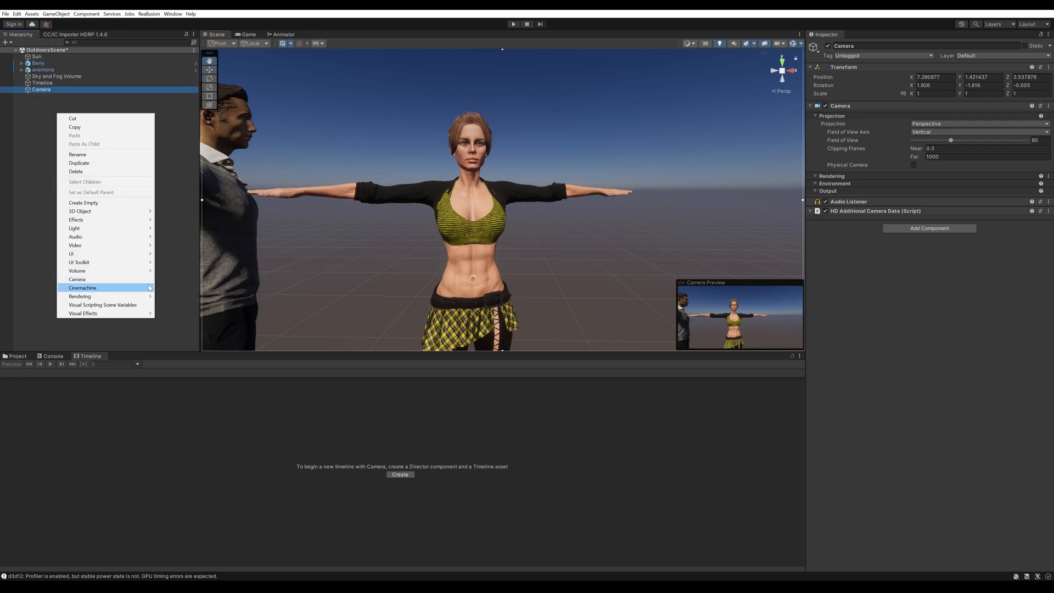
pyautogui.click(82, 287)
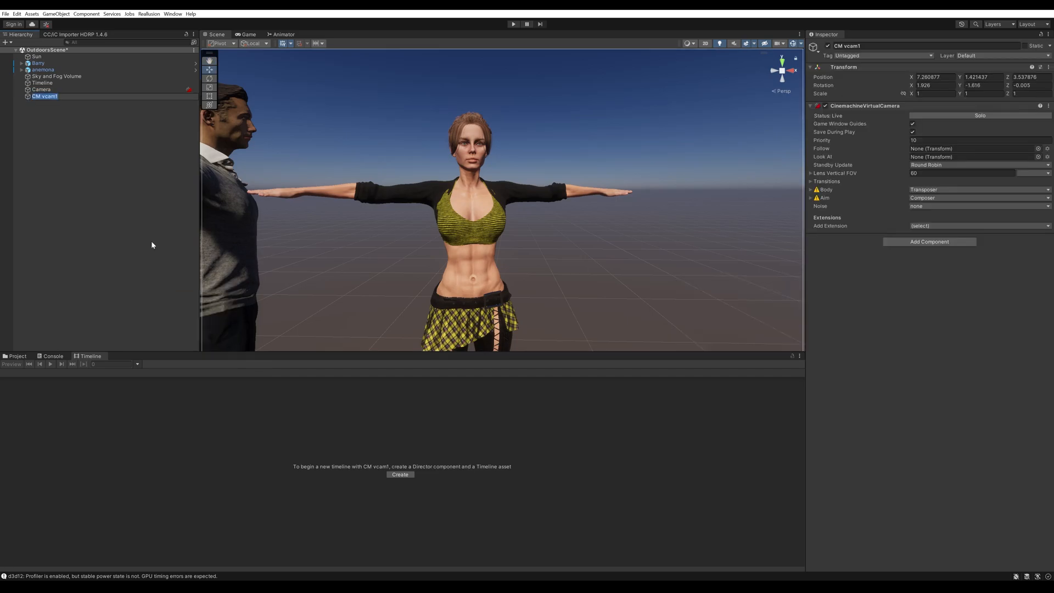
pyautogui.click(94, 93)
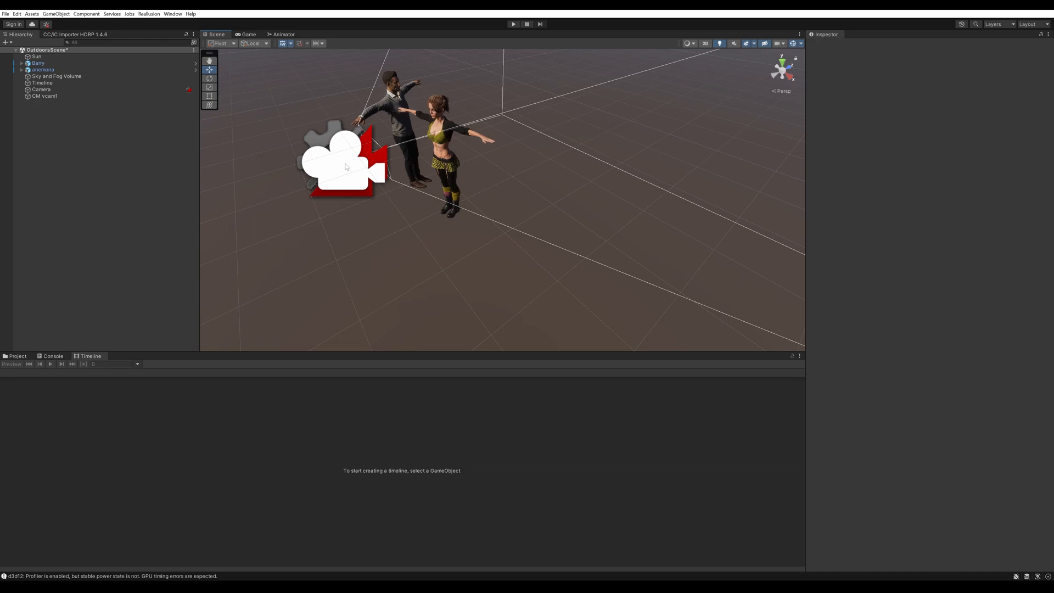
pyautogui.moveTo(342, 182)
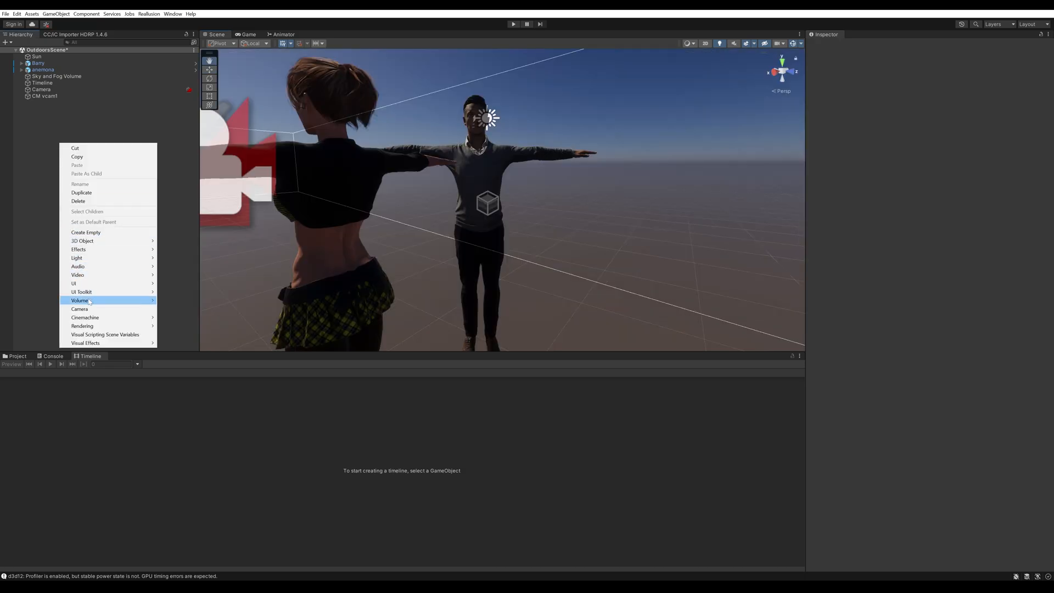
pyautogui.moveTo(108, 317)
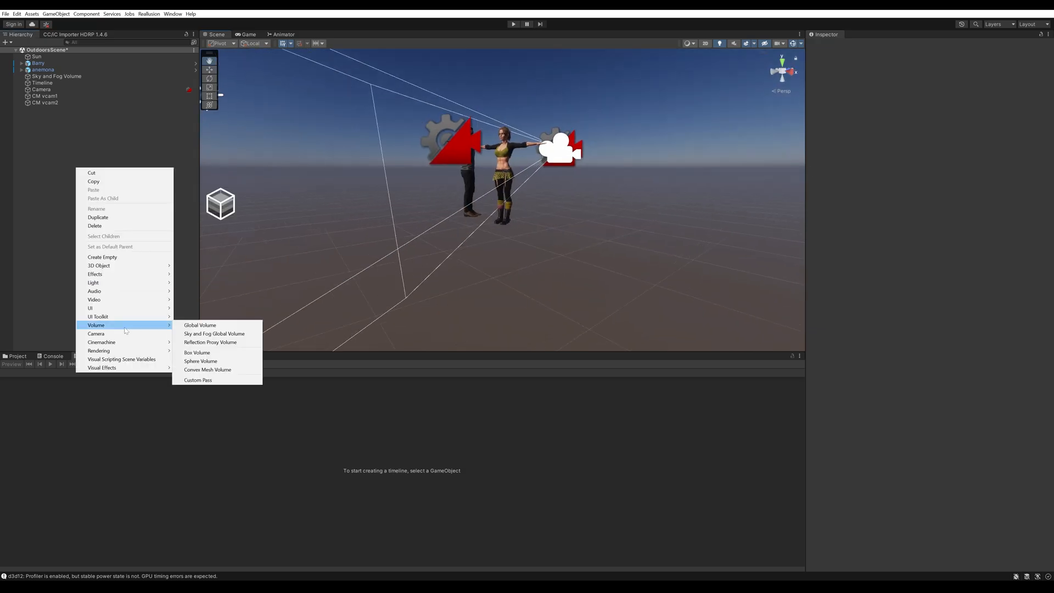
# - Add Cinemachine virtual cameras CM vcam2 through CM vcam4 from the Hierarchy context menu
pyautogui.click(101, 342)
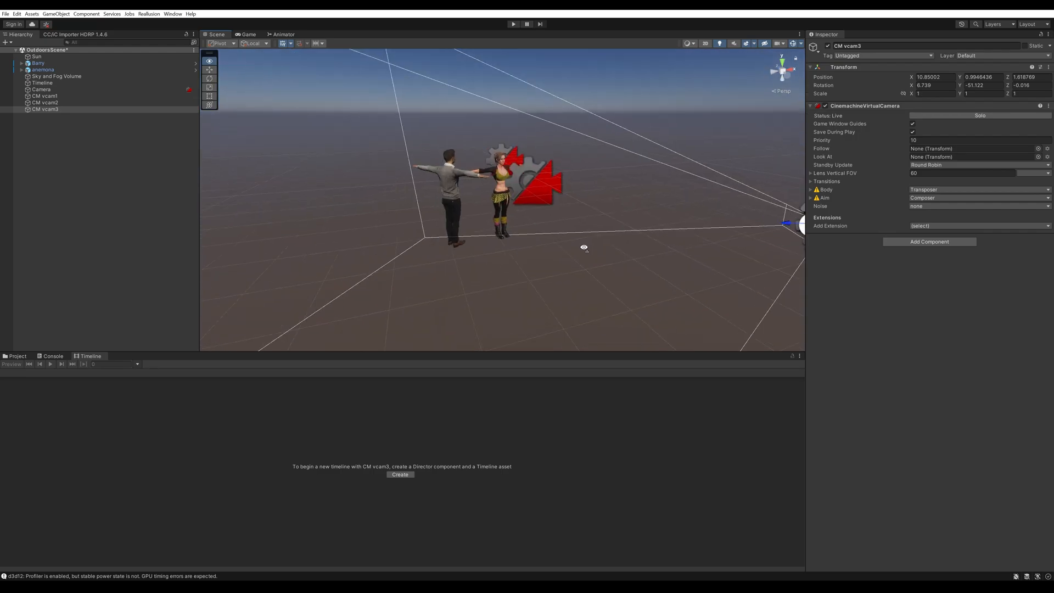
pyautogui.rightClick(45, 109)
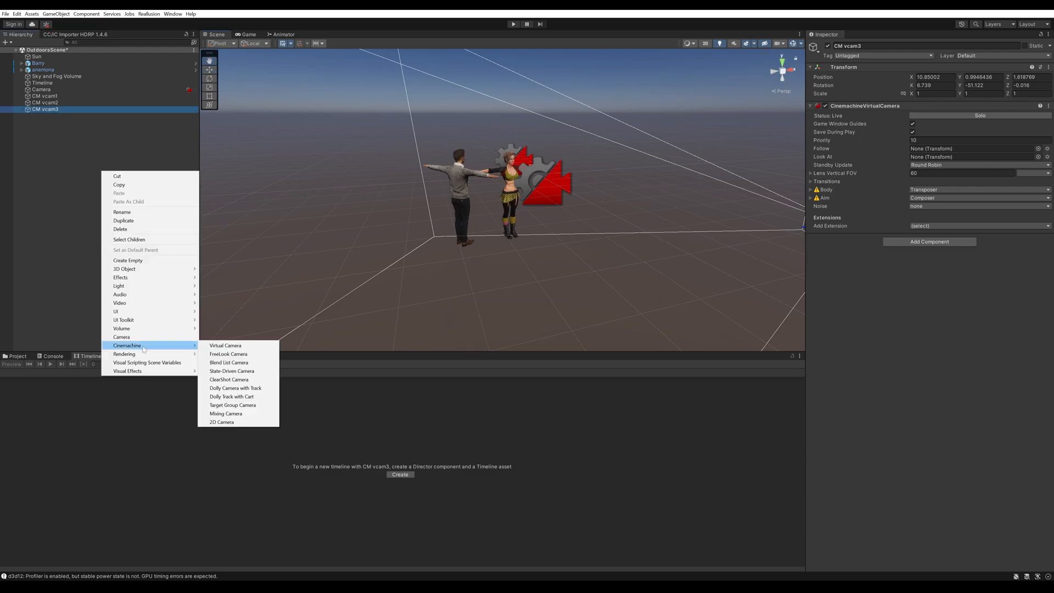
pyautogui.click(225, 344)
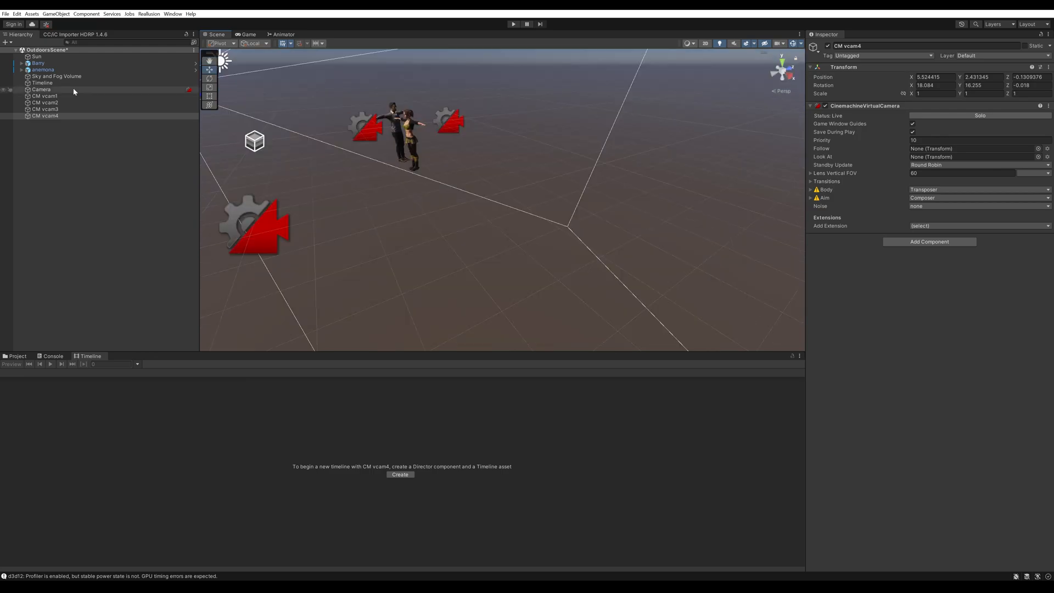
pyautogui.click(42, 82)
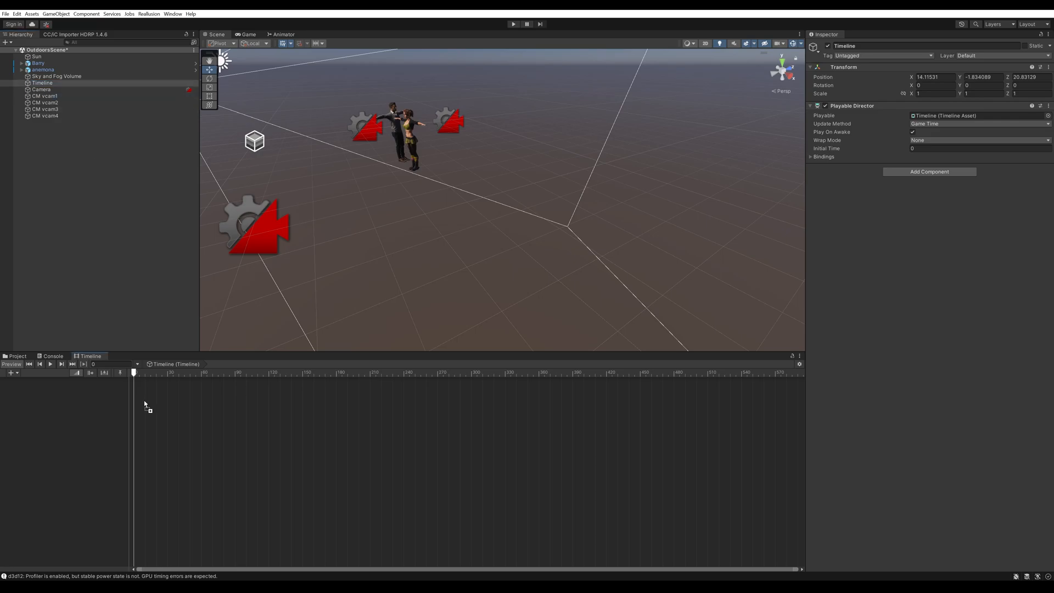
# - Create a Control Track and lay CM vcam1–vcam4 as four consecutive five-second clips
pyautogui.rightClick(145, 403)
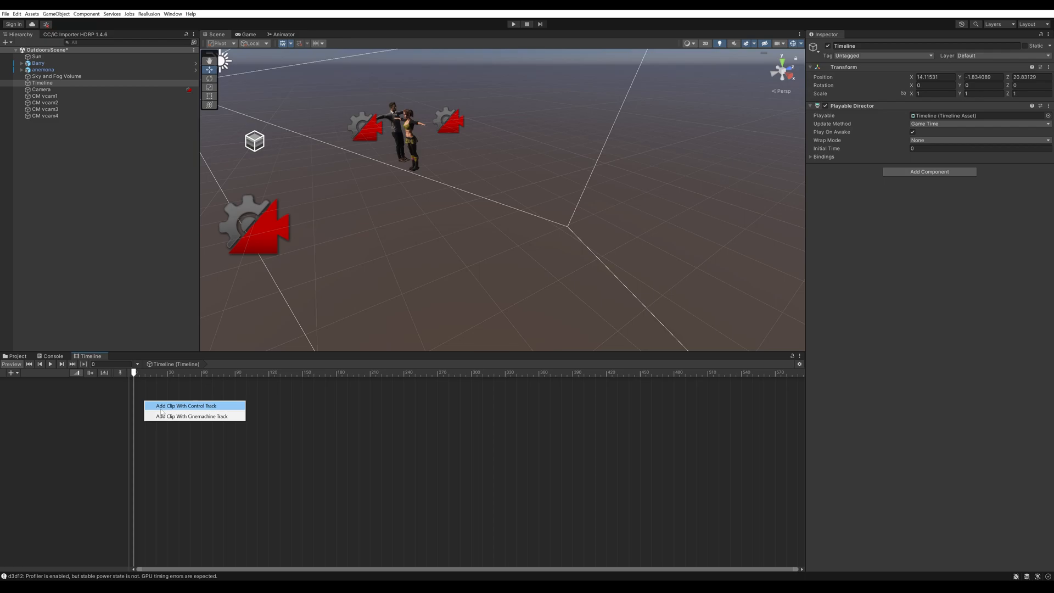
pyautogui.moveTo(191, 415)
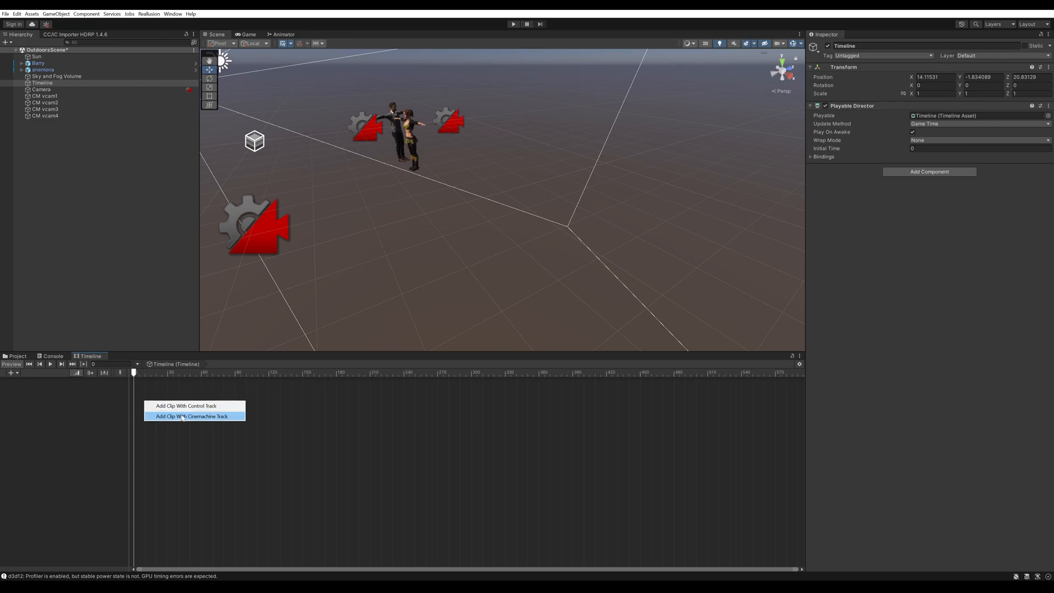
pyautogui.click(187, 405)
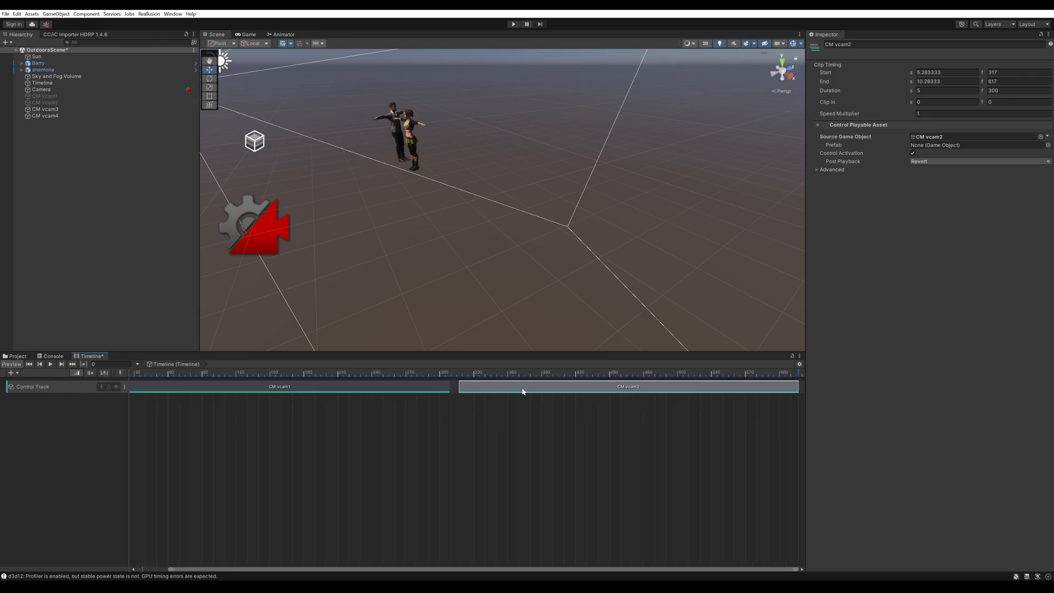
pyautogui.moveTo(496, 387)
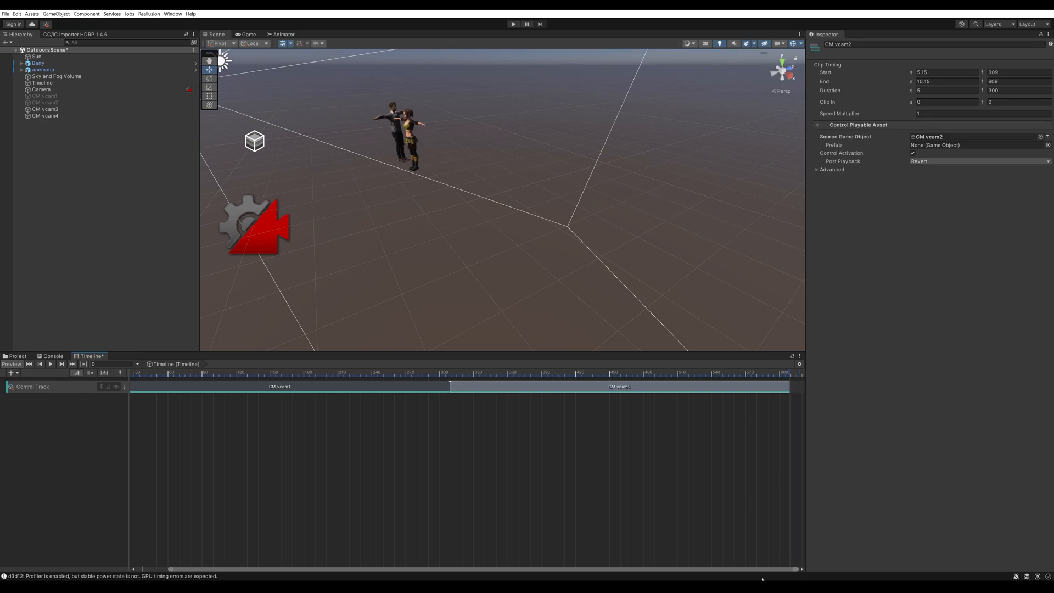
pyautogui.moveTo(626, 358)
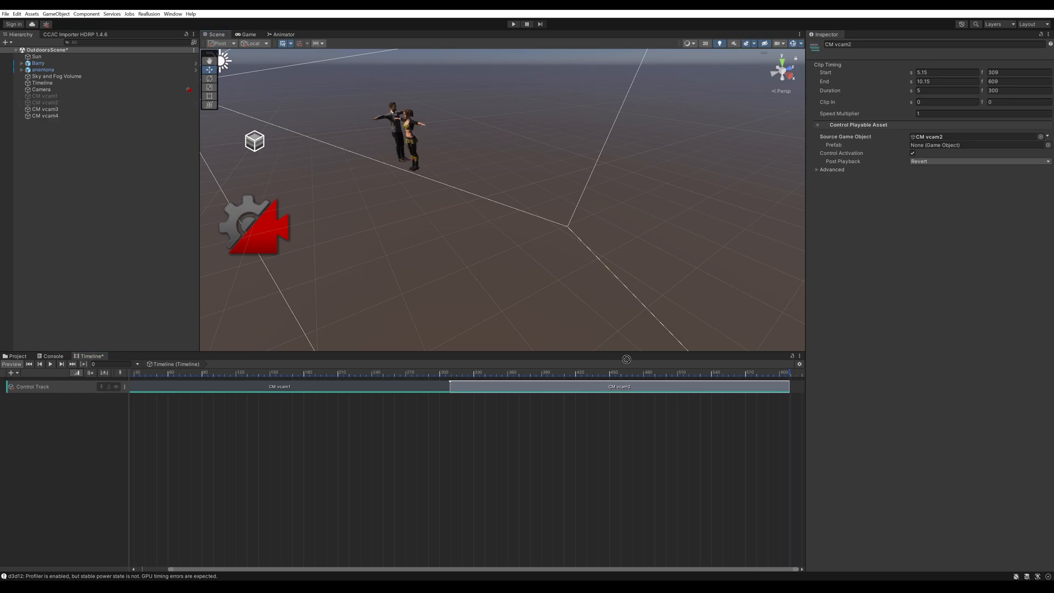
pyautogui.click(628, 385)
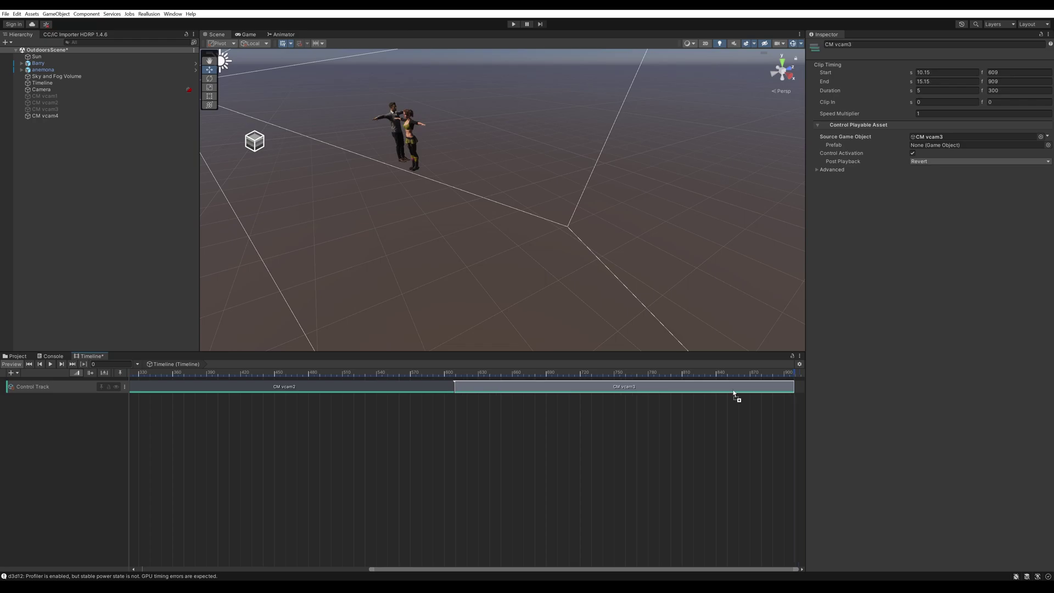
pyautogui.click(627, 386)
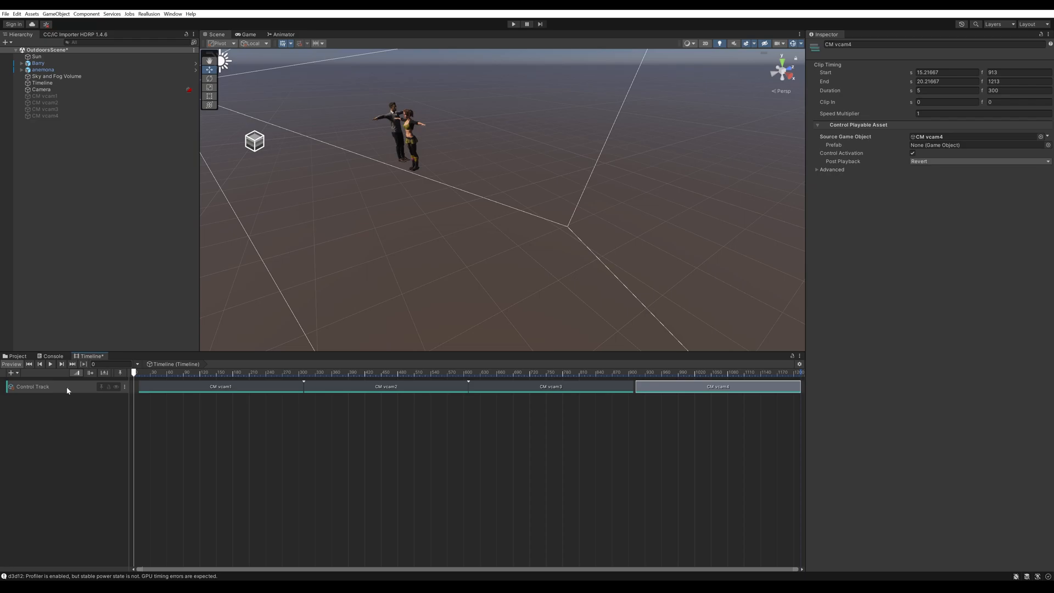
pyautogui.click(49, 363)
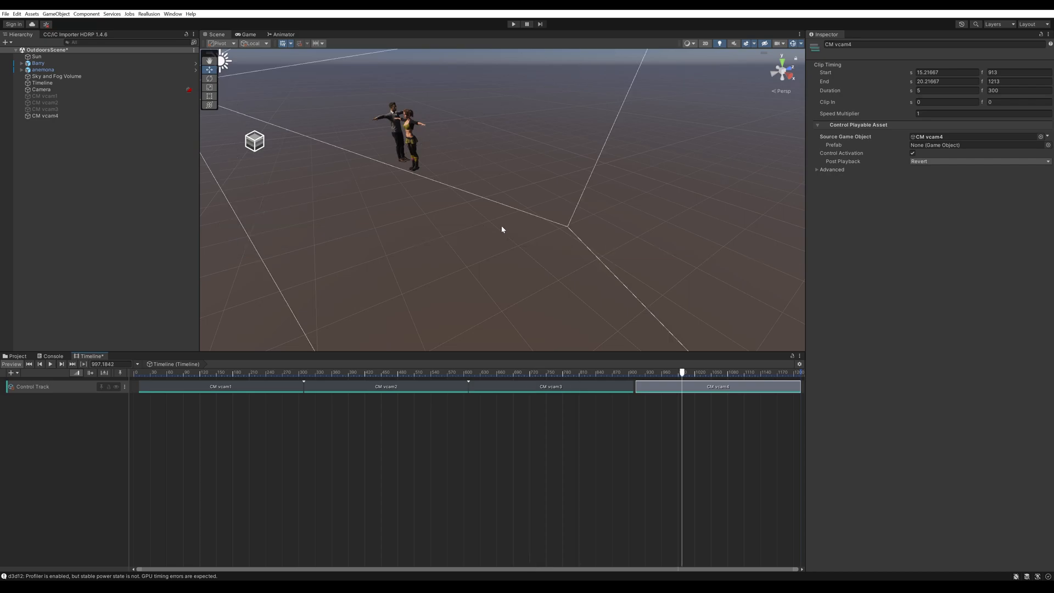
pyautogui.moveTo(373, 176)
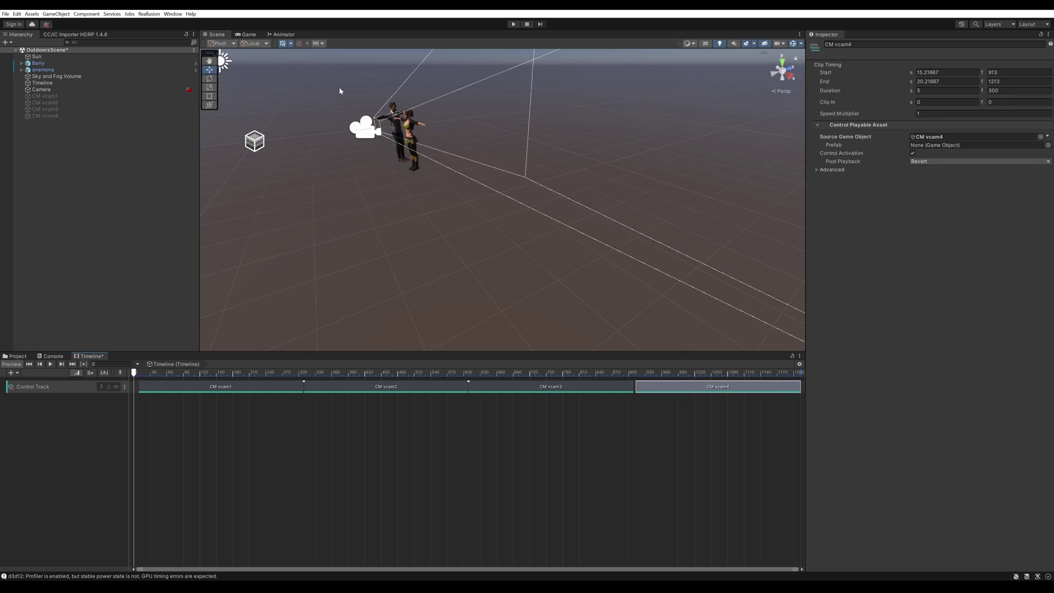
# - Play the four-camera sequence in the Game view, then stop and return to edit mode
pyautogui.click(248, 34)
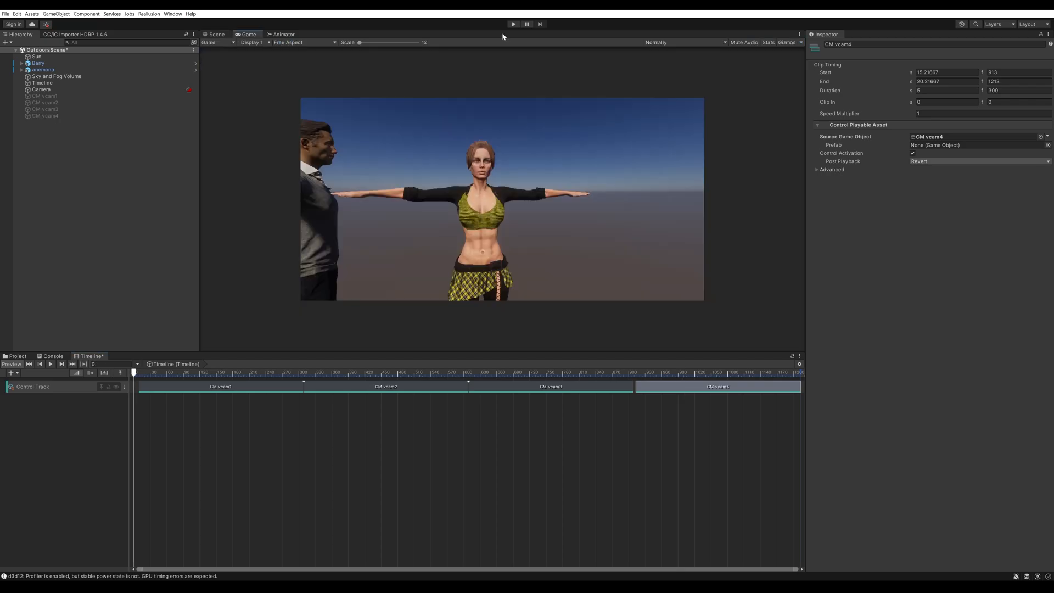
pyautogui.click(513, 24)
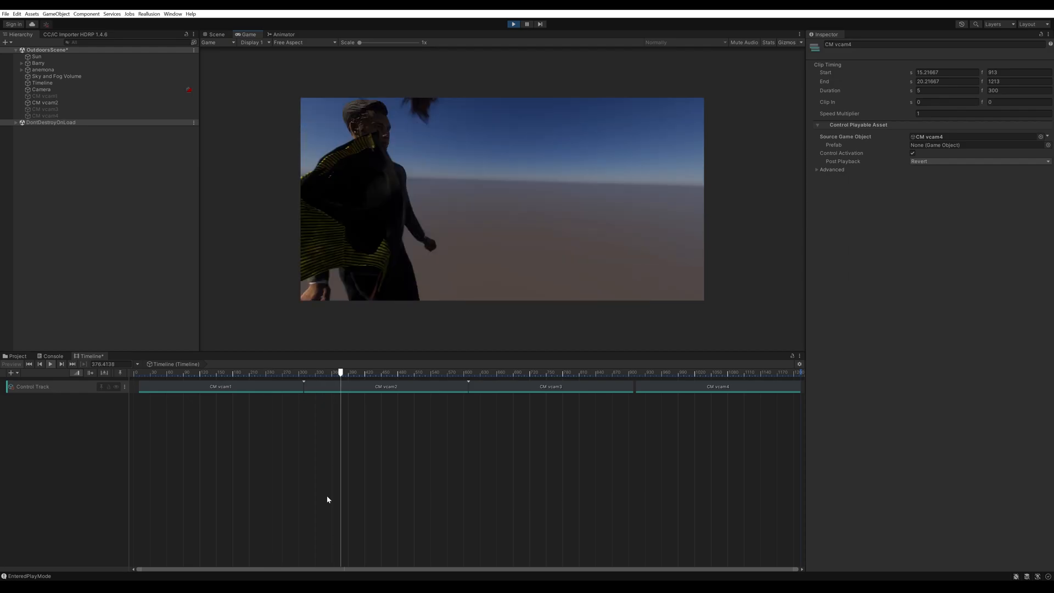
pyautogui.click(391, 372)
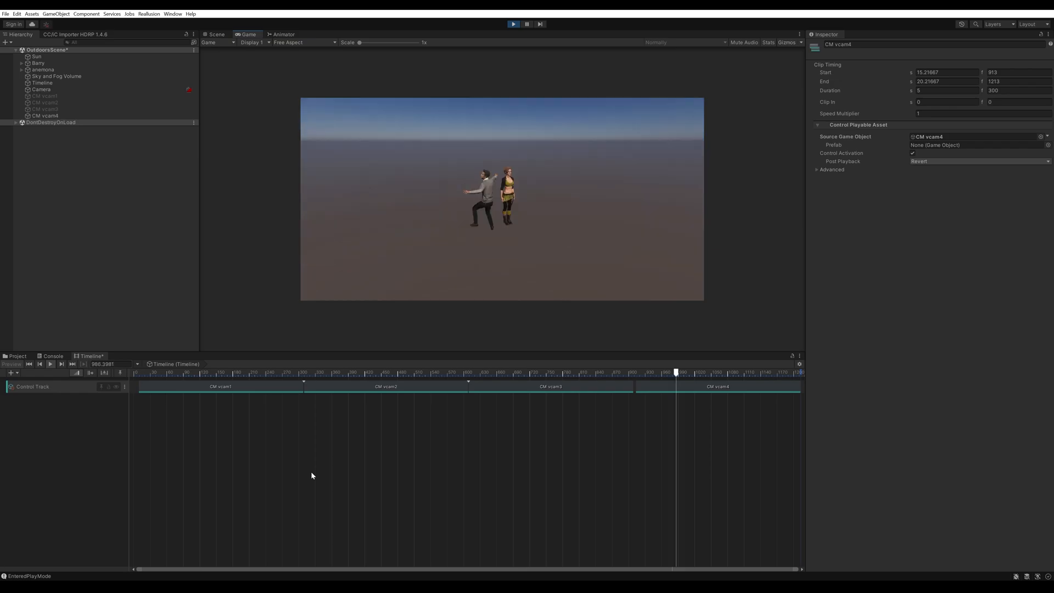
pyautogui.click(513, 24)
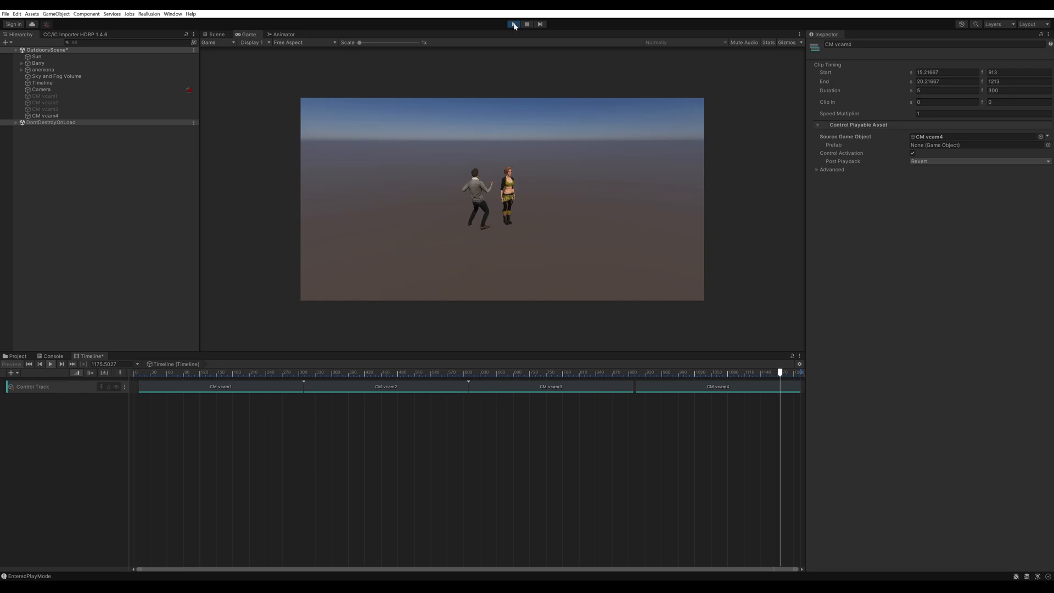
pyautogui.click(512, 24)
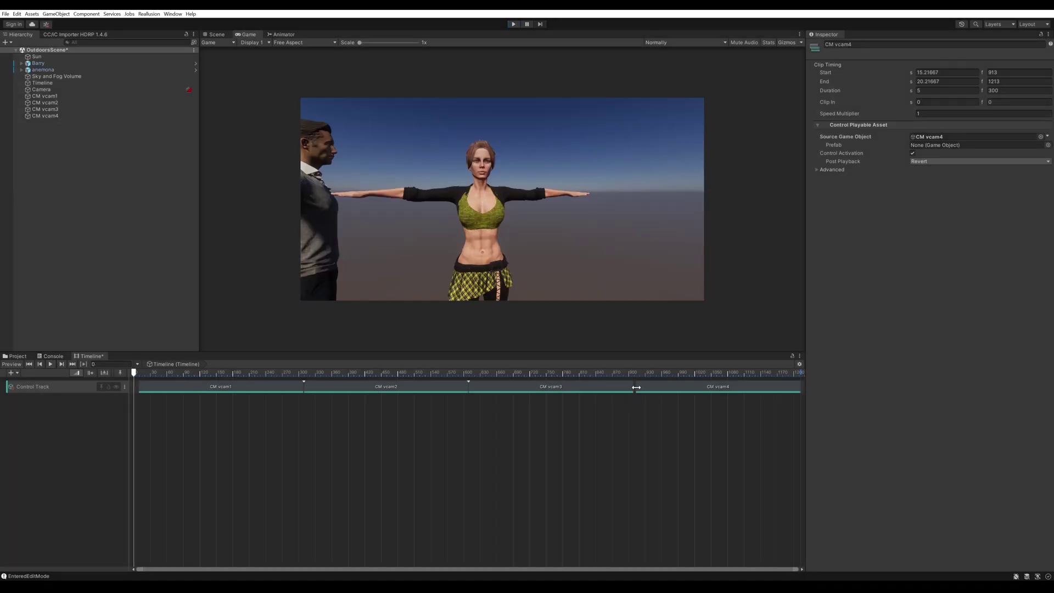
pyautogui.moveTo(272, 389)
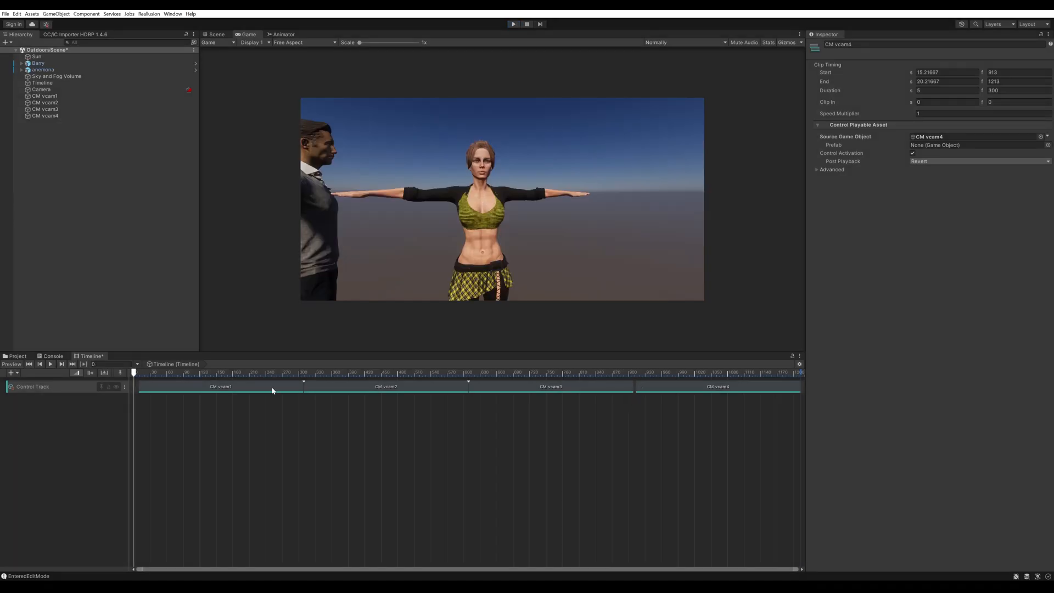
# - Snap CM vcam2, vcam3 and vcam4 to start near 5.03, 10.08 and 15.08 s, then replay the scene
pyautogui.click(215, 386)
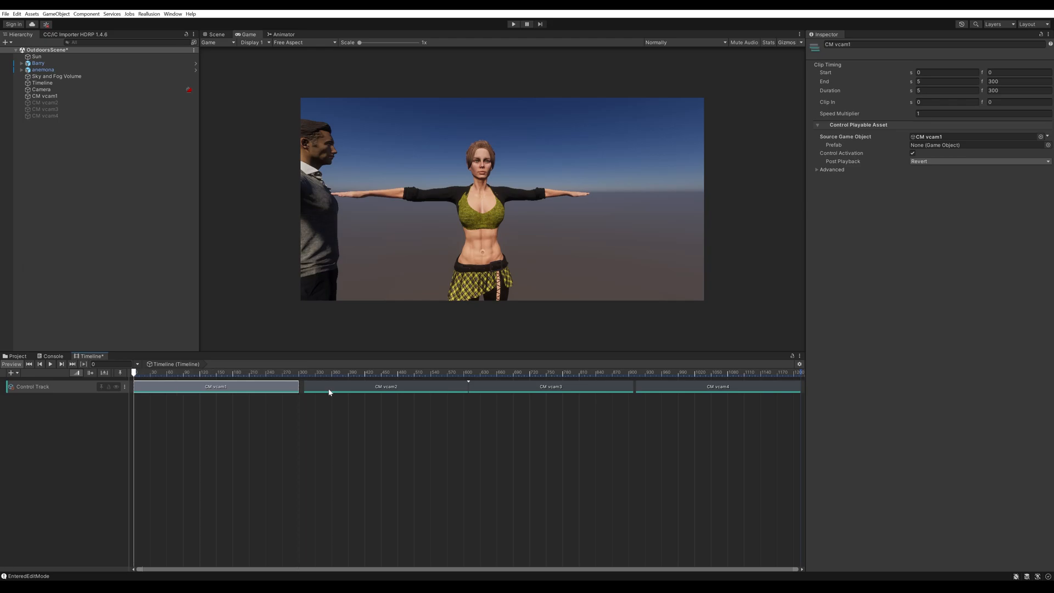
pyautogui.moveTo(303, 374)
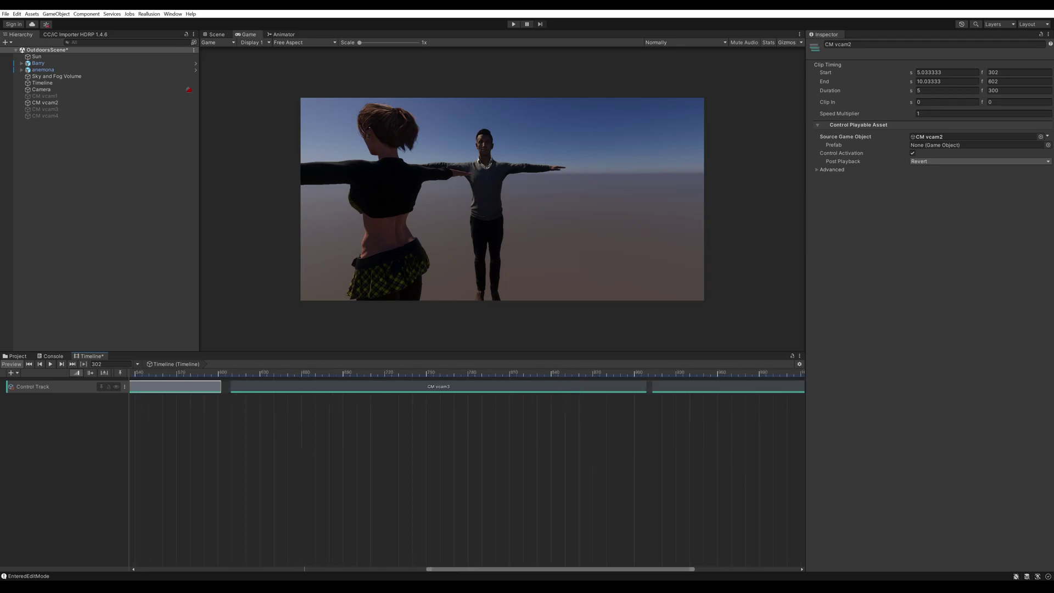
pyautogui.click(310, 373)
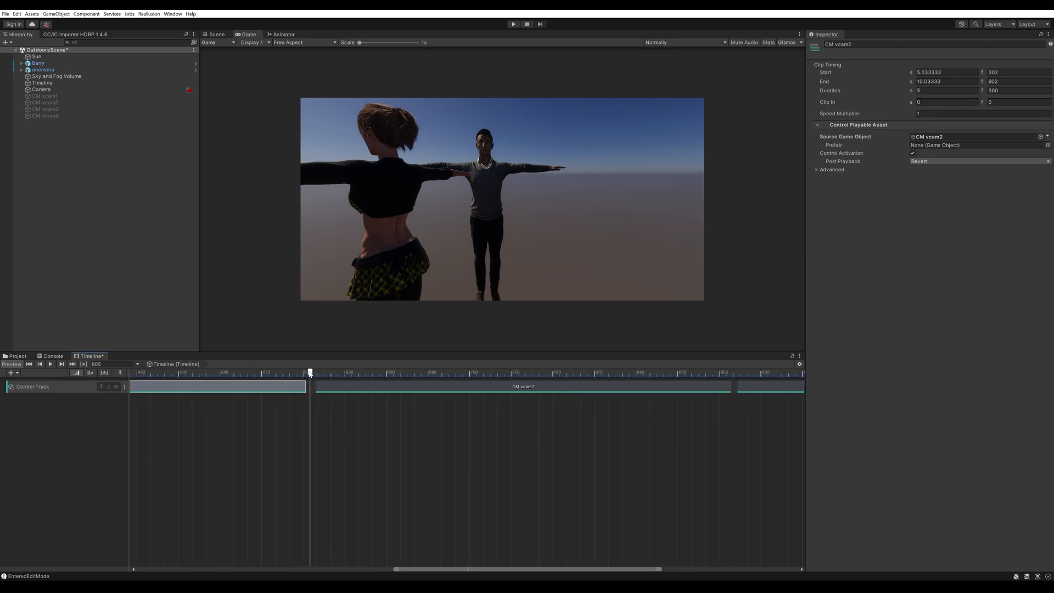
pyautogui.click(517, 387)
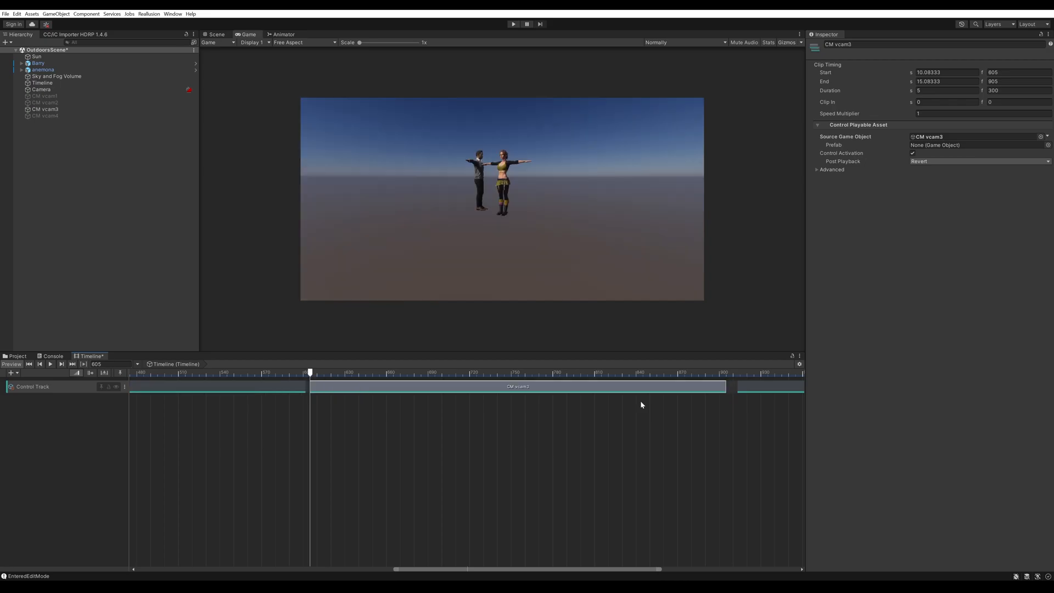
pyautogui.click(765, 385)
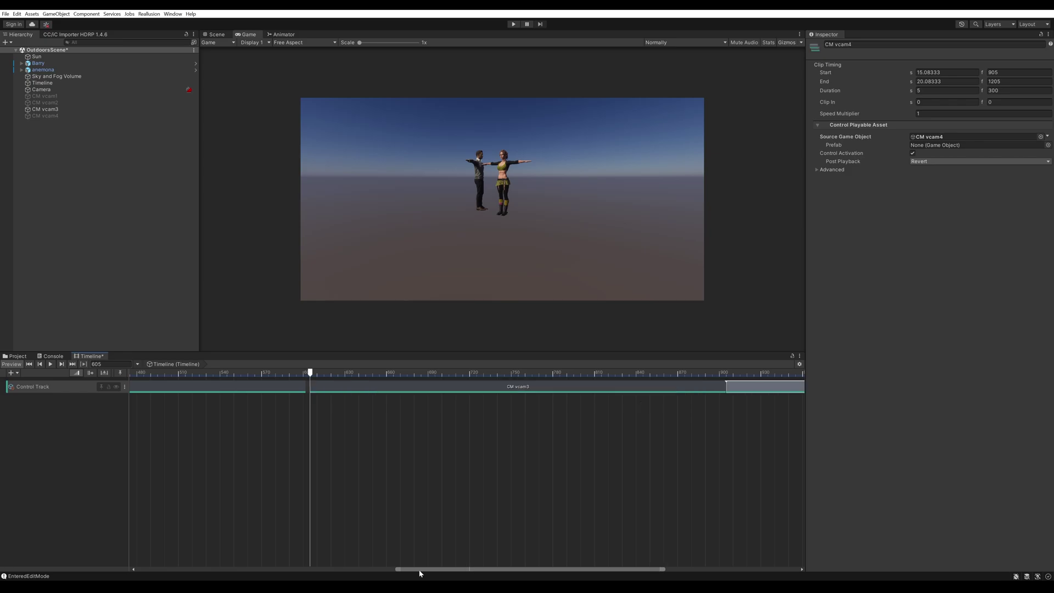
pyautogui.click(513, 23)
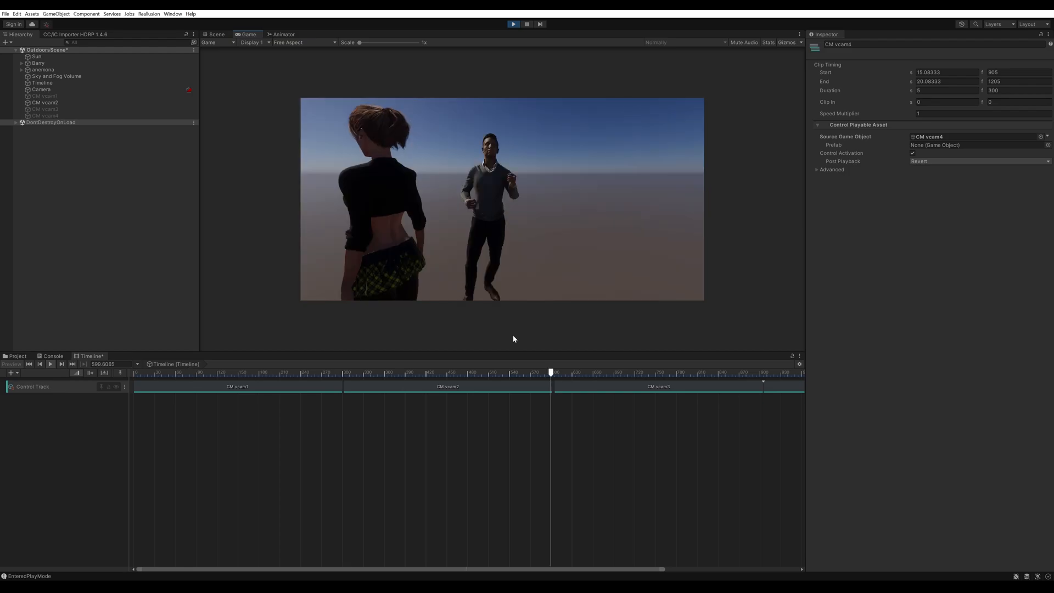
pyautogui.click(618, 372)
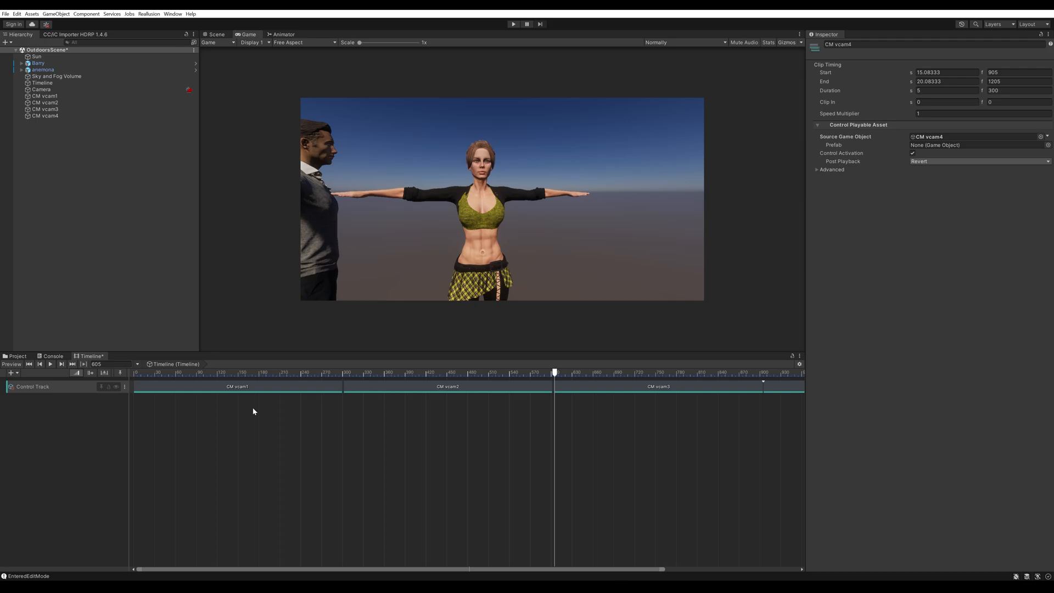
pyautogui.moveTo(266, 422)
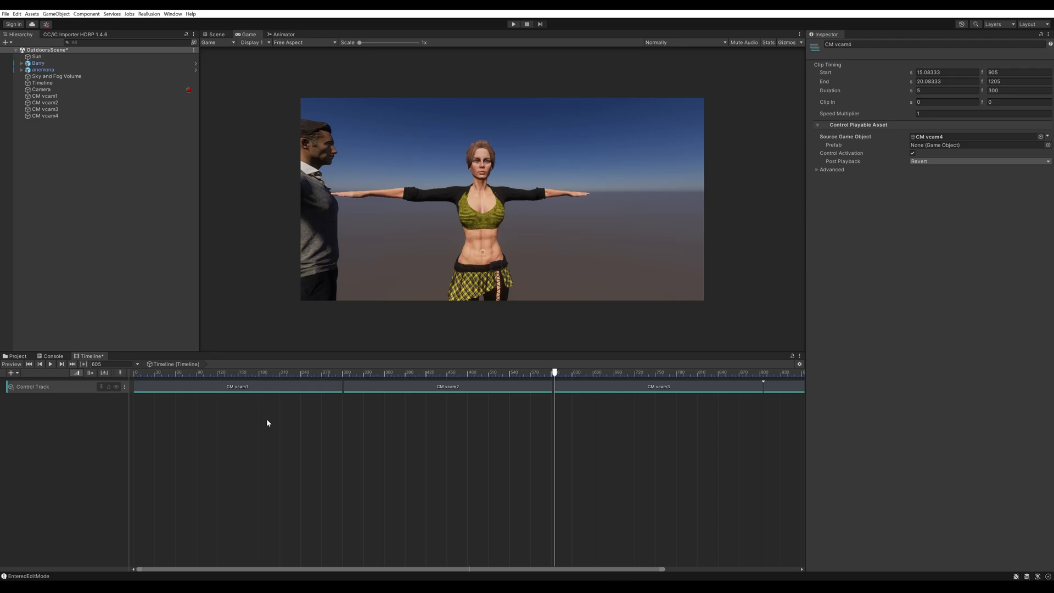
pyautogui.moveTo(311, 403)
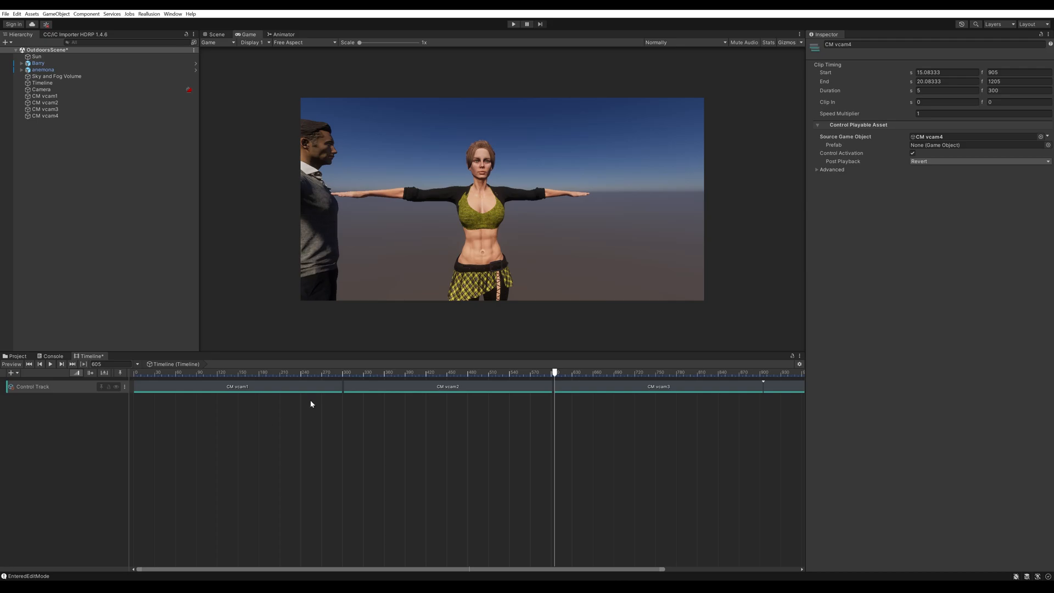
pyautogui.moveTo(278, 419)
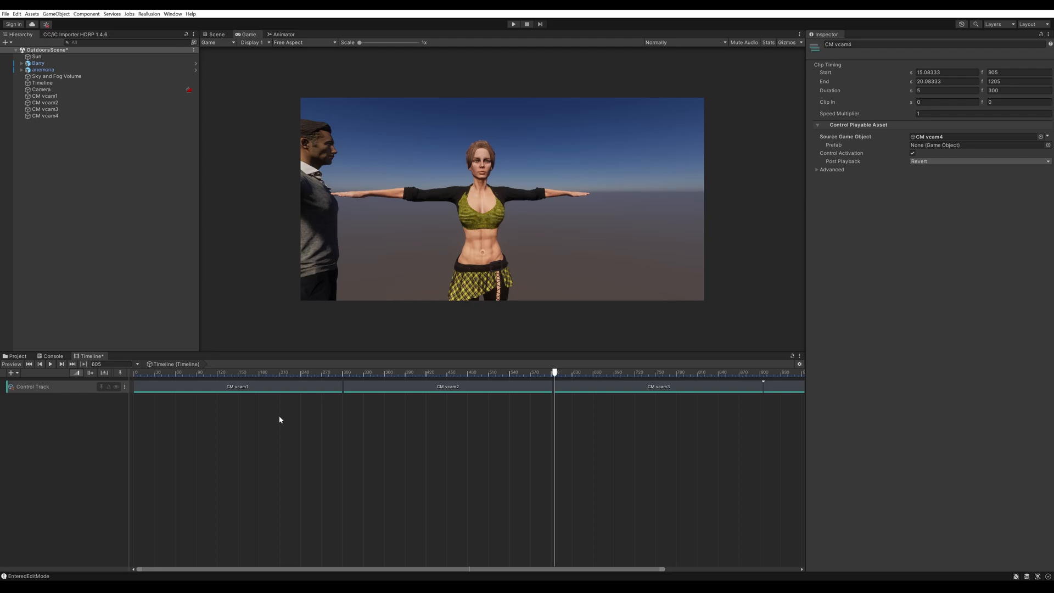
pyautogui.moveTo(267, 428)
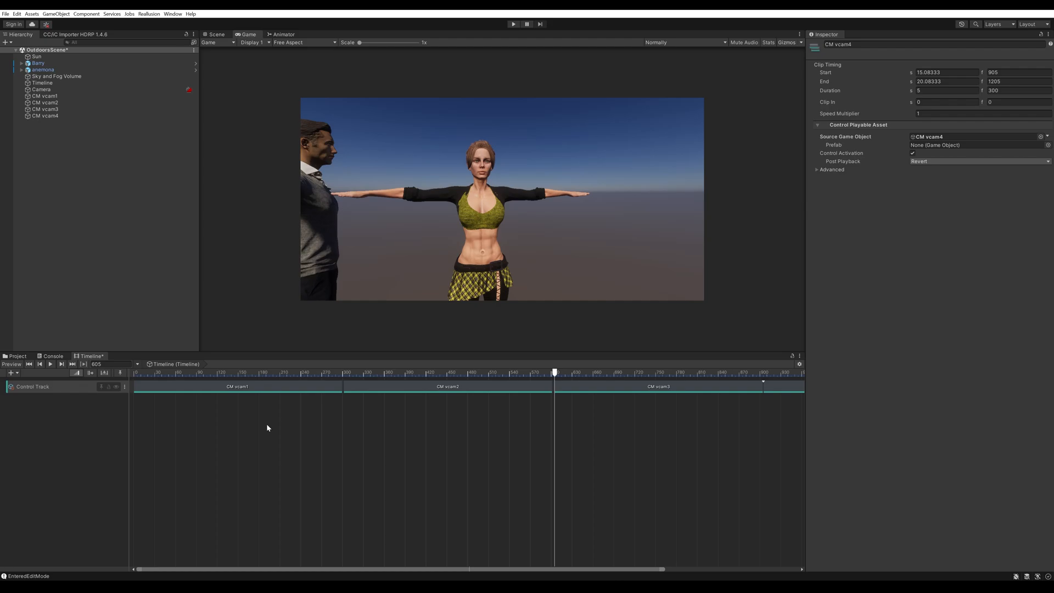
pyautogui.moveTo(421, 426)
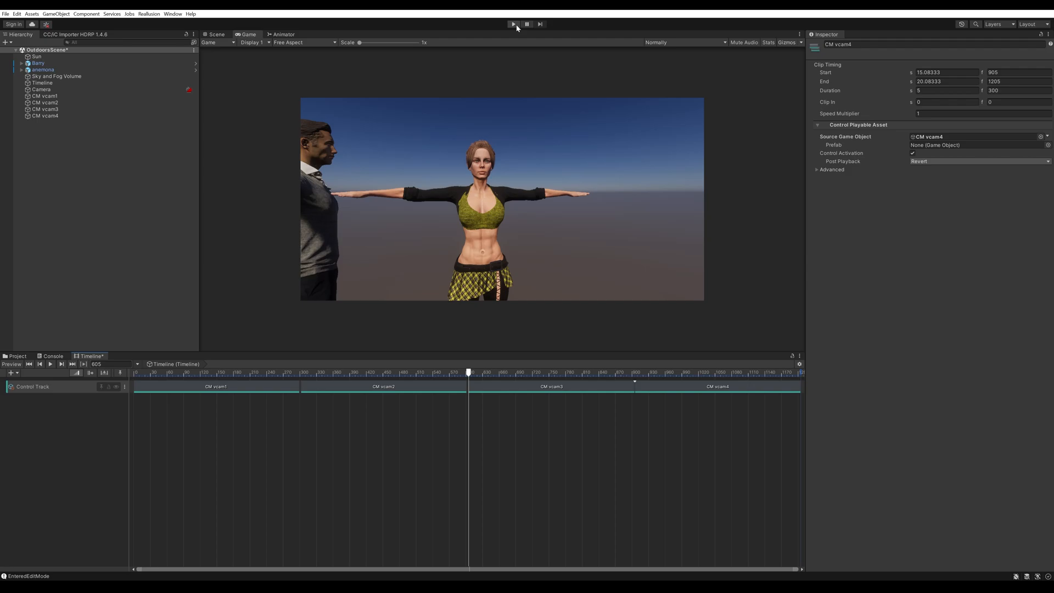
pyautogui.click(512, 24)
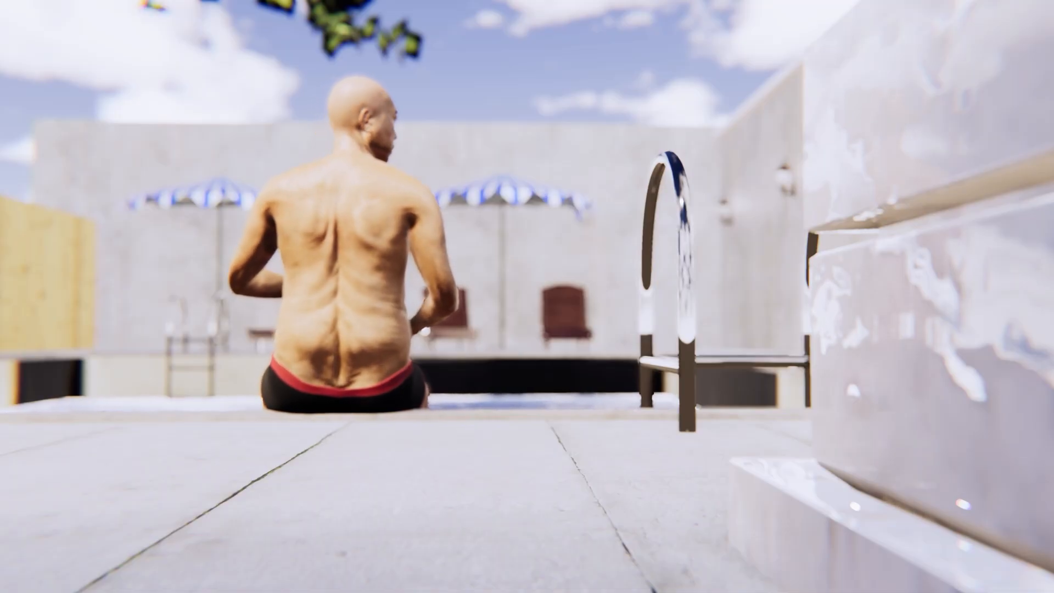